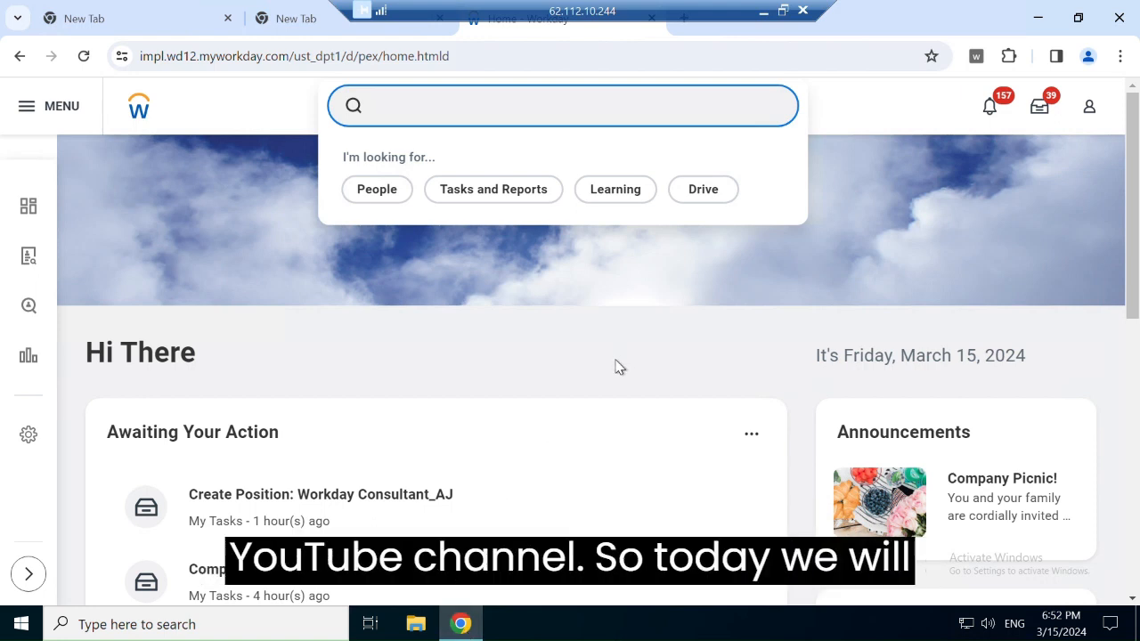
# Step: Search Workday for "Create distribute documents" to find the Create Distribute Documents or Tasks task
pyautogui.click(599, 385)
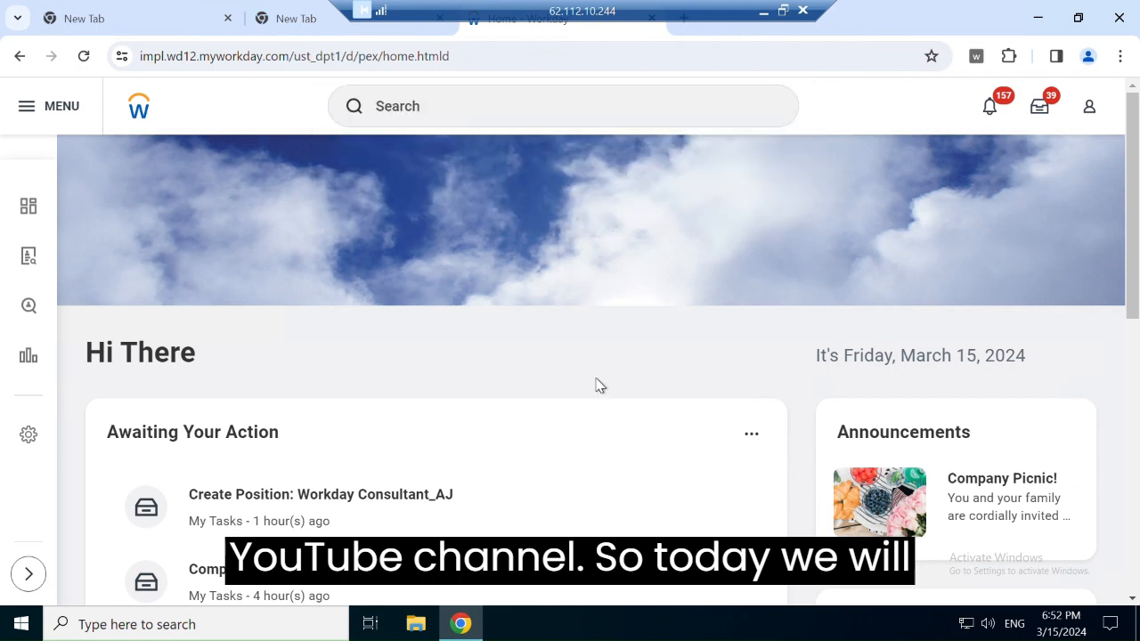
pyautogui.moveTo(520, 420)
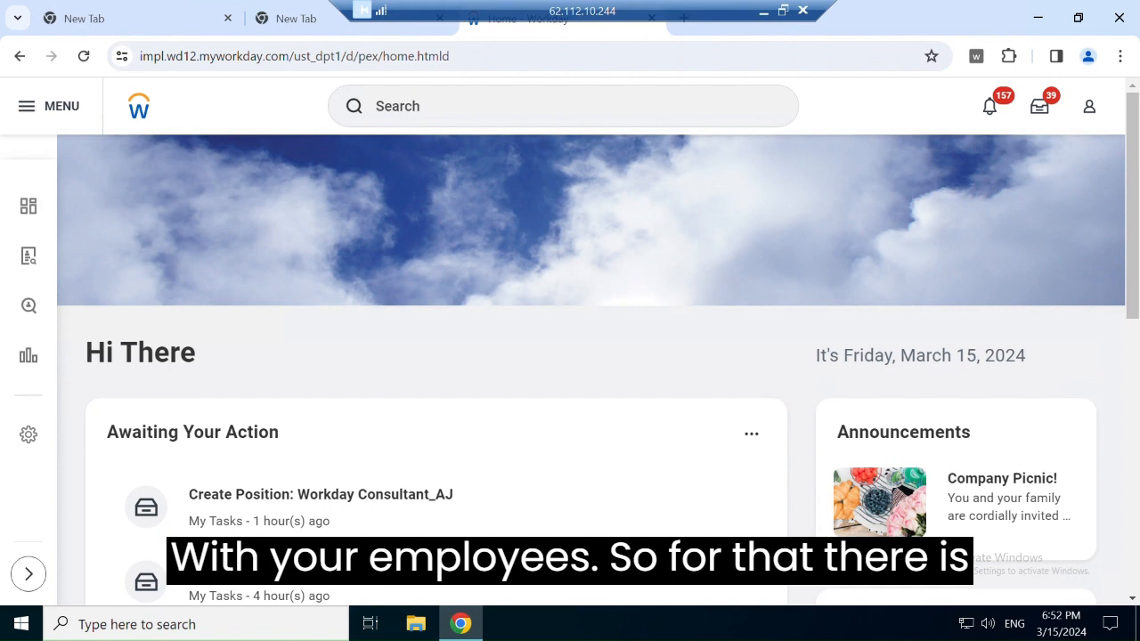
pyautogui.click(563, 107)
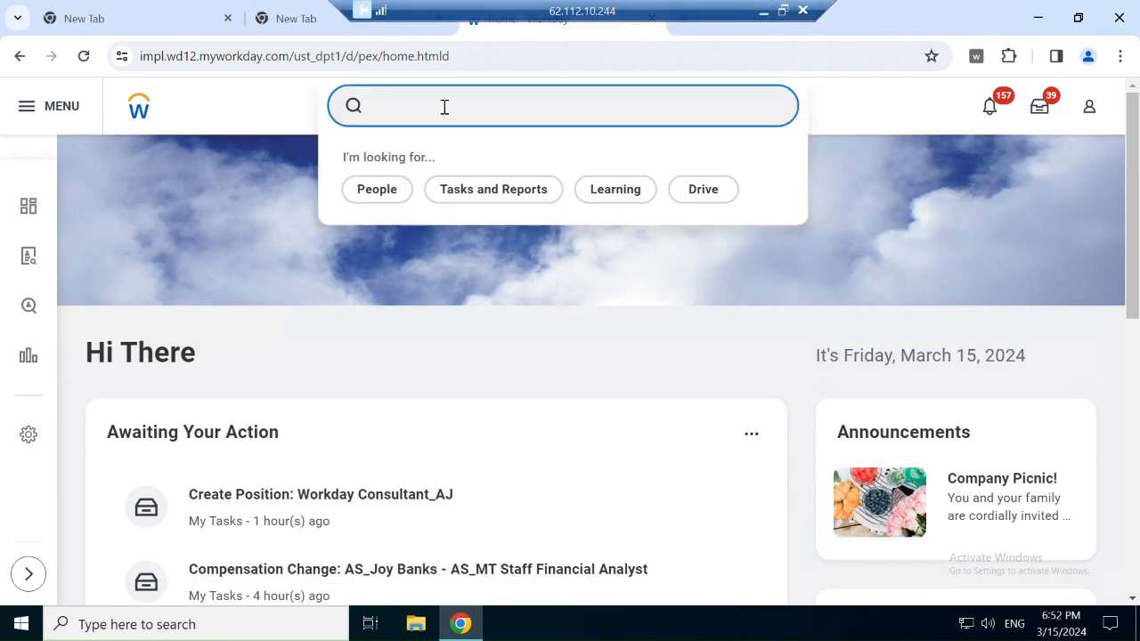
pyautogui.write('Cr')
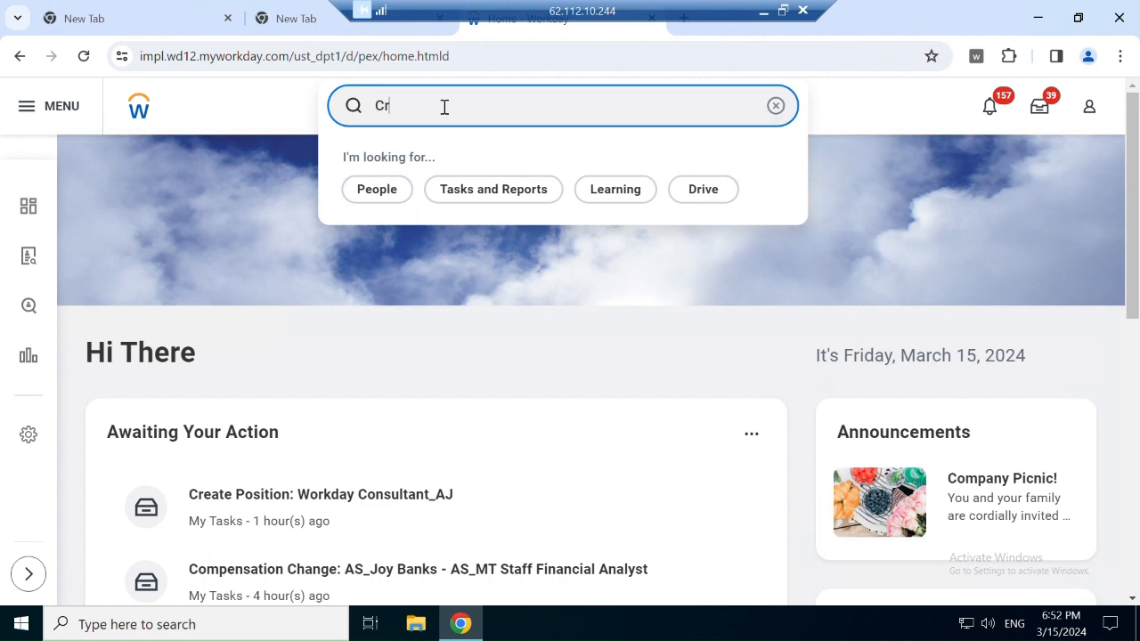
pyautogui.write('eate')
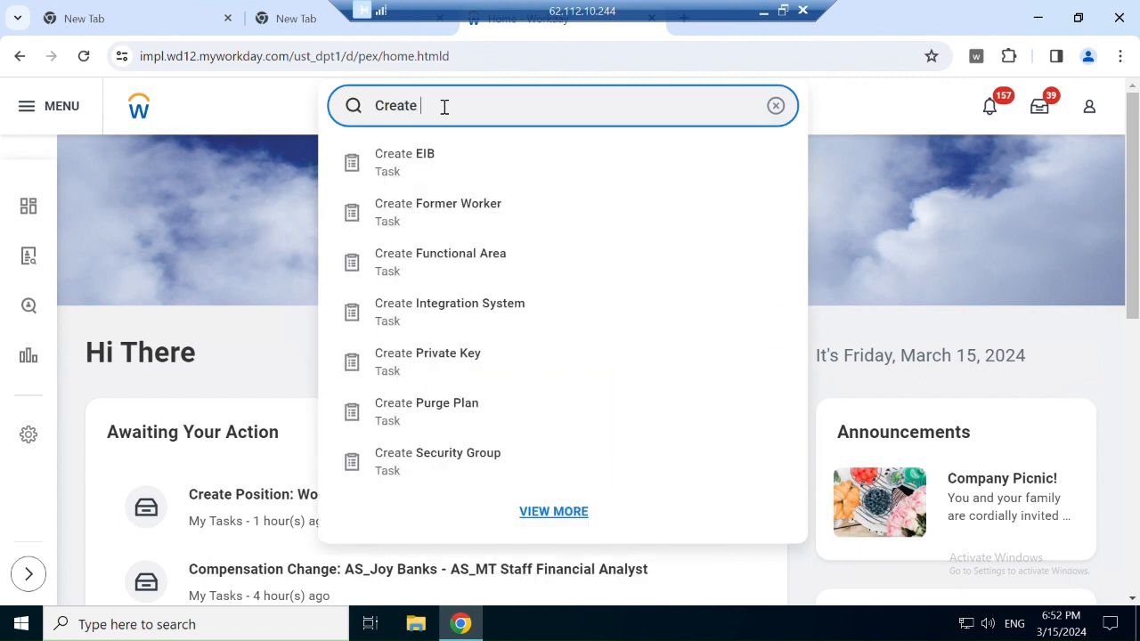
pyautogui.write('distr')
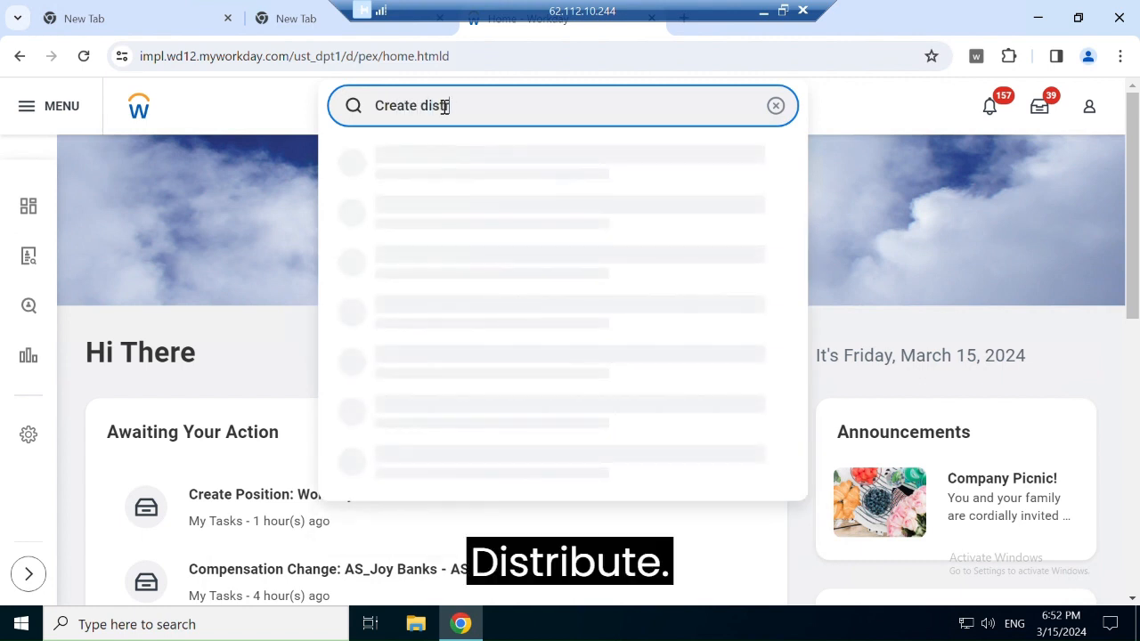
pyautogui.write('ribute')
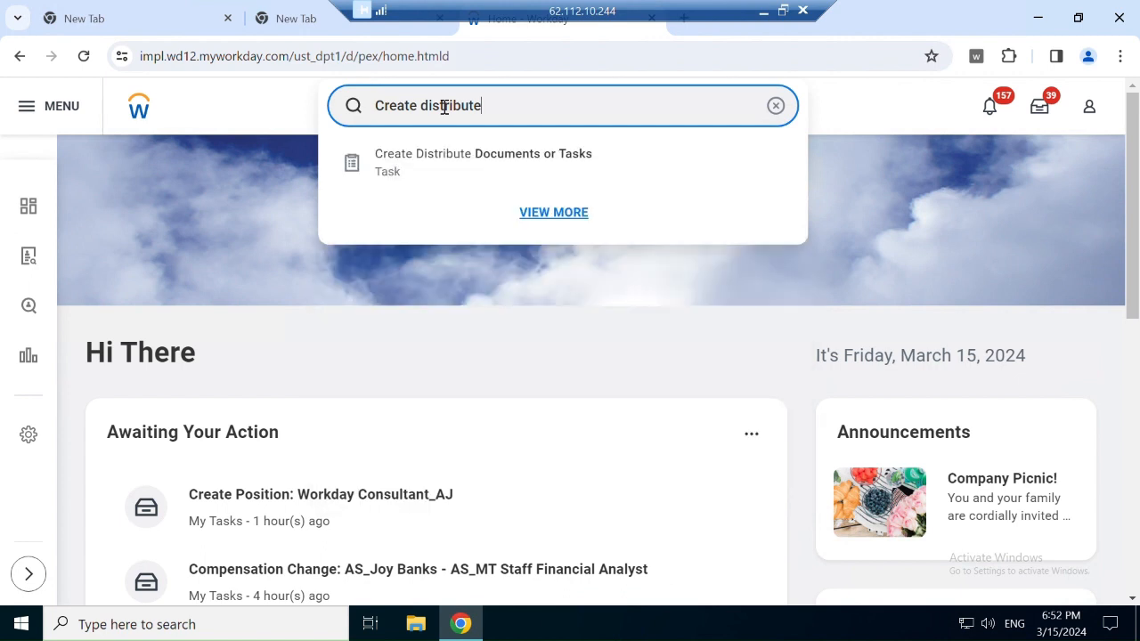
pyautogui.write('do')
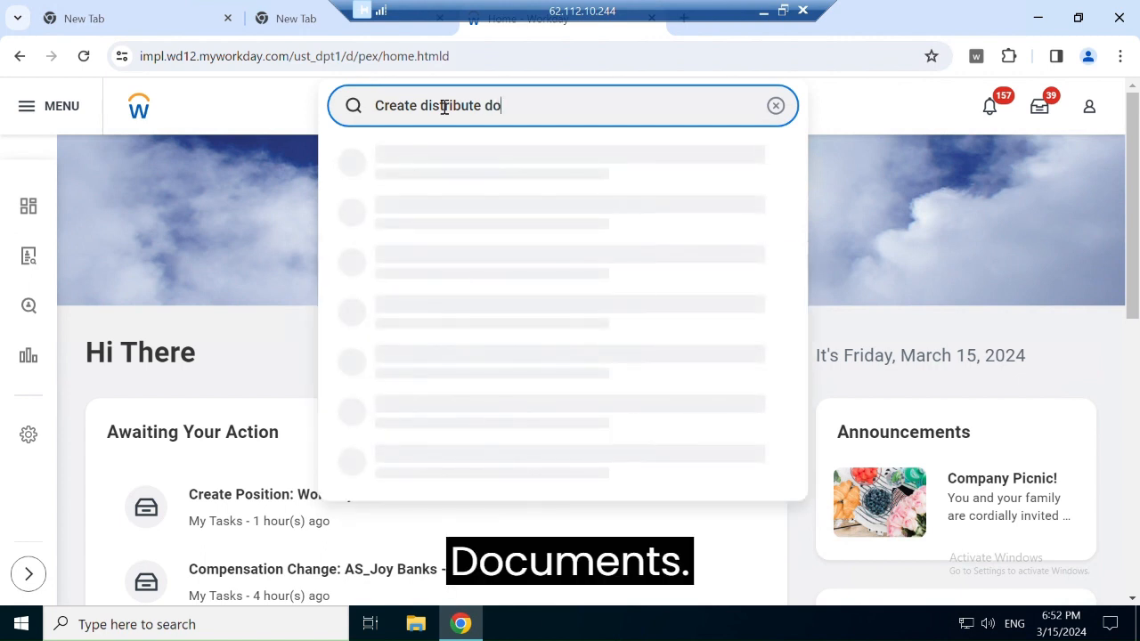
pyautogui.write('cuments')
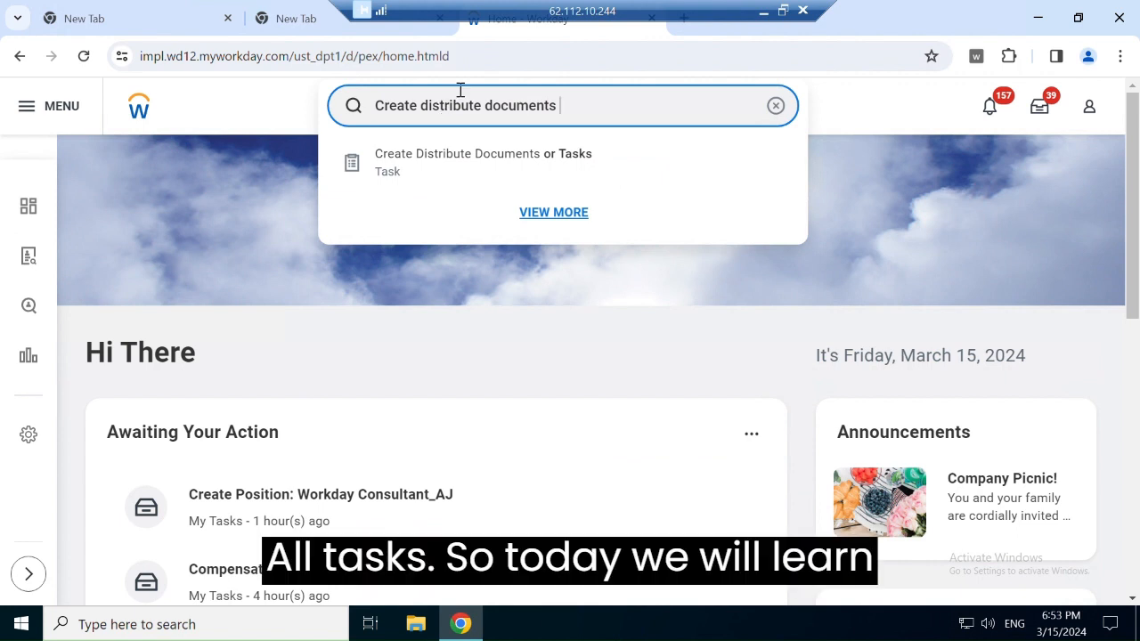
pyautogui.moveTo(526, 162)
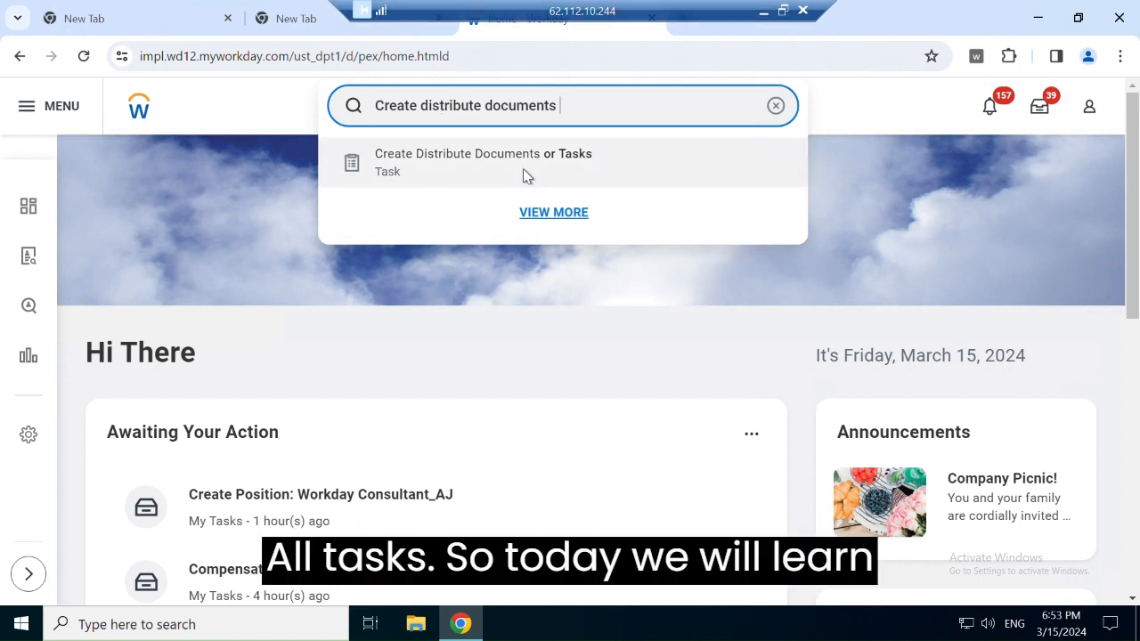
# Step: Start Create Distribute Documents or Tasks with Distribute set to Document
pyautogui.click(456, 162)
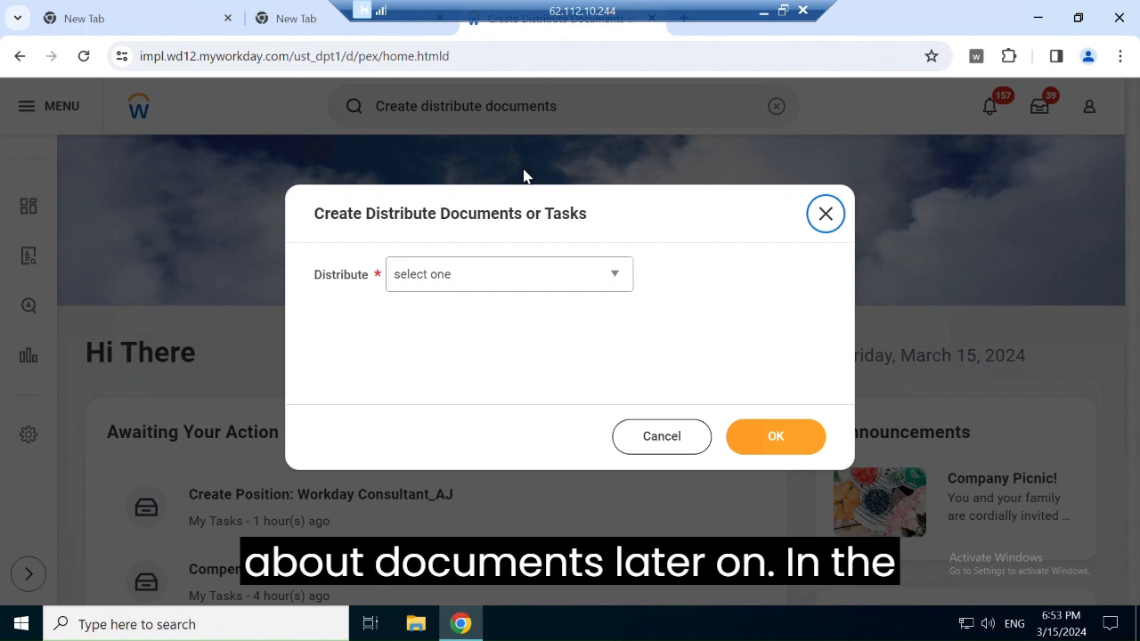
pyautogui.moveTo(825, 213)
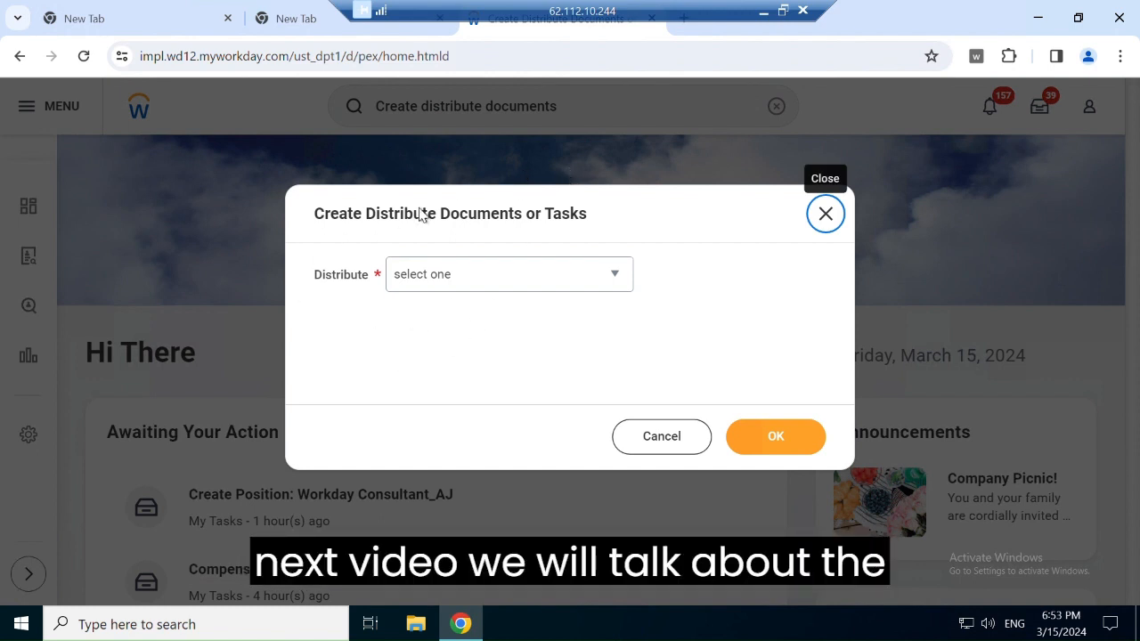
pyautogui.moveTo(508, 207)
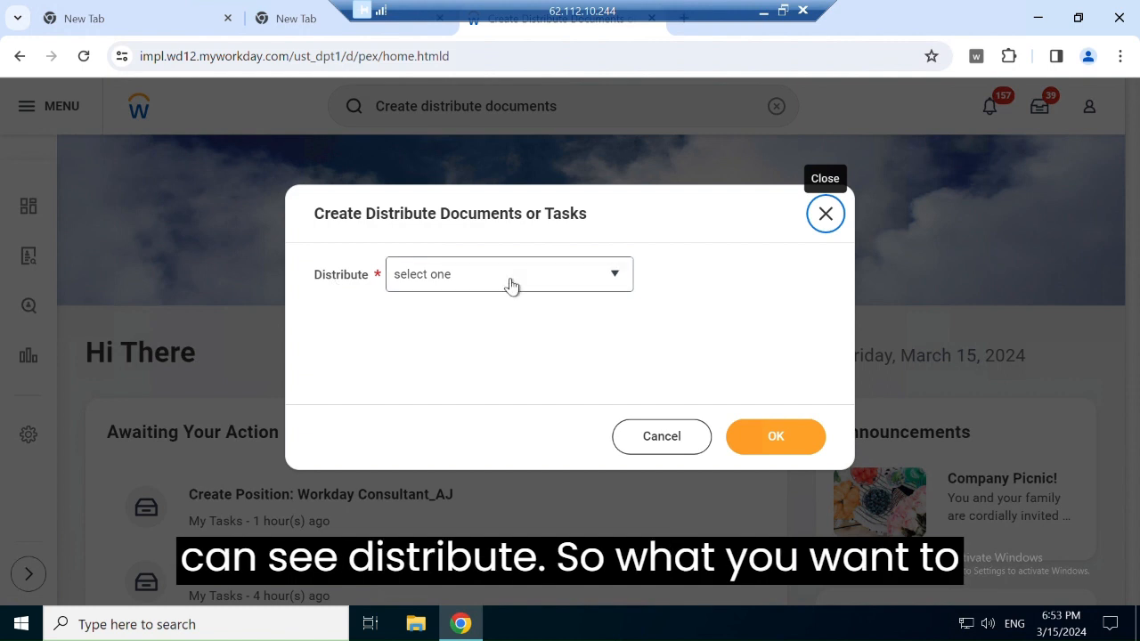
pyautogui.click(509, 275)
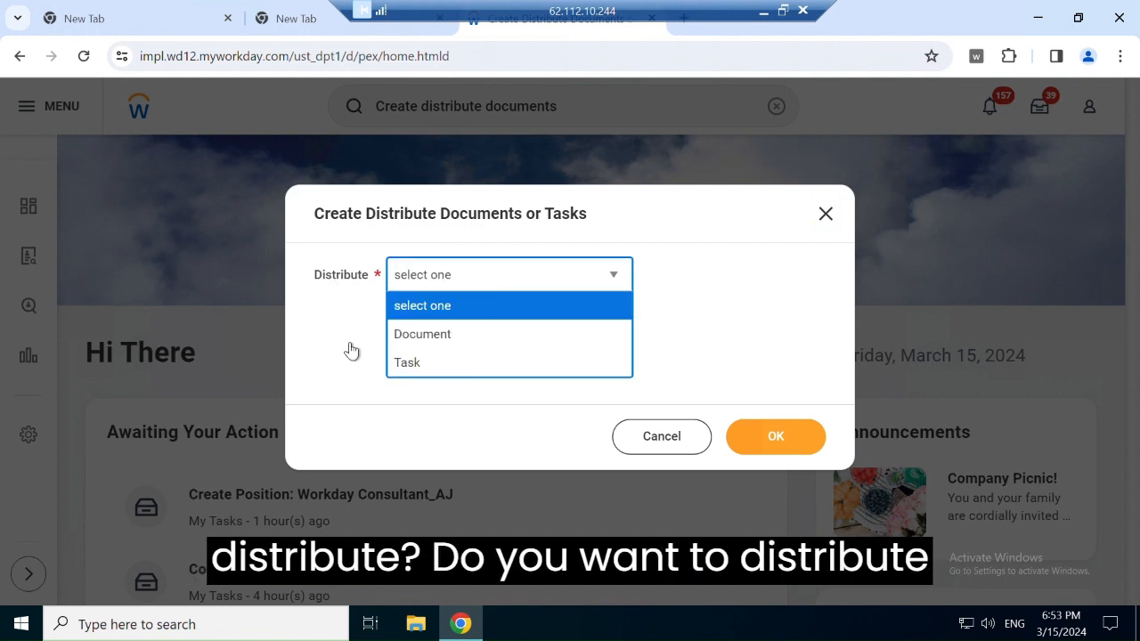
pyautogui.moveTo(428, 366)
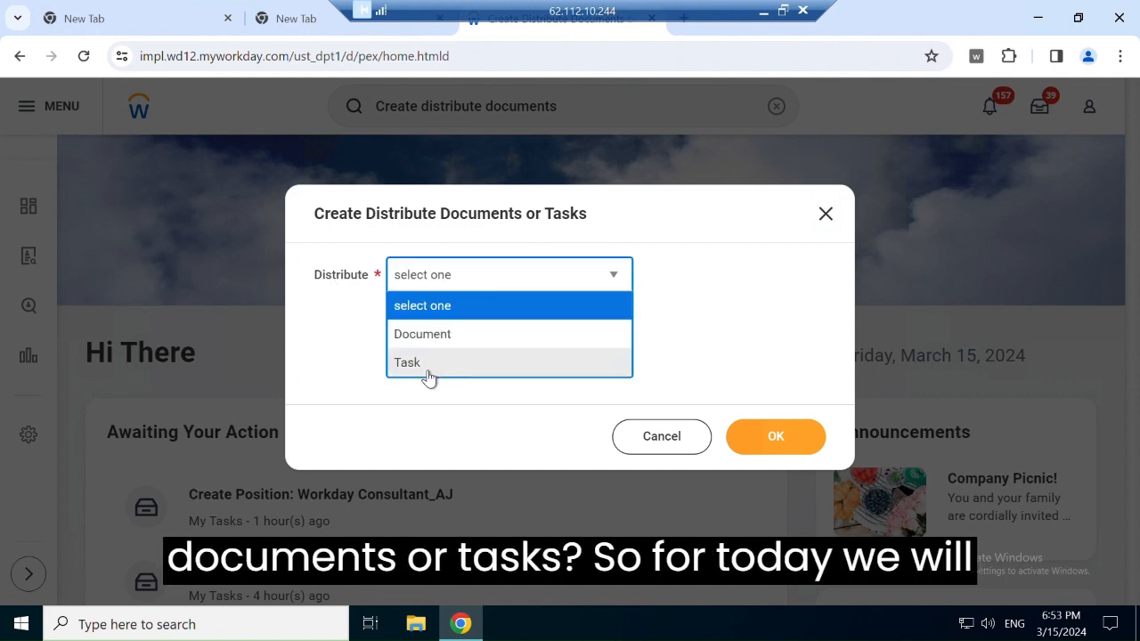
pyautogui.moveTo(516, 342)
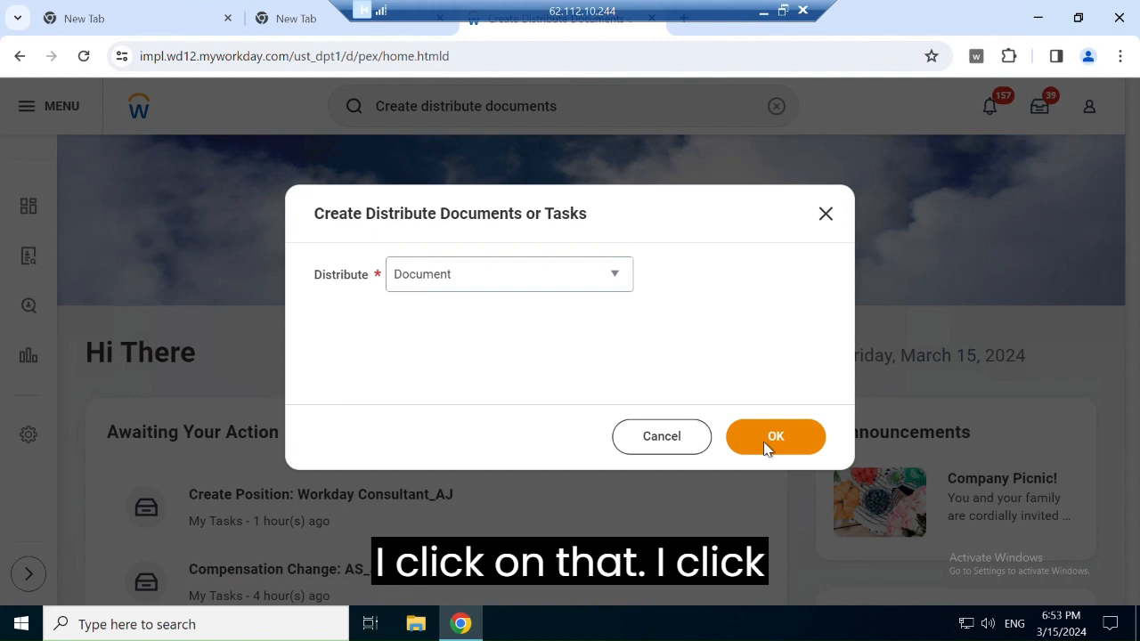
pyautogui.click(774, 436)
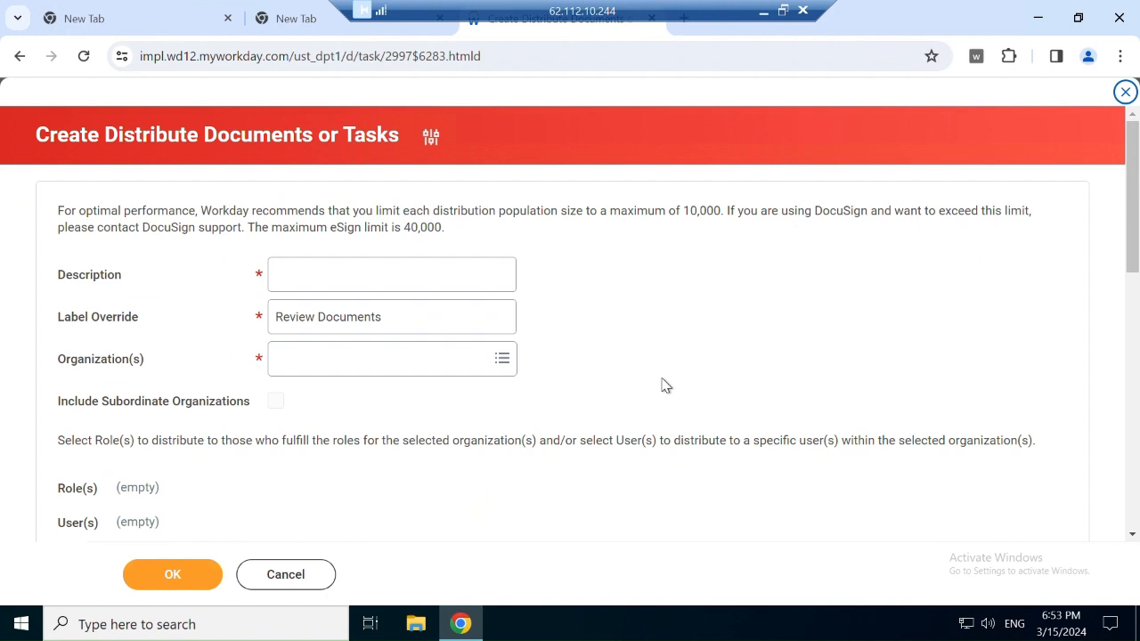
# Step: Enter "Meal Waiver Form - USA" as the distribution's Description
pyautogui.click(392, 274)
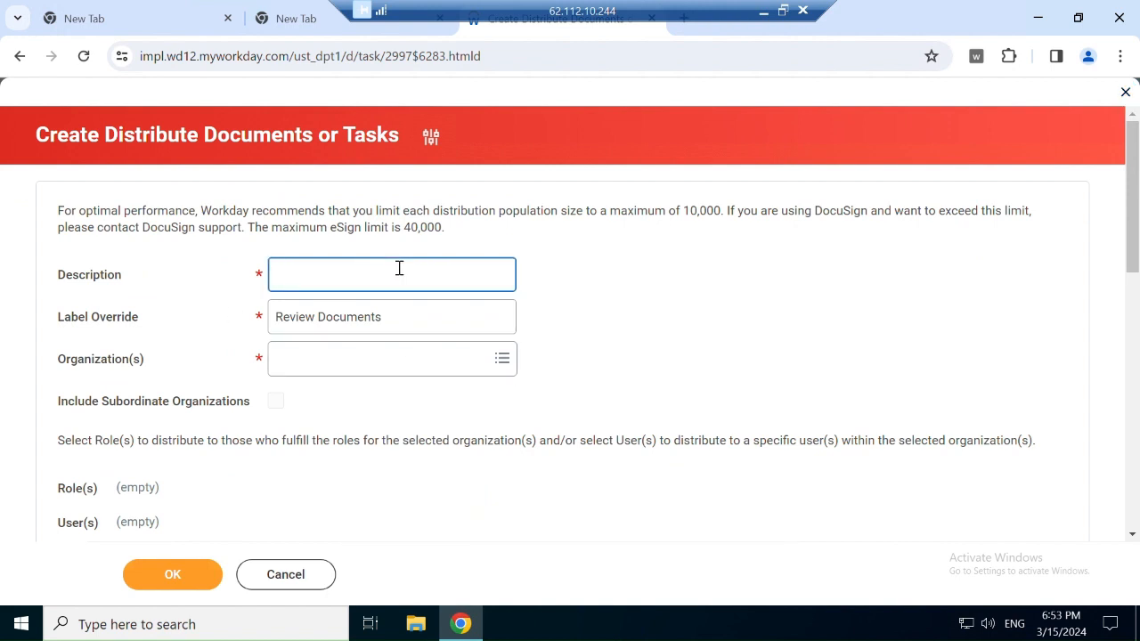
pyautogui.write('Me')
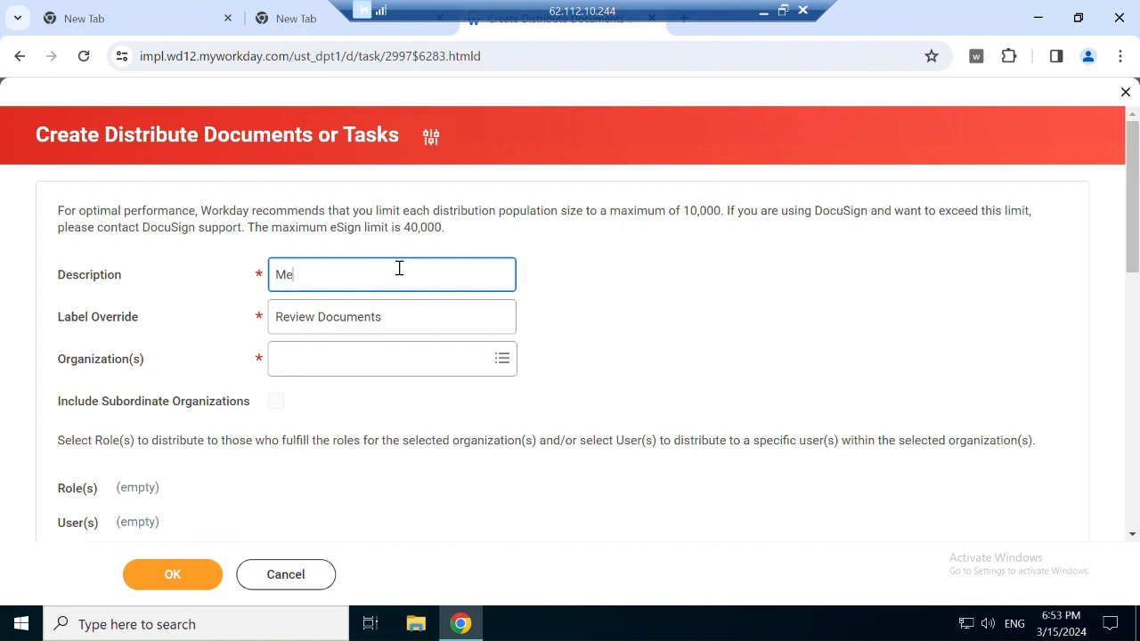
pyautogui.write('al')
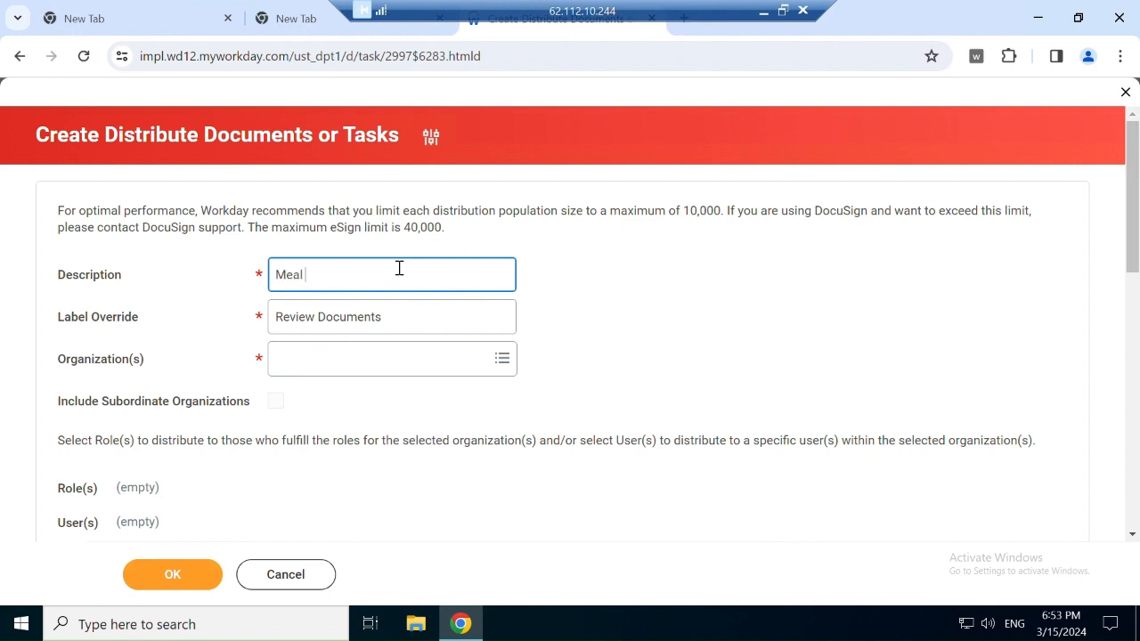
pyautogui.write('Waiver')
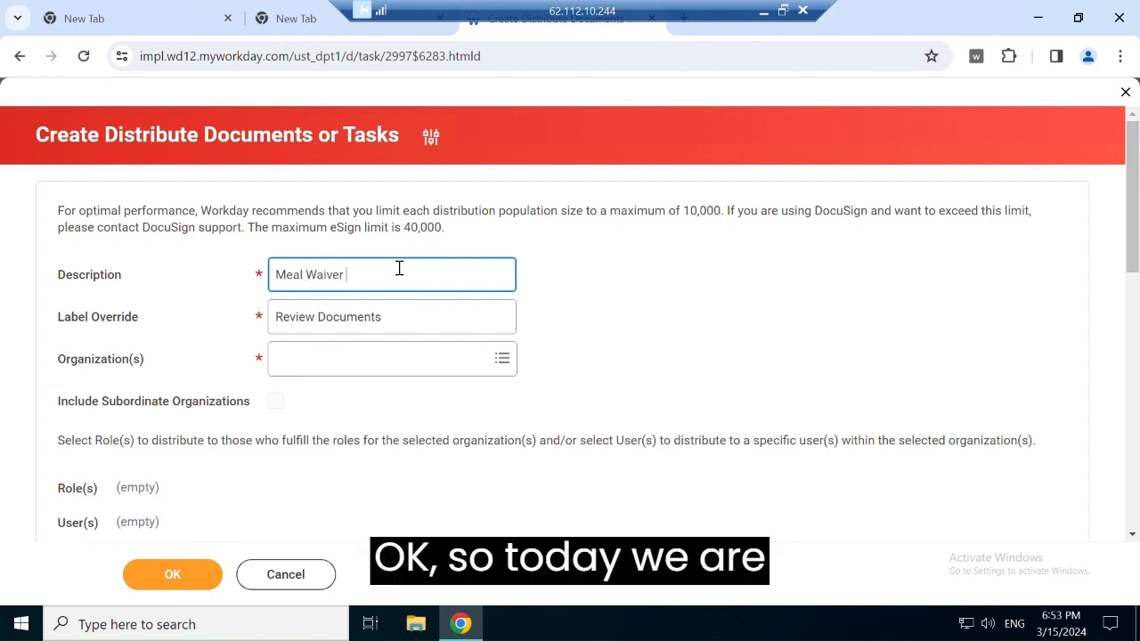
pyautogui.write('Form')
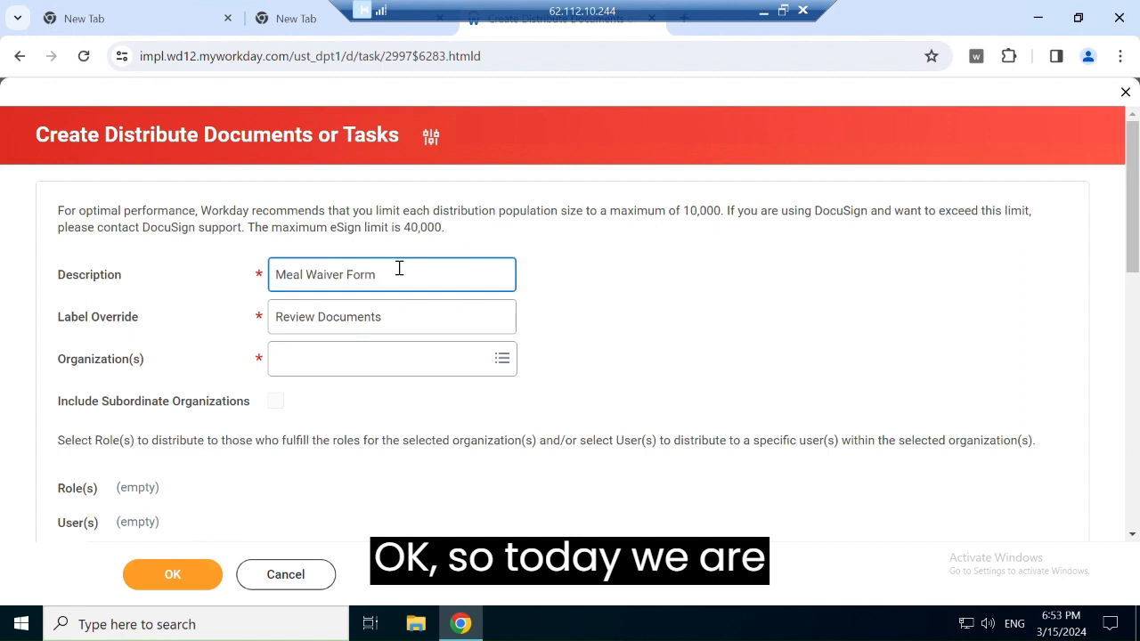
pyautogui.write('- U')
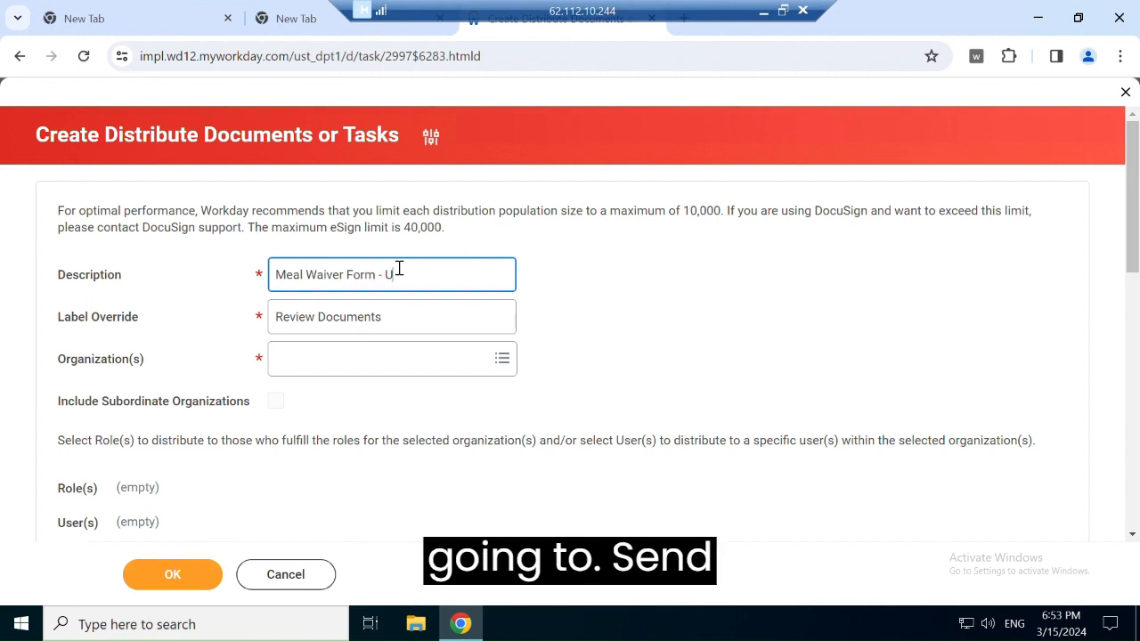
pyautogui.write('SA')
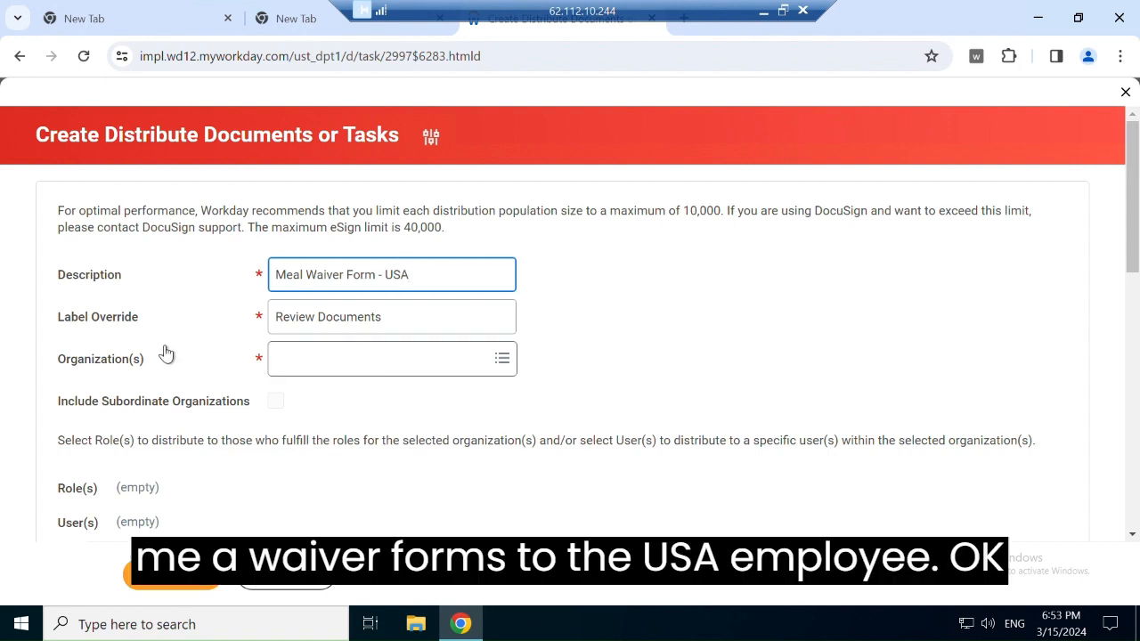
pyautogui.moveTo(389, 327)
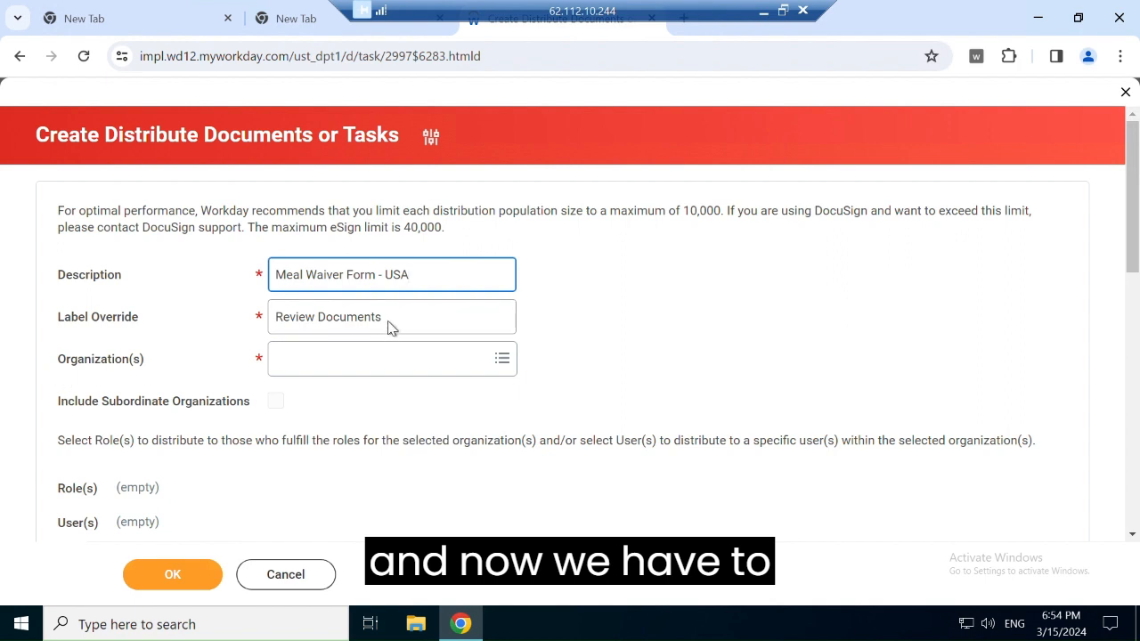
# Step: Choose Accounts Payable Department and Accounts Receivable Department as the organizations
pyautogui.click(383, 358)
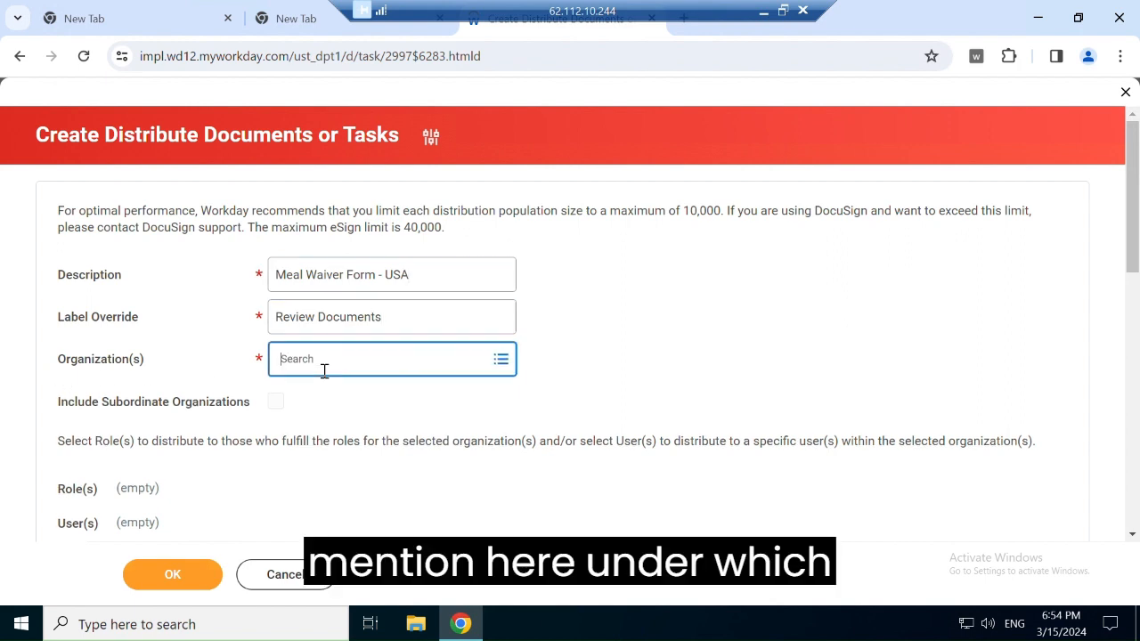
pyautogui.click(383, 360)
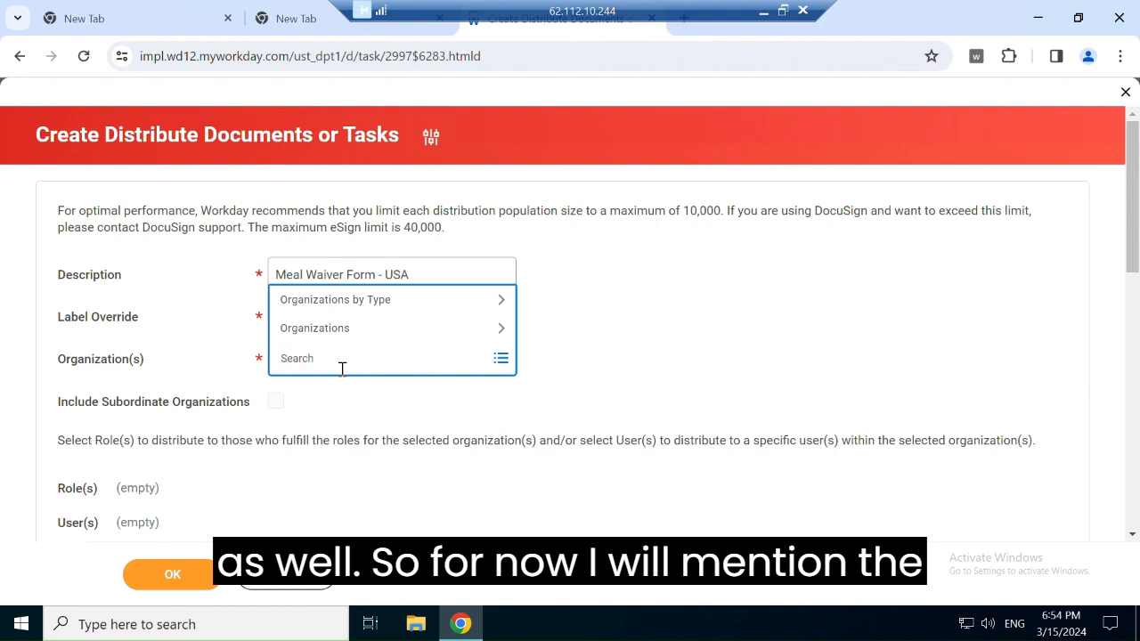
pyautogui.write('acco')
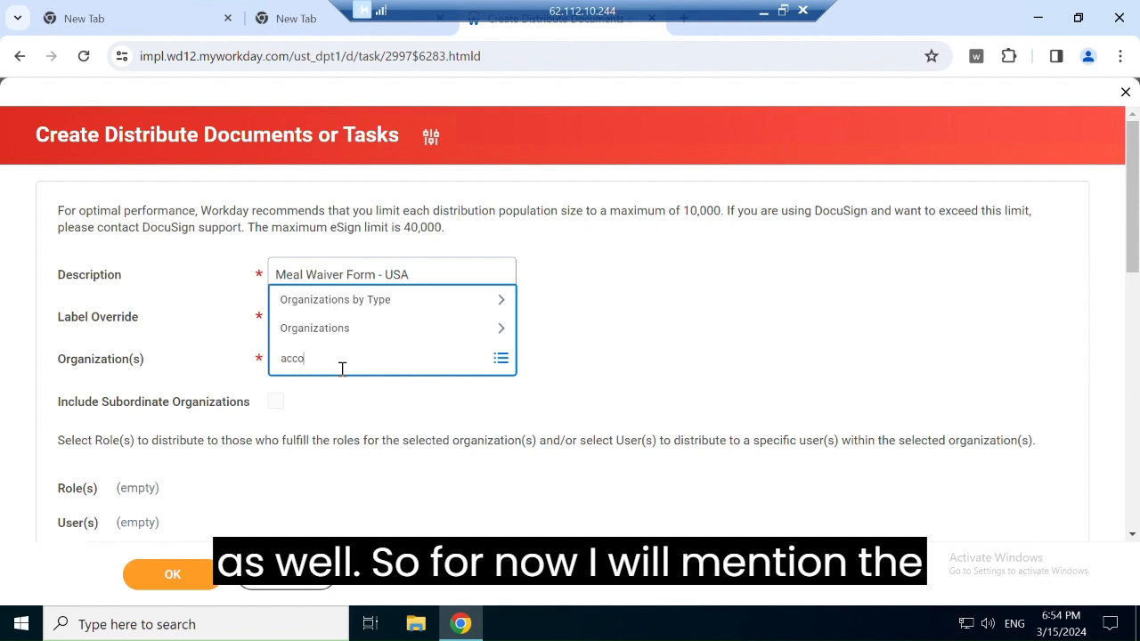
pyautogui.write('unt')
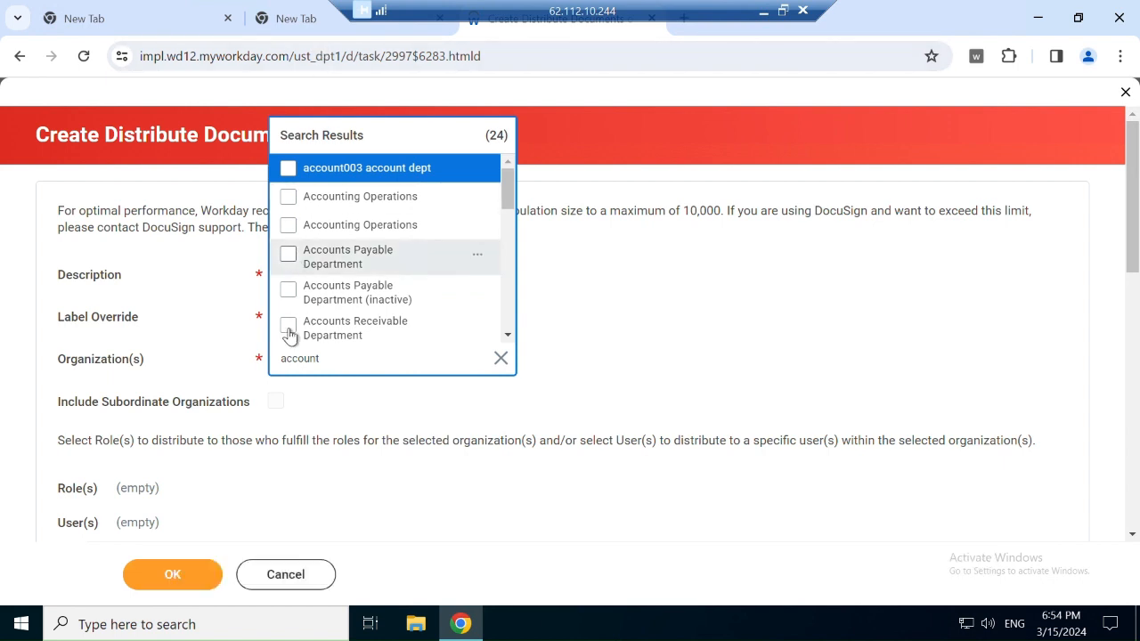
pyautogui.click(289, 320)
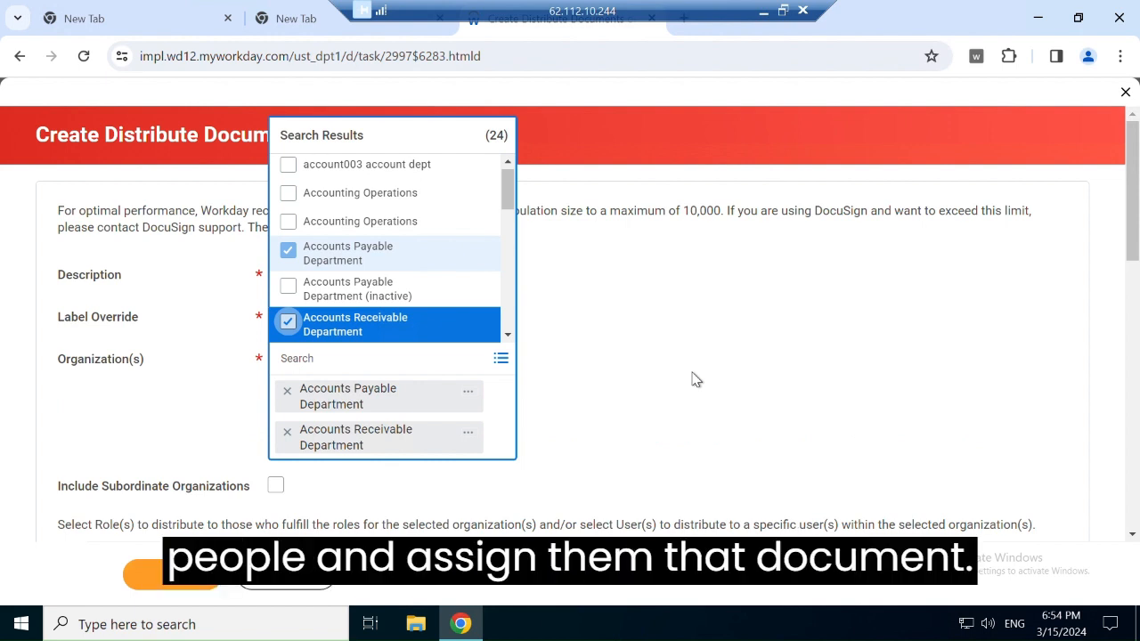
pyautogui.click(695, 373)
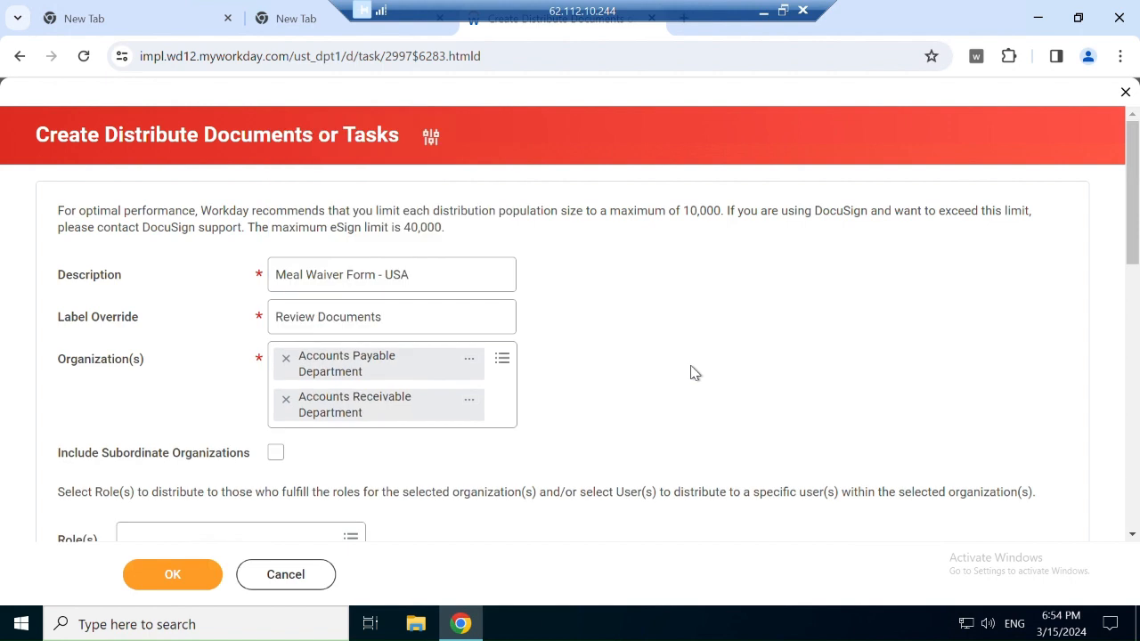
pyautogui.scroll(-3)
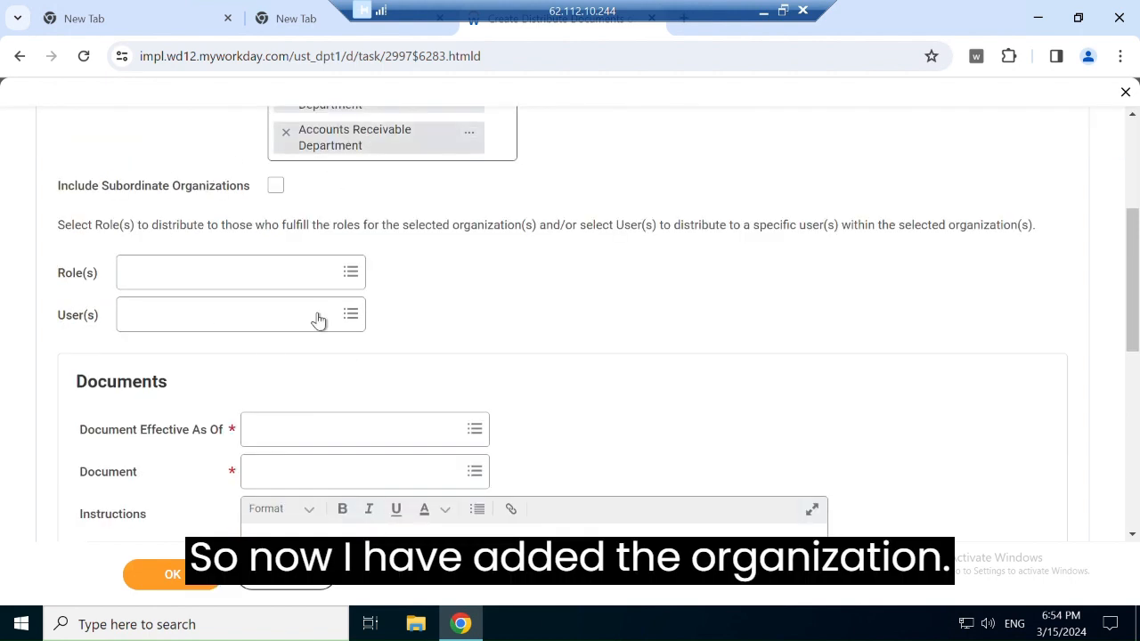
pyautogui.click(223, 314)
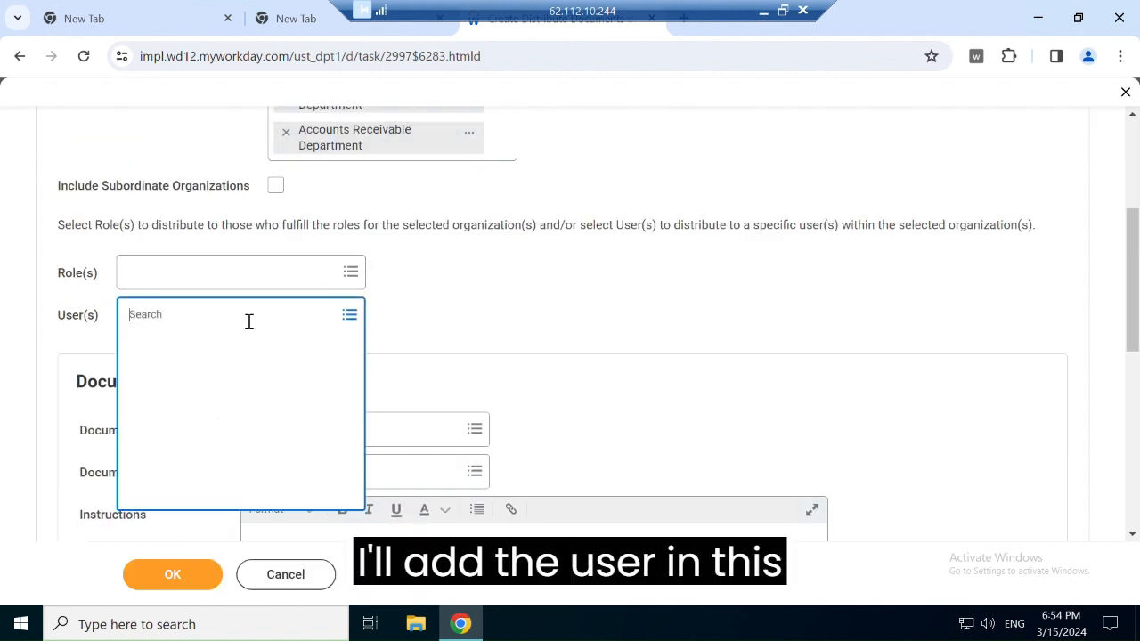
pyautogui.click(222, 313)
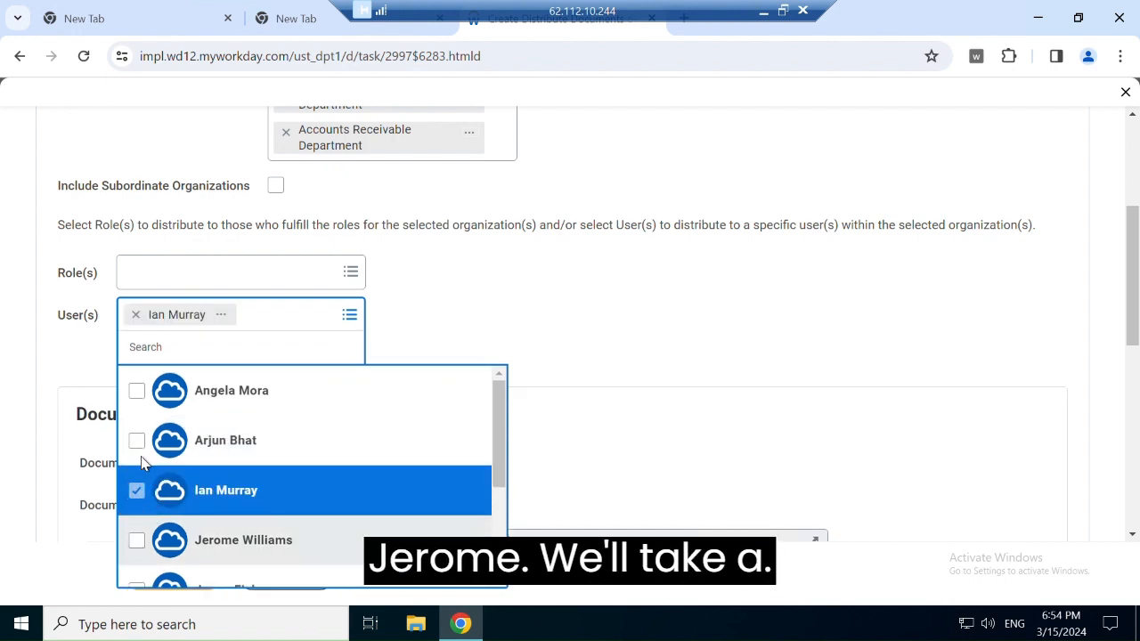
pyautogui.click(135, 540)
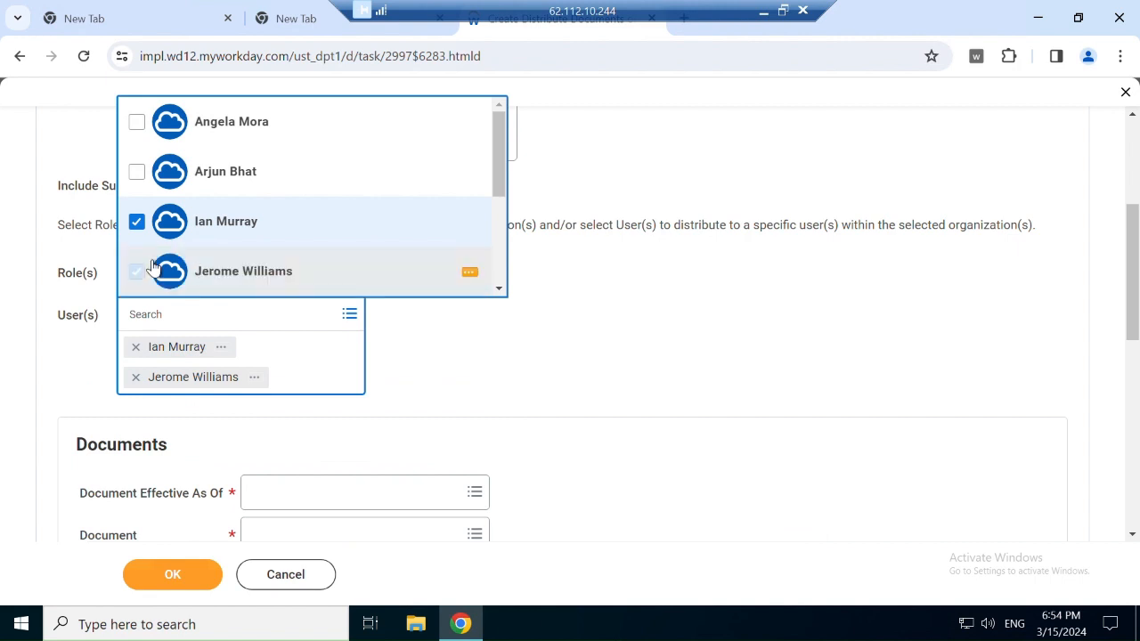
pyautogui.scroll(-3)
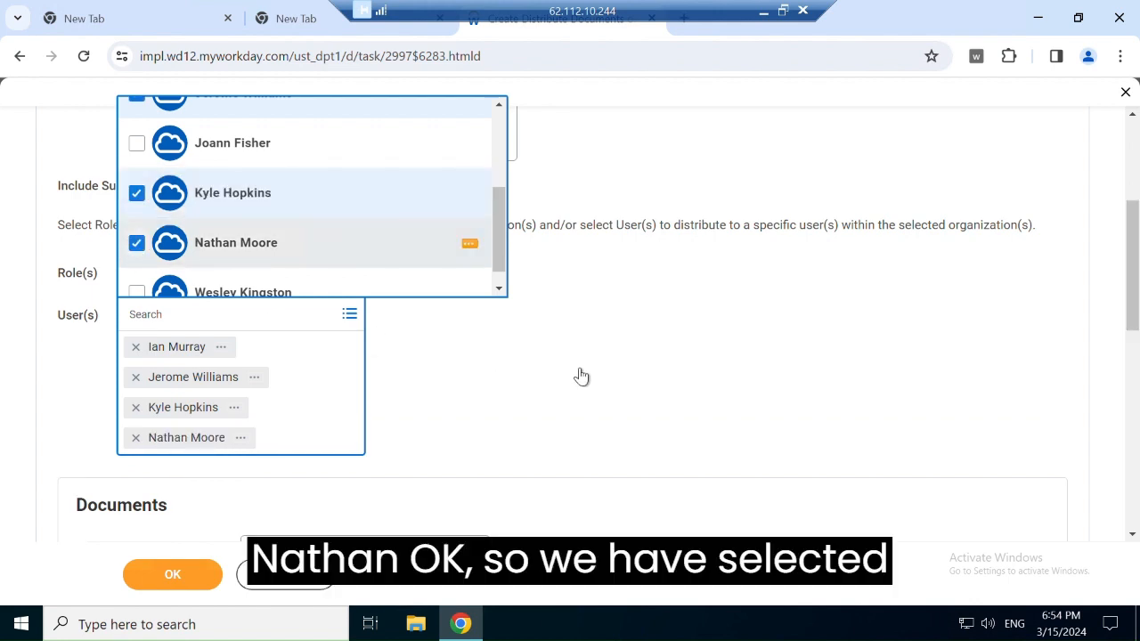
pyautogui.click(581, 374)
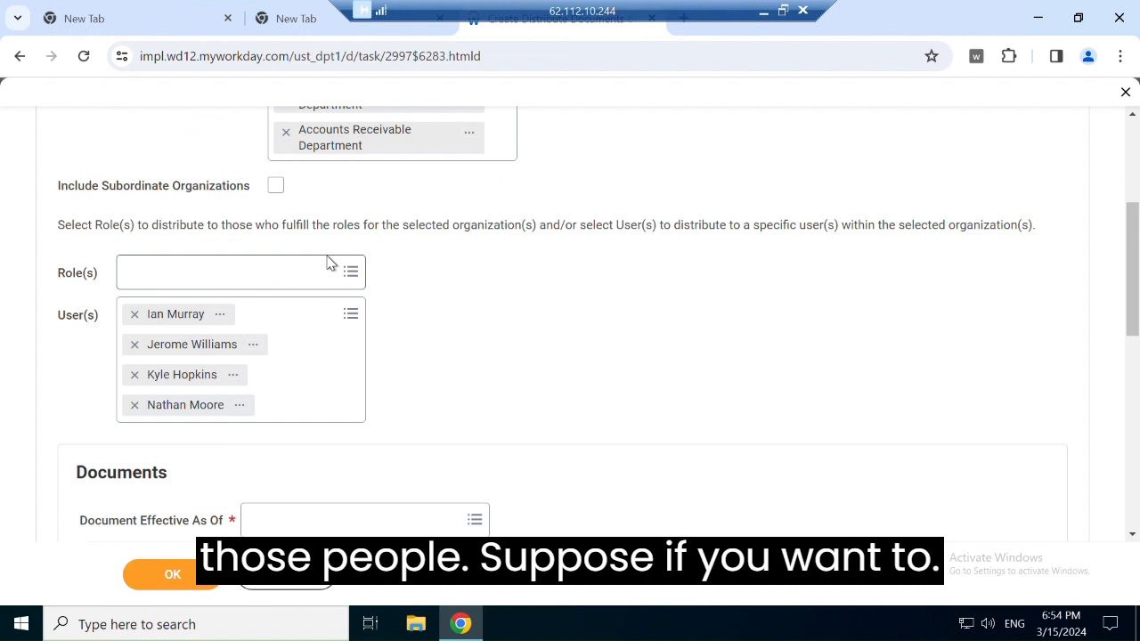
pyautogui.click(222, 273)
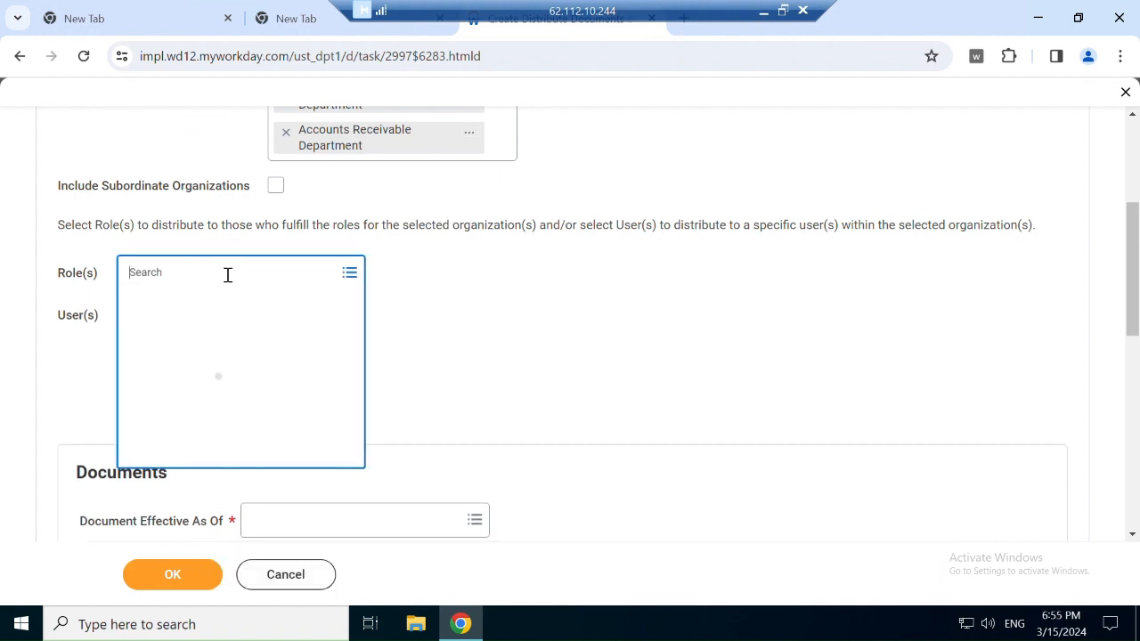
pyautogui.click(228, 272)
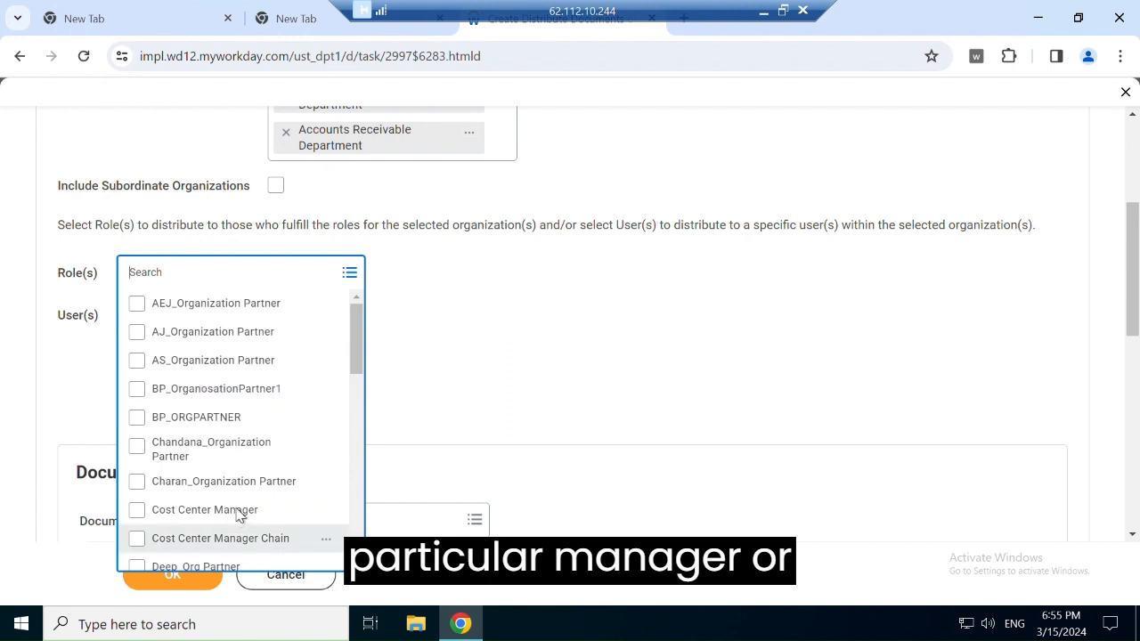
pyautogui.scroll(-3)
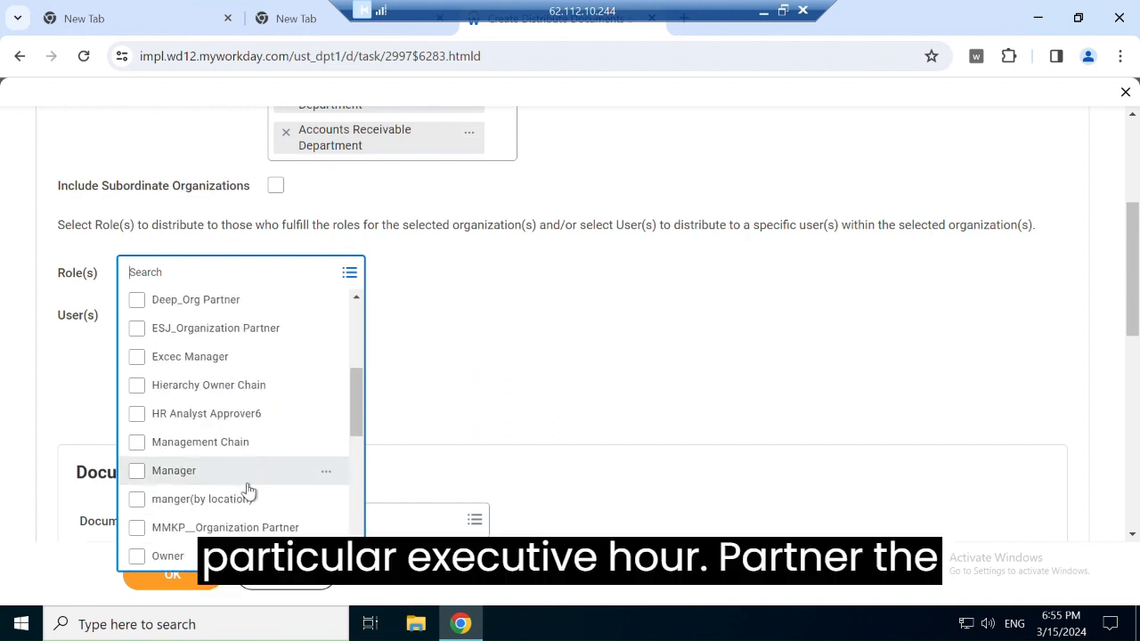
pyautogui.scroll(-3)
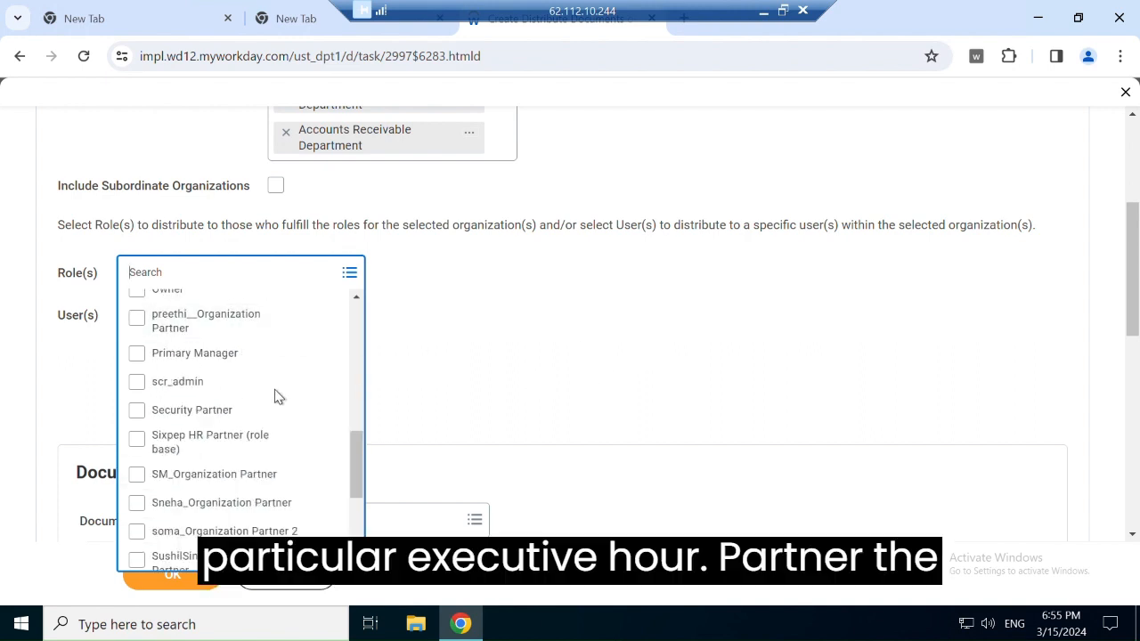
pyautogui.moveTo(93, 328)
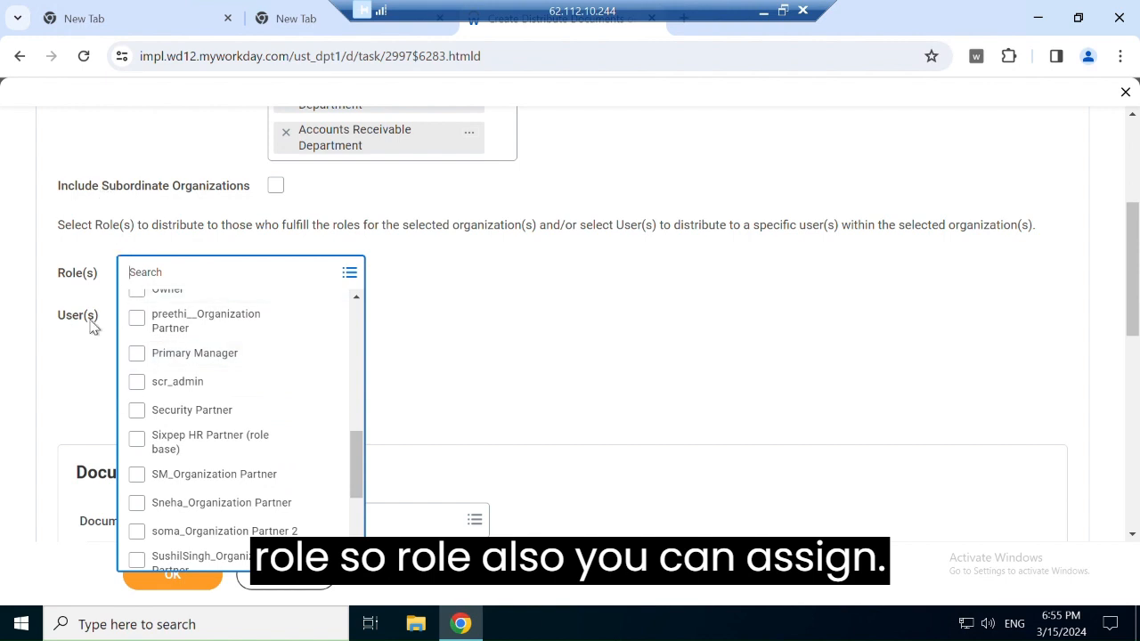
pyautogui.moveTo(620, 348)
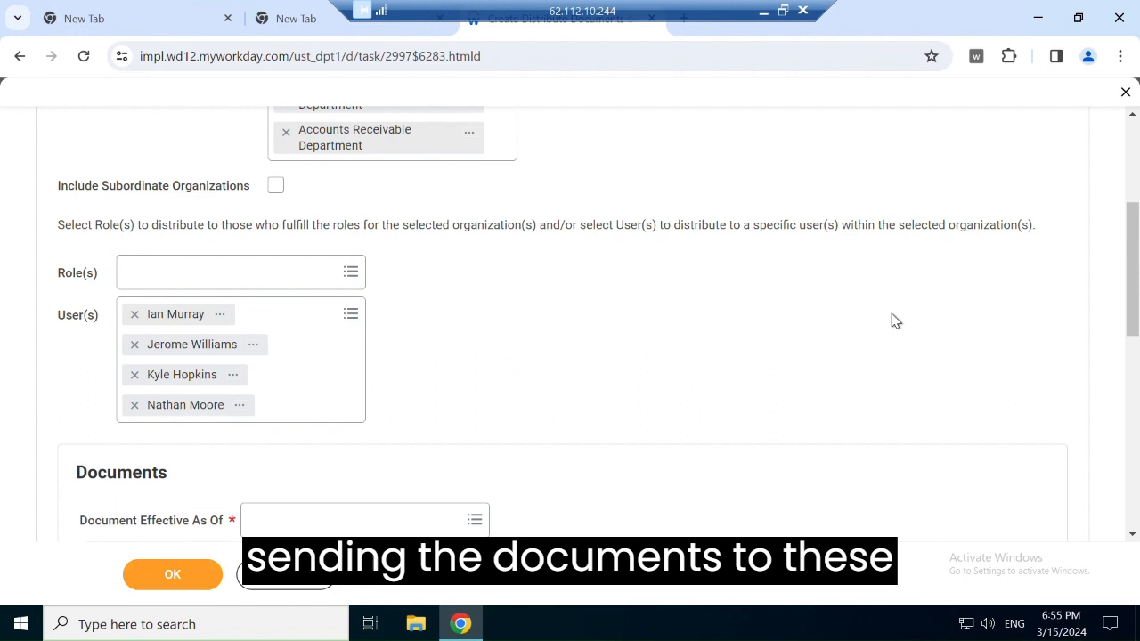
pyautogui.moveTo(210, 313)
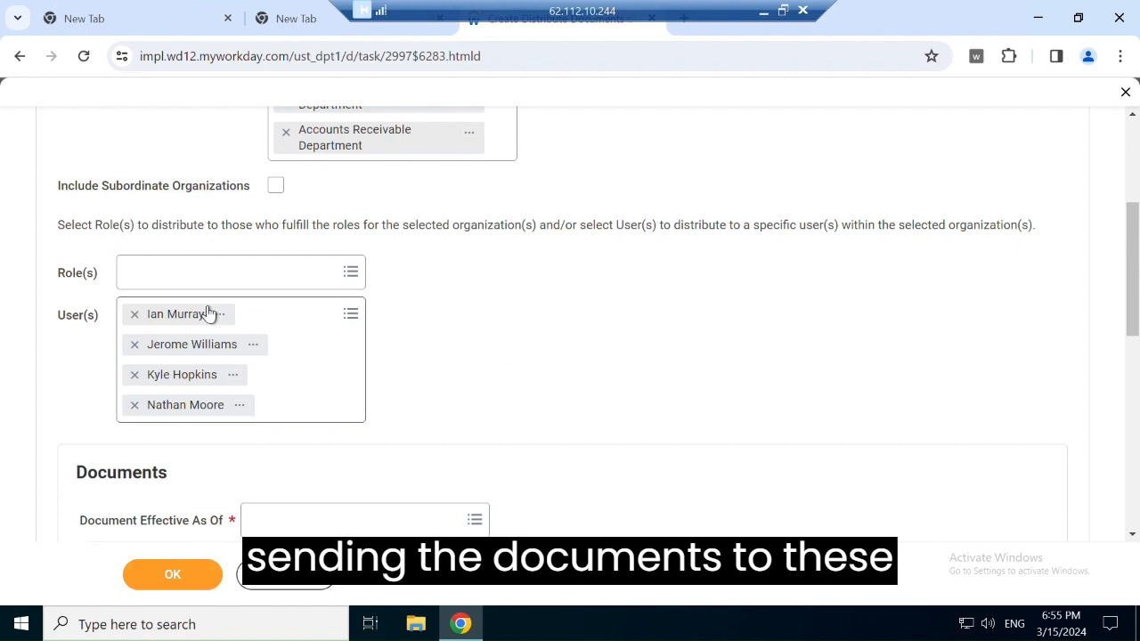
pyautogui.moveTo(545, 369)
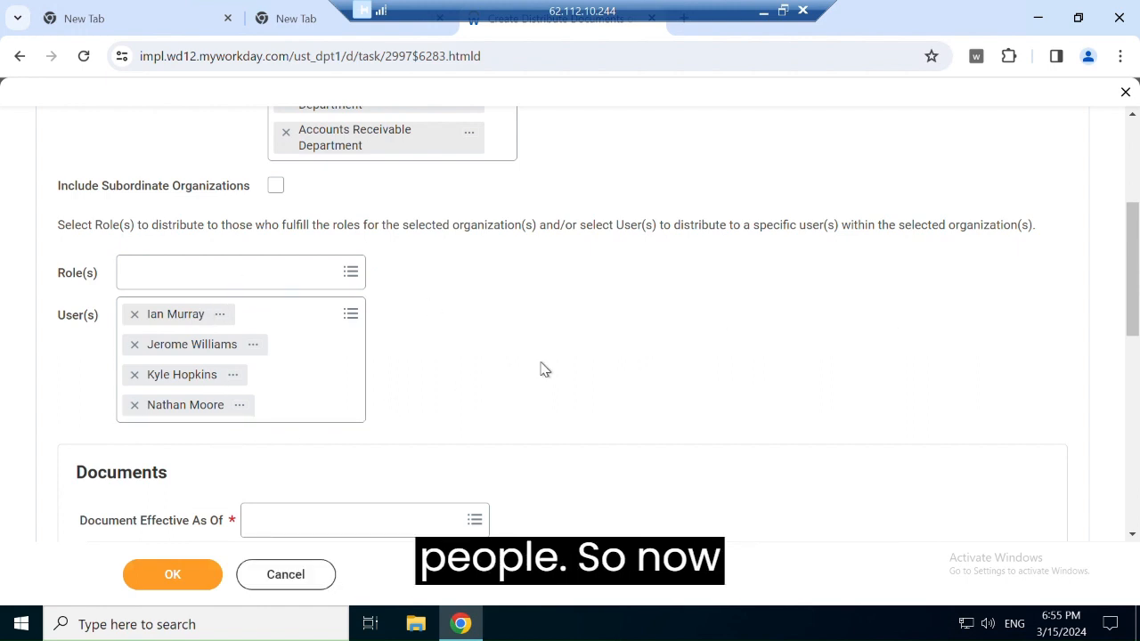
pyautogui.scroll(-3)
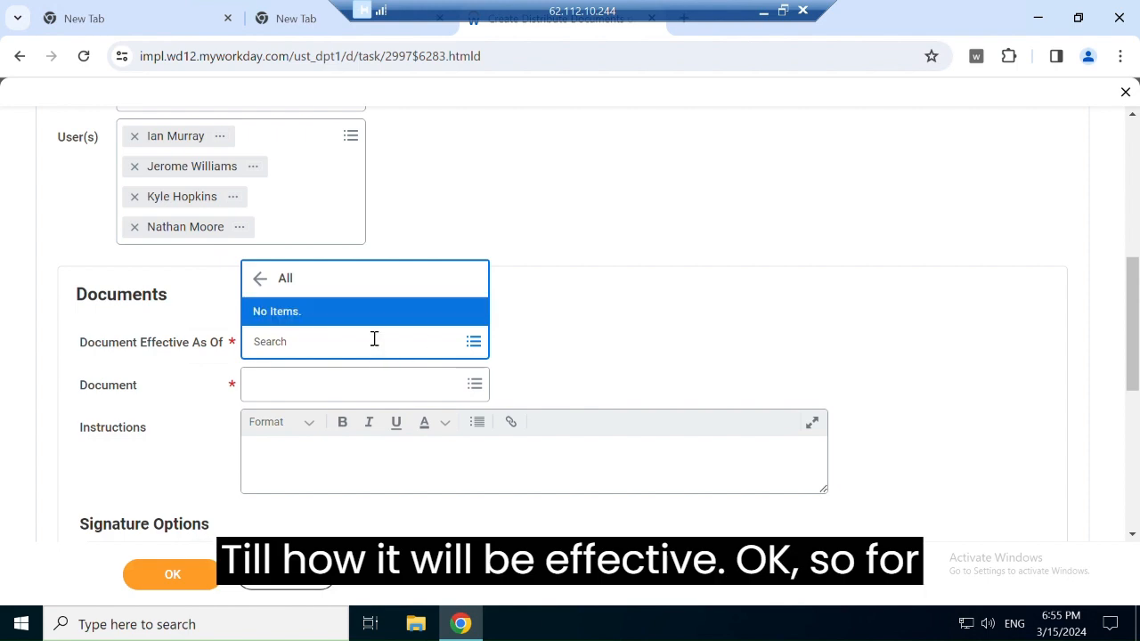
# Step: Set Document Effective As Of to First Day of Last Week (System)
pyautogui.write('f')
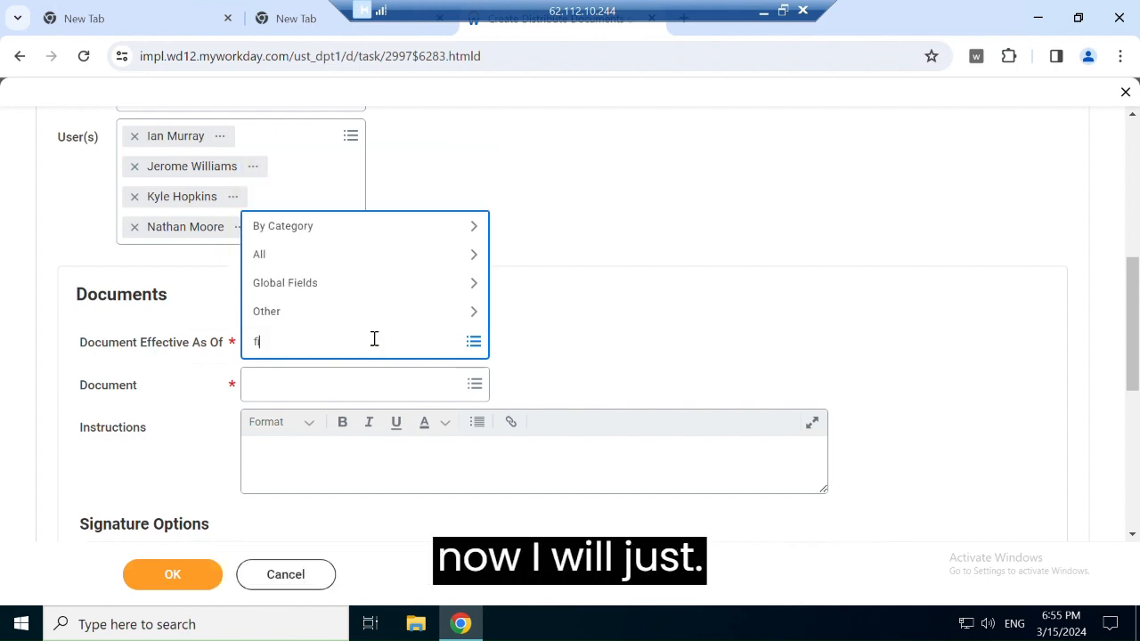
pyautogui.write('irs')
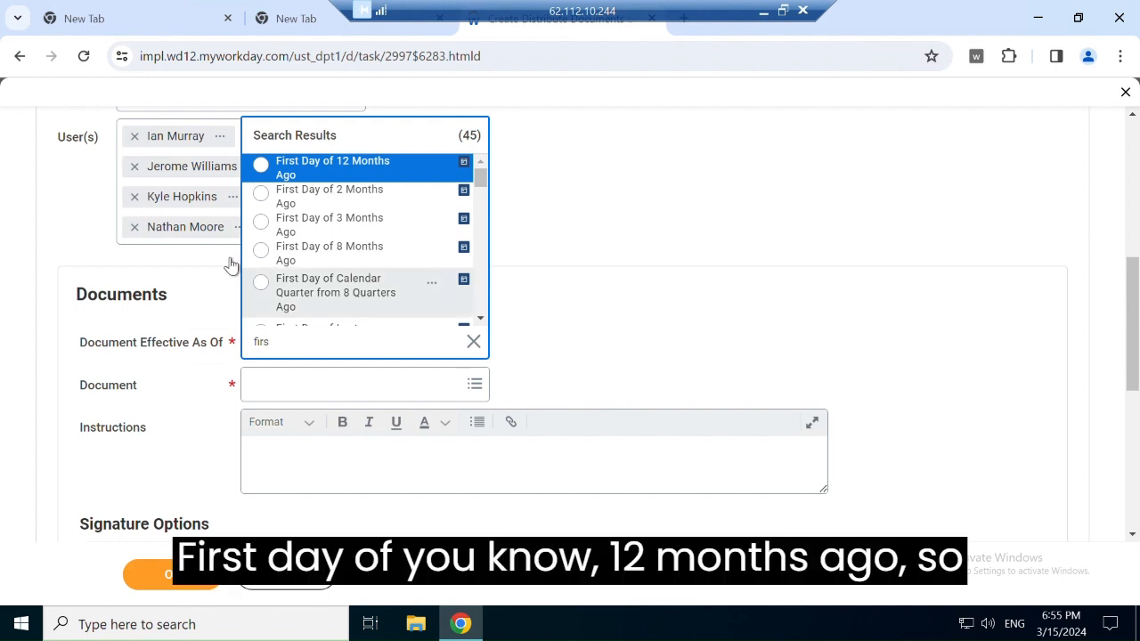
pyautogui.scroll(-3)
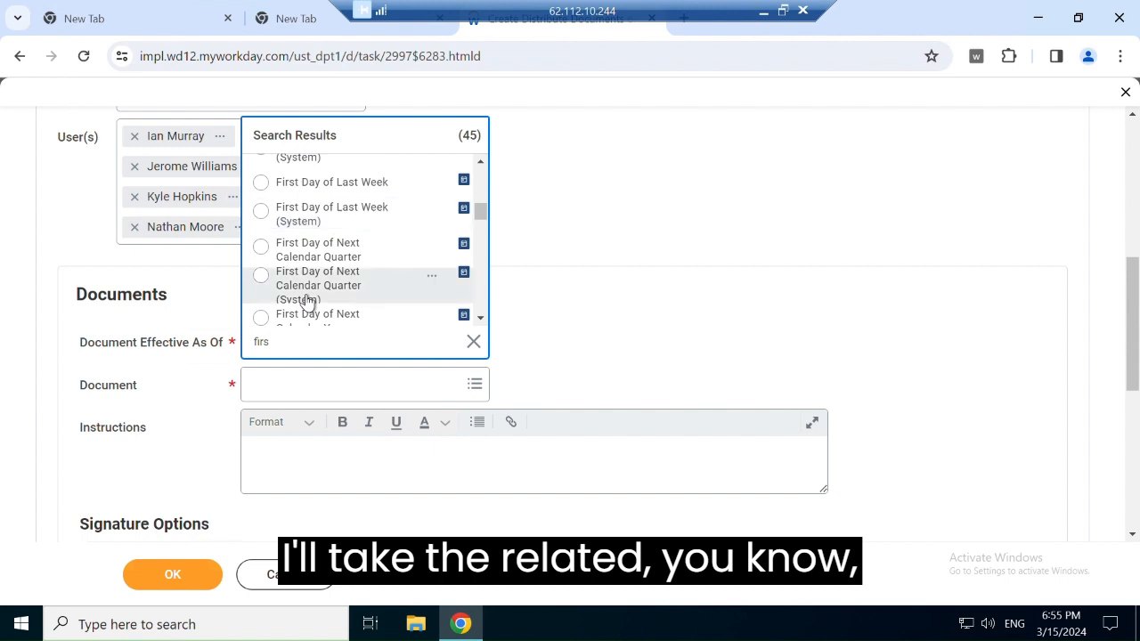
pyautogui.scroll(-3)
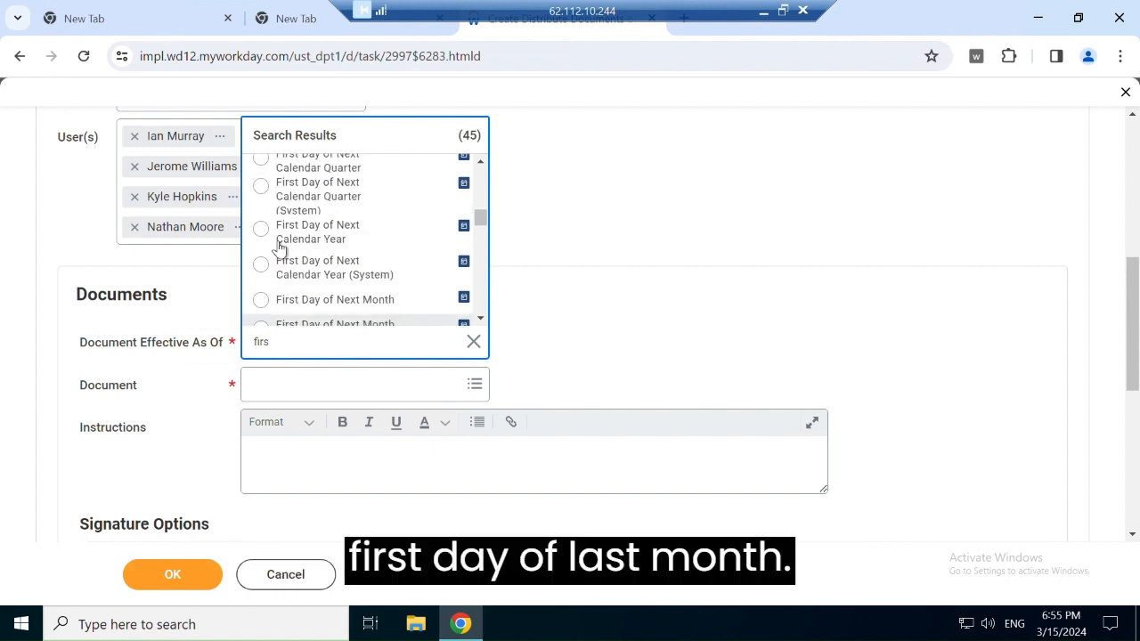
pyautogui.scroll(3)
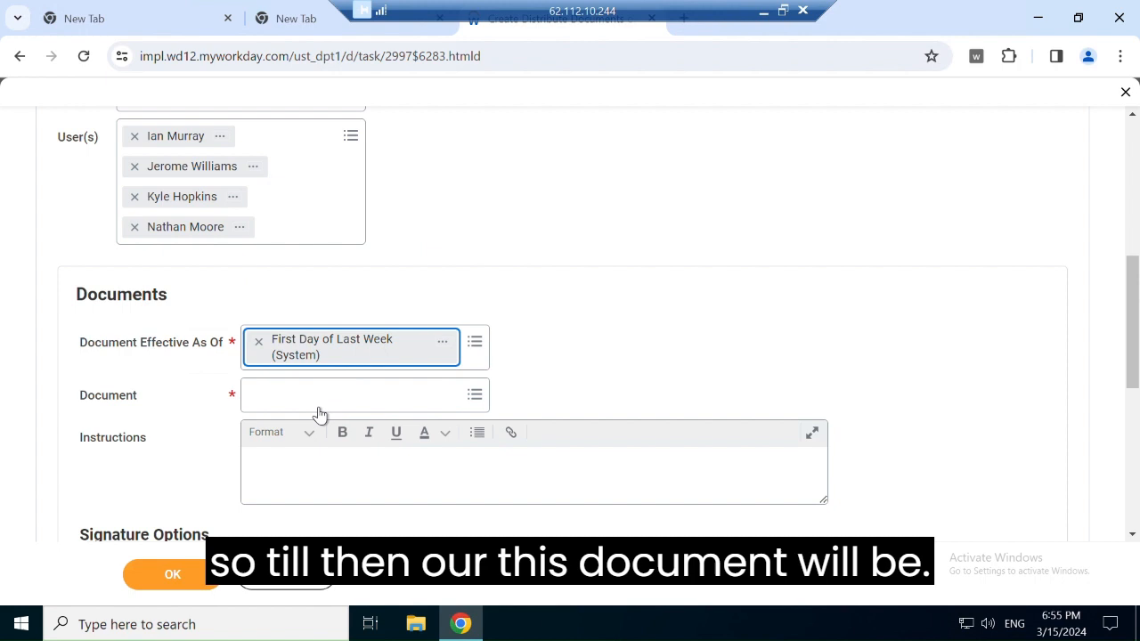
pyautogui.click(356, 396)
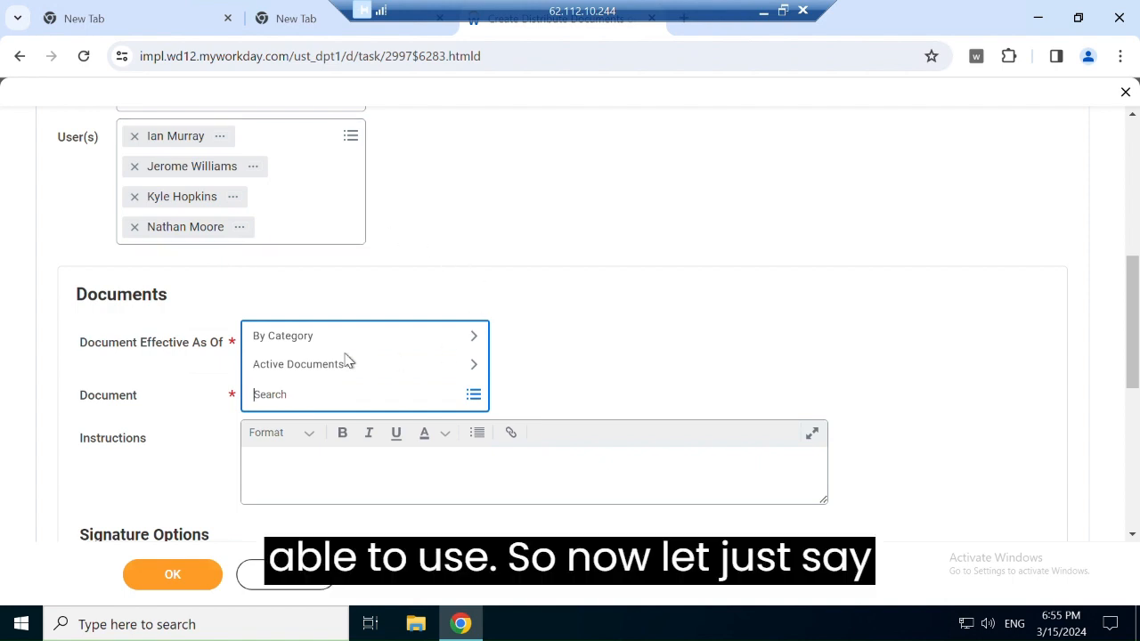
pyautogui.moveTo(317, 390)
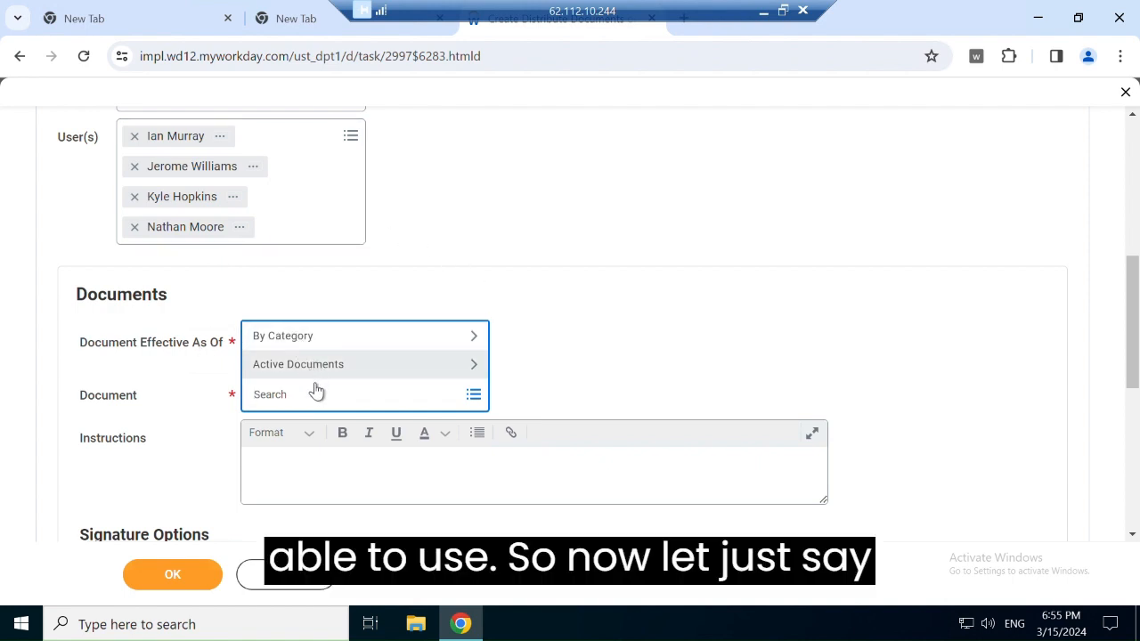
# Step: Choose Meal Waiver Form from the Active Documents list as the Document
pyautogui.click(297, 363)
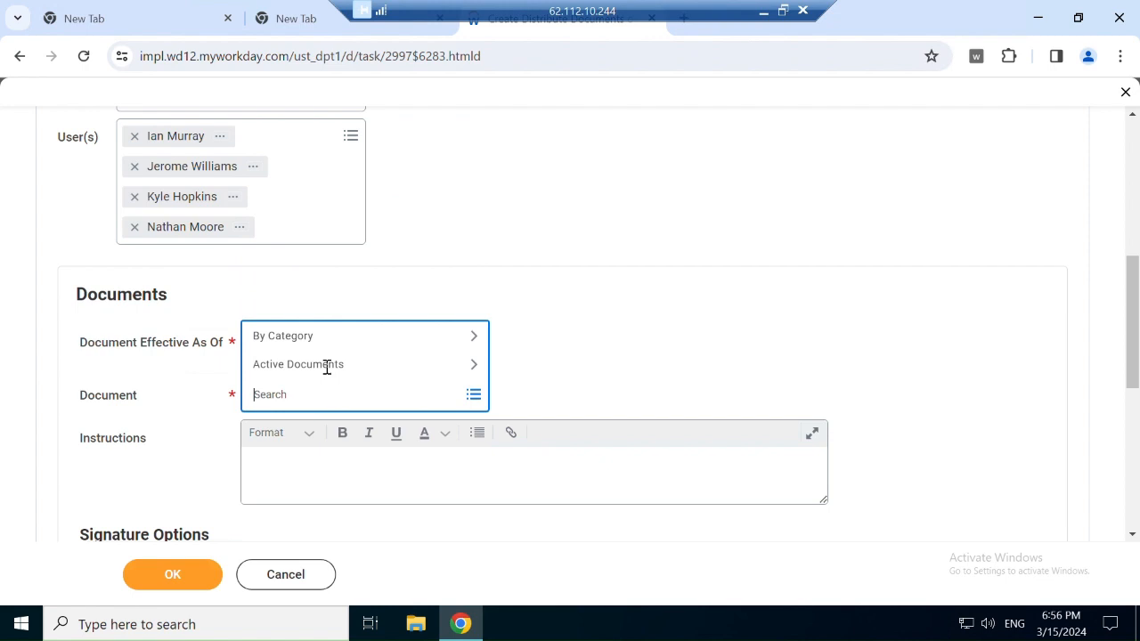
pyautogui.click(297, 364)
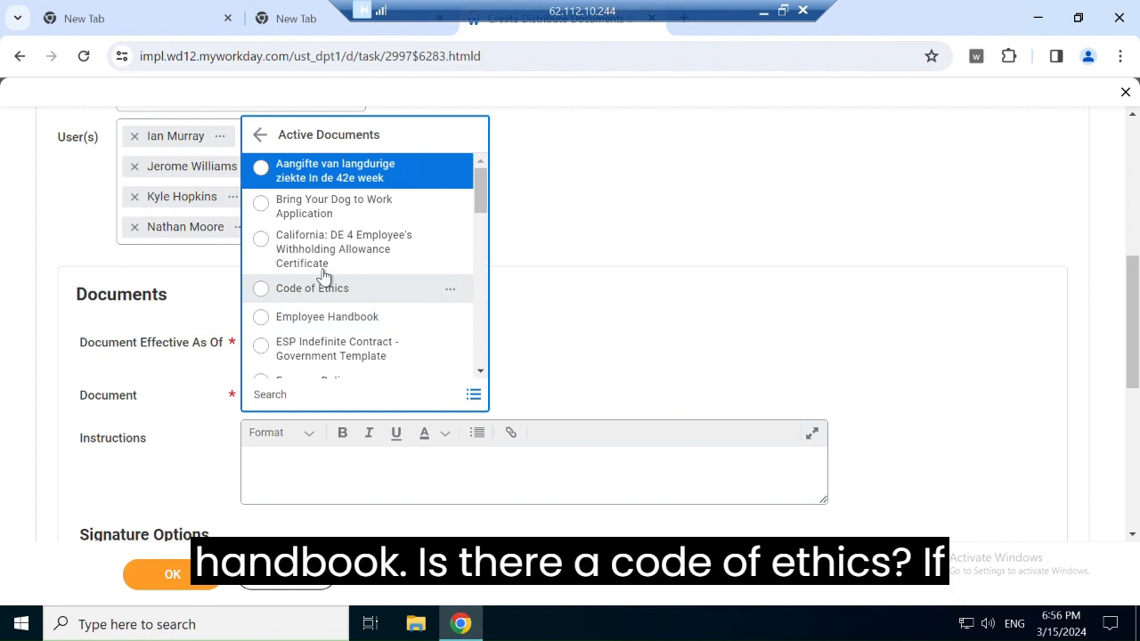
pyautogui.scroll(-3)
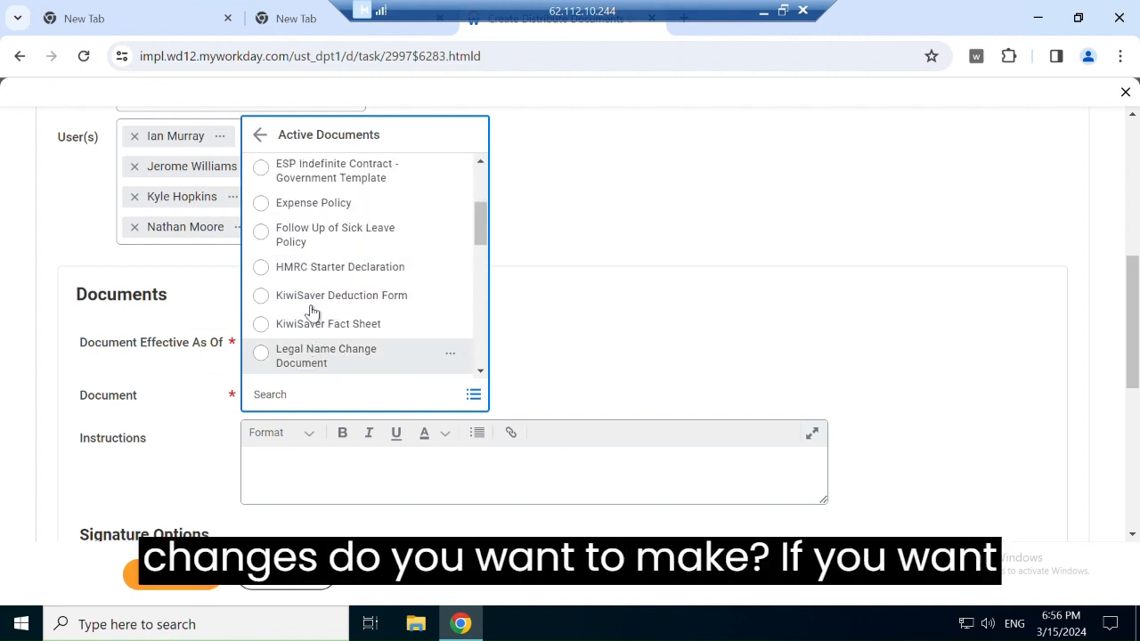
pyautogui.moveTo(306, 258)
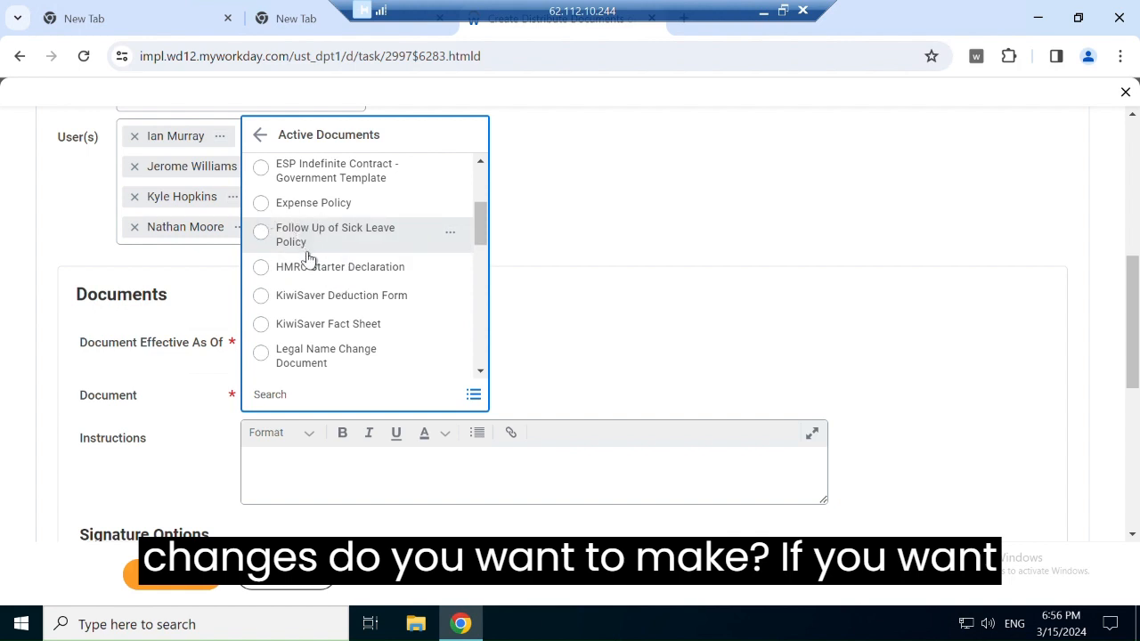
pyautogui.scroll(-3)
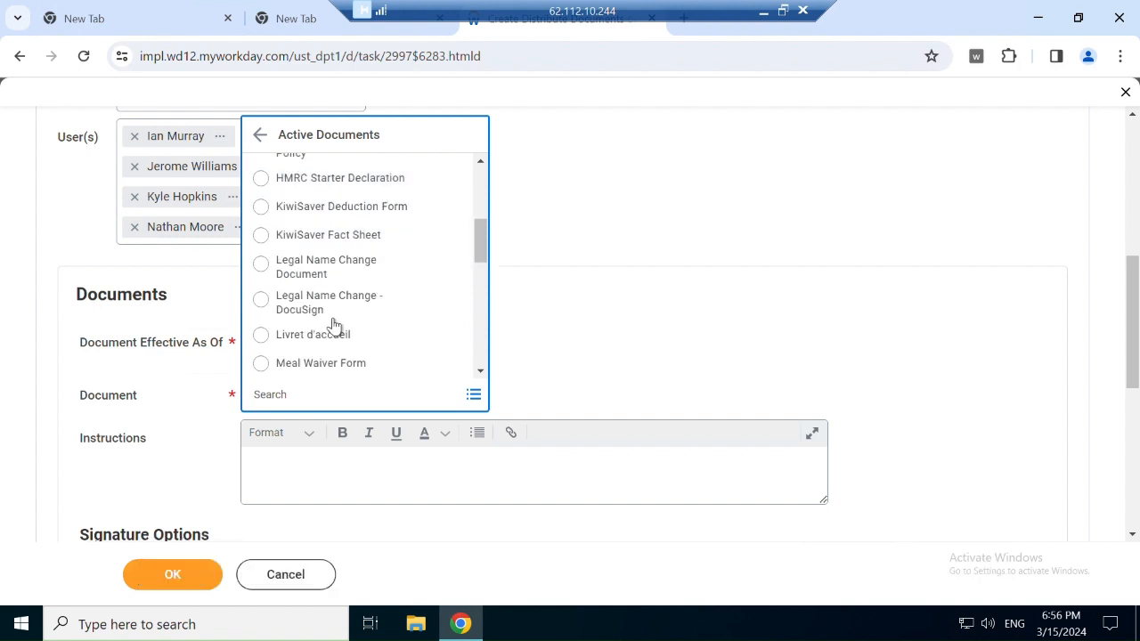
pyautogui.scroll(-3)
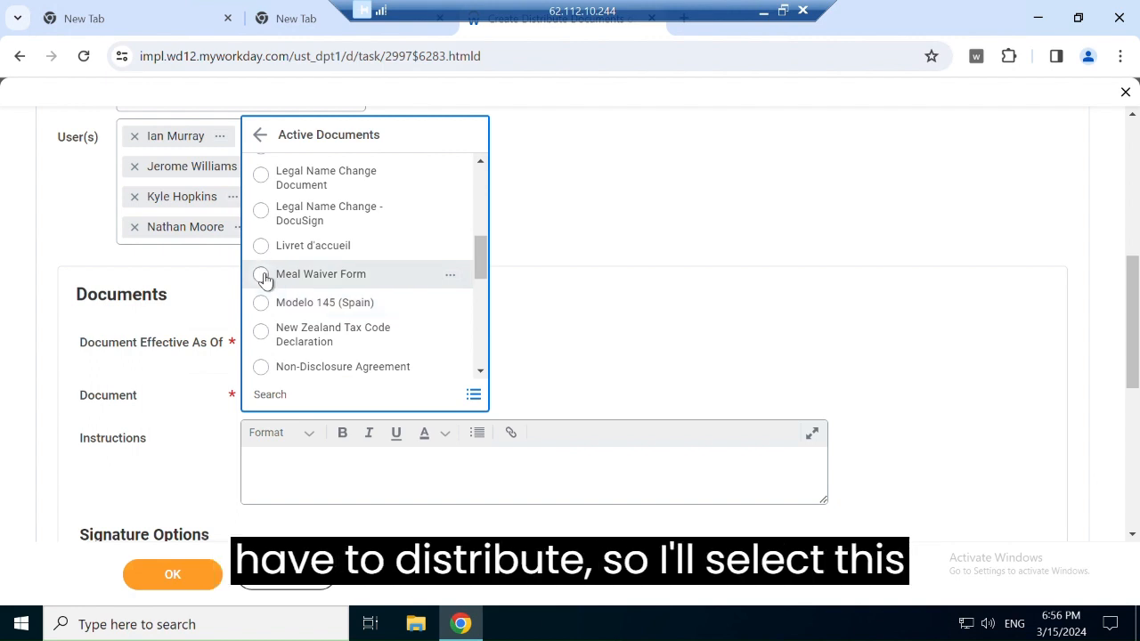
pyautogui.click(260, 275)
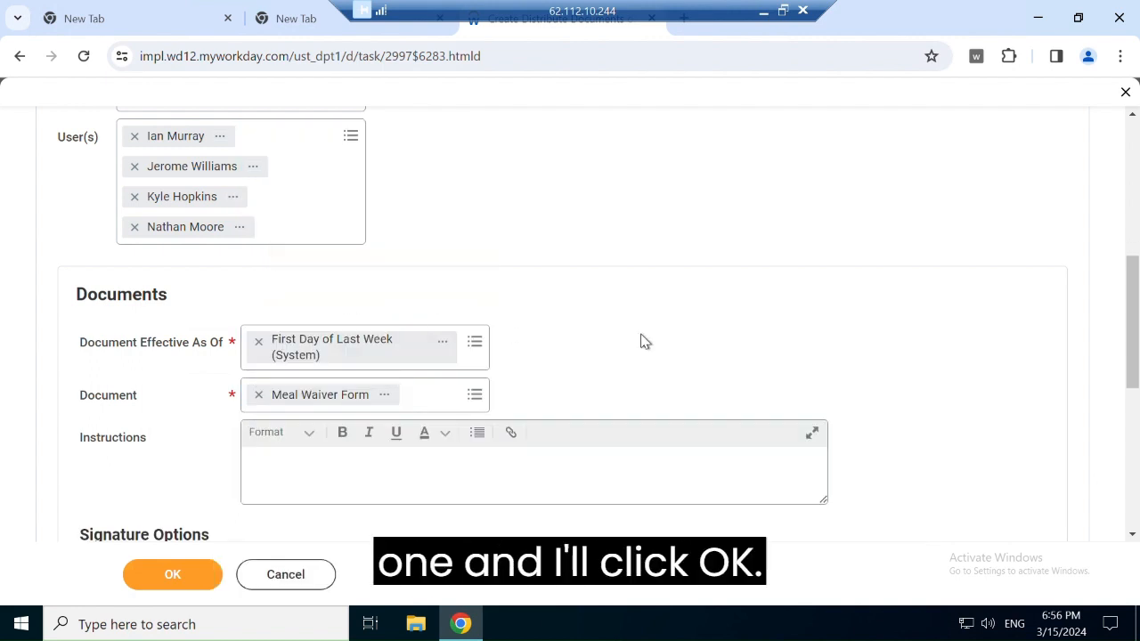
pyautogui.scroll(-3)
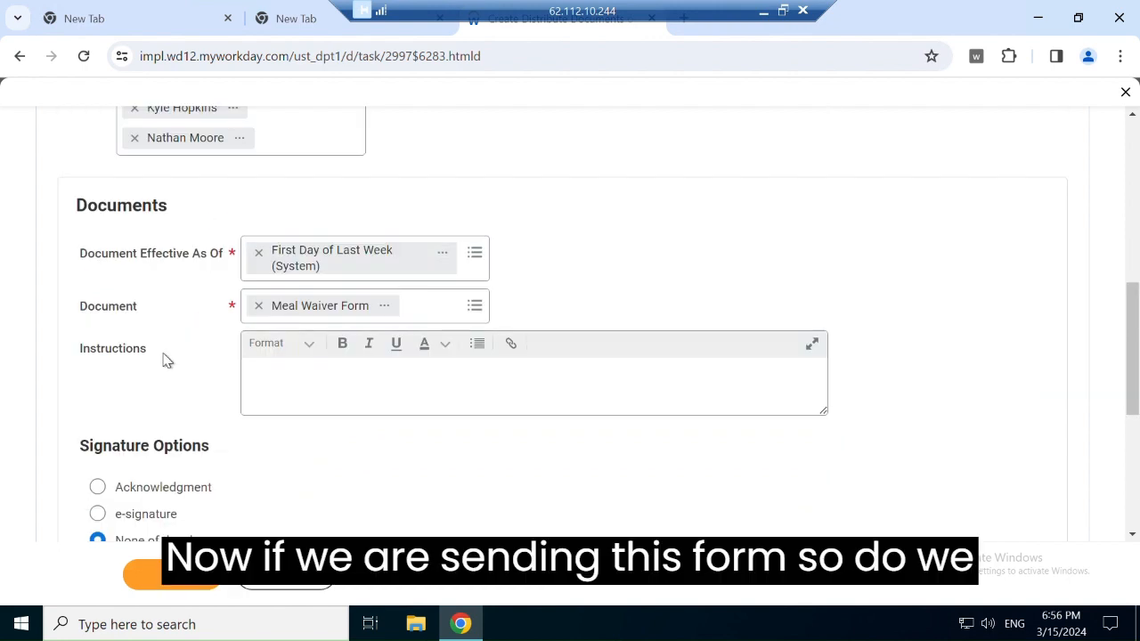
pyautogui.moveTo(295, 427)
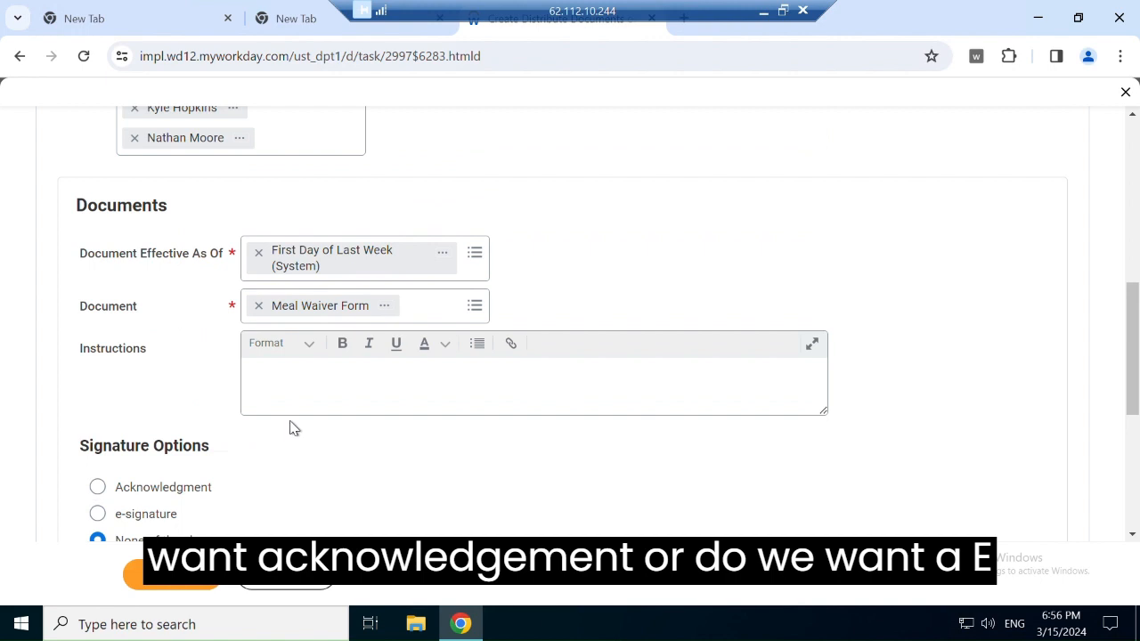
# Step: Require an Acknowledgment with the Signature Statement "I agreed."
pyautogui.scroll(-3)
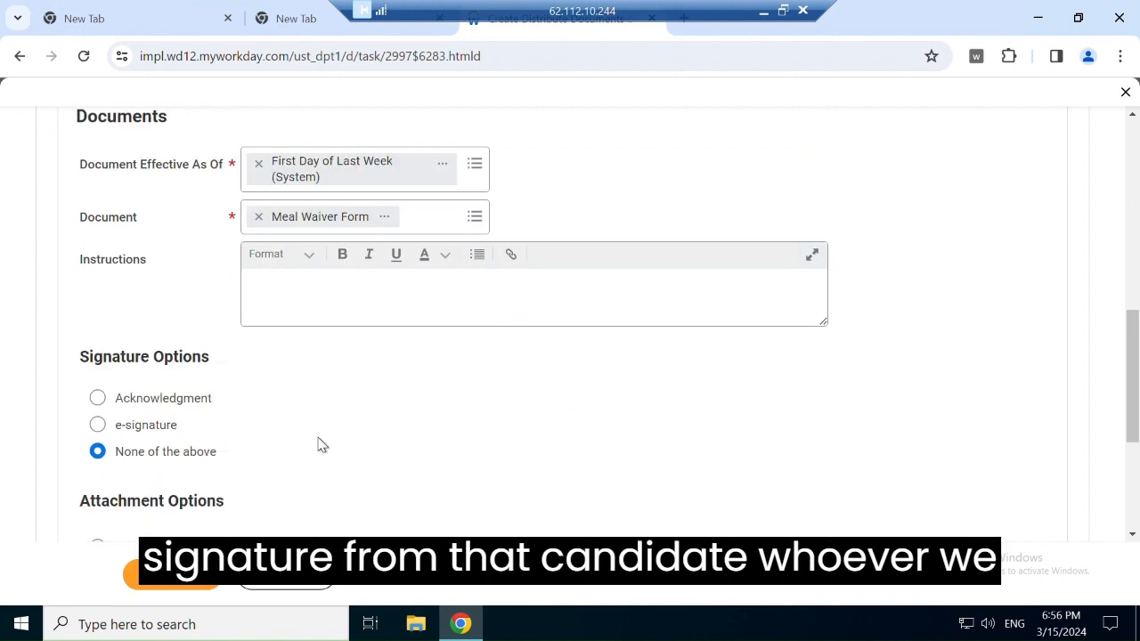
pyautogui.moveTo(419, 225)
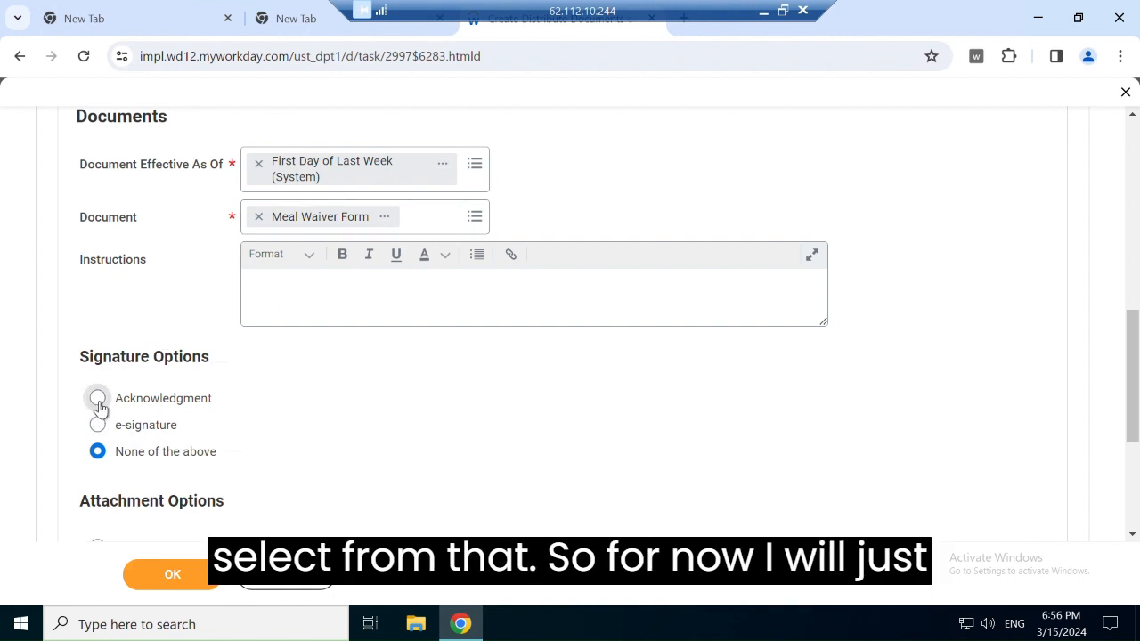
pyautogui.click(96, 399)
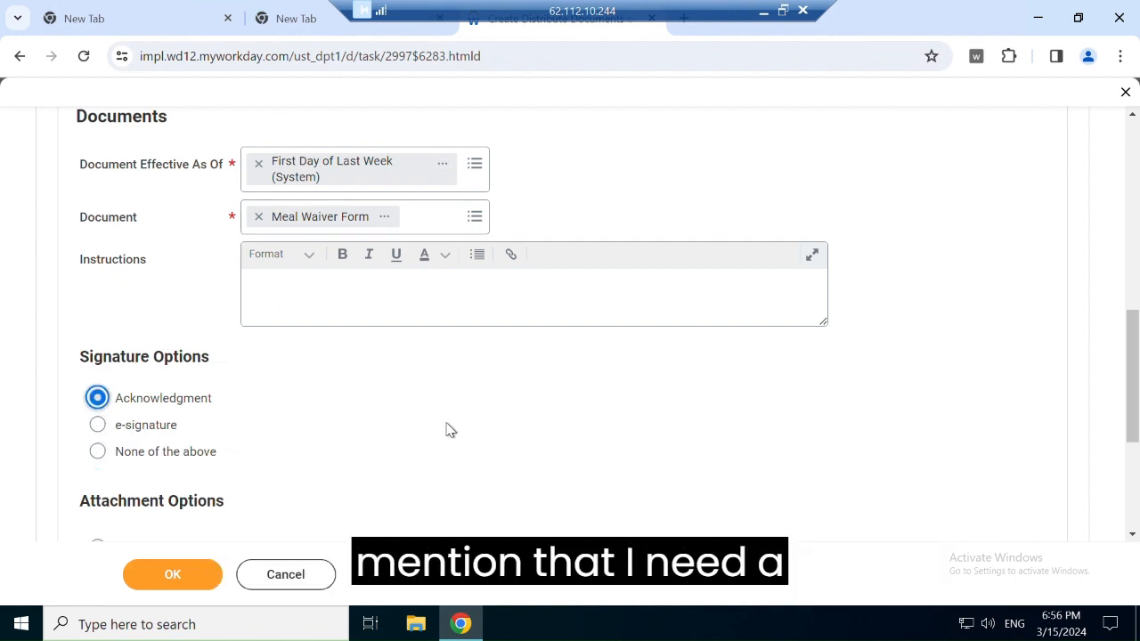
pyautogui.scroll(-3)
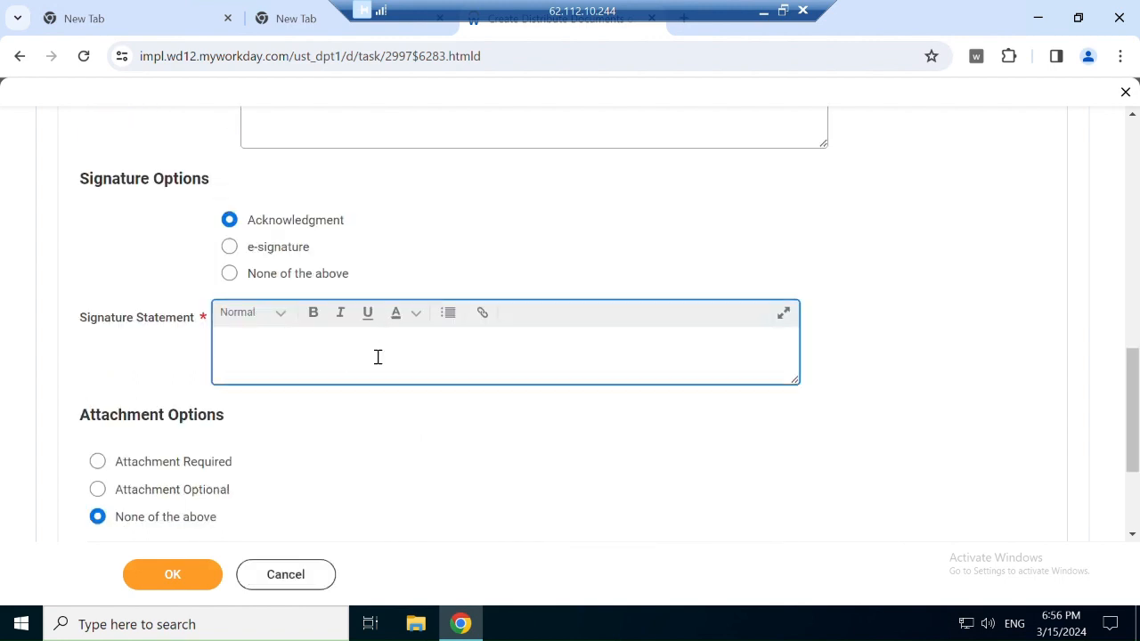
pyautogui.write('I a')
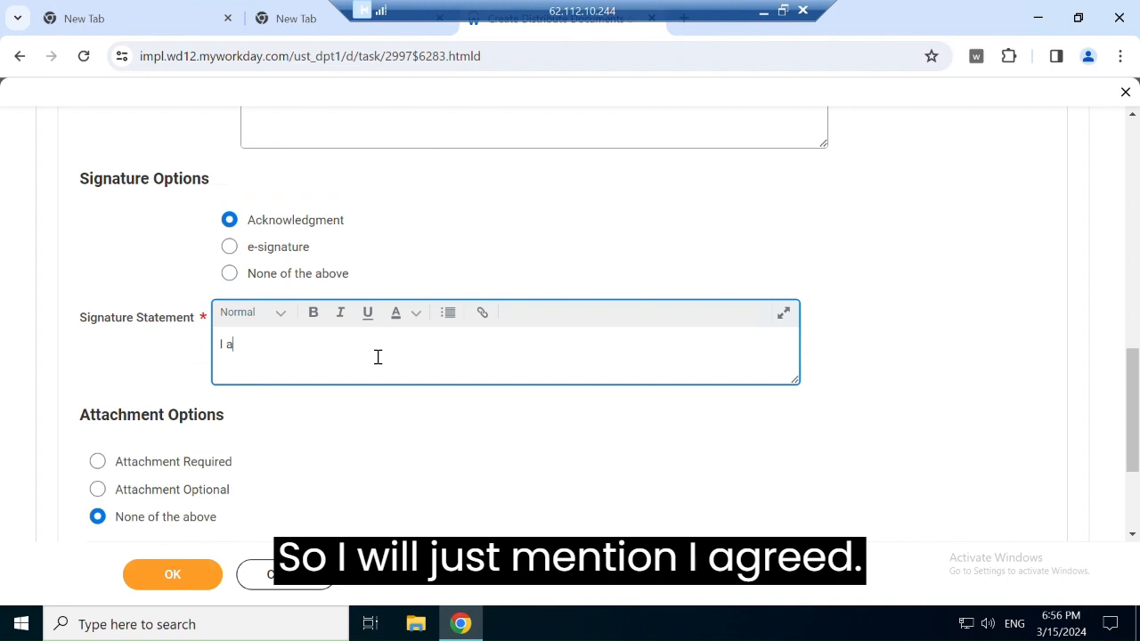
pyautogui.write('greed')
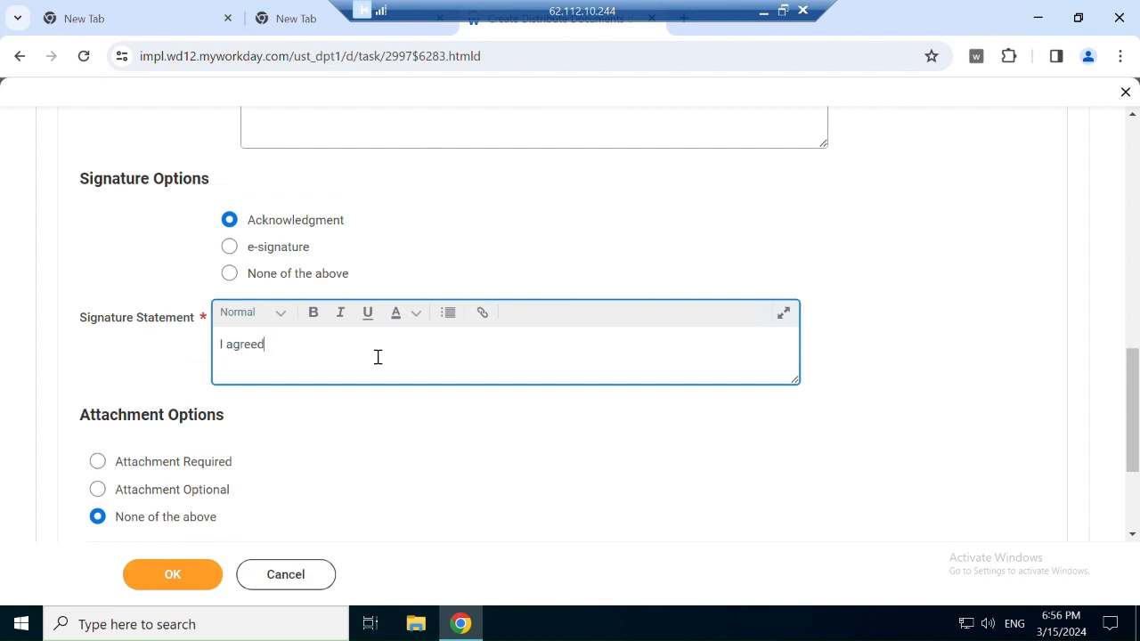
pyautogui.write('.')
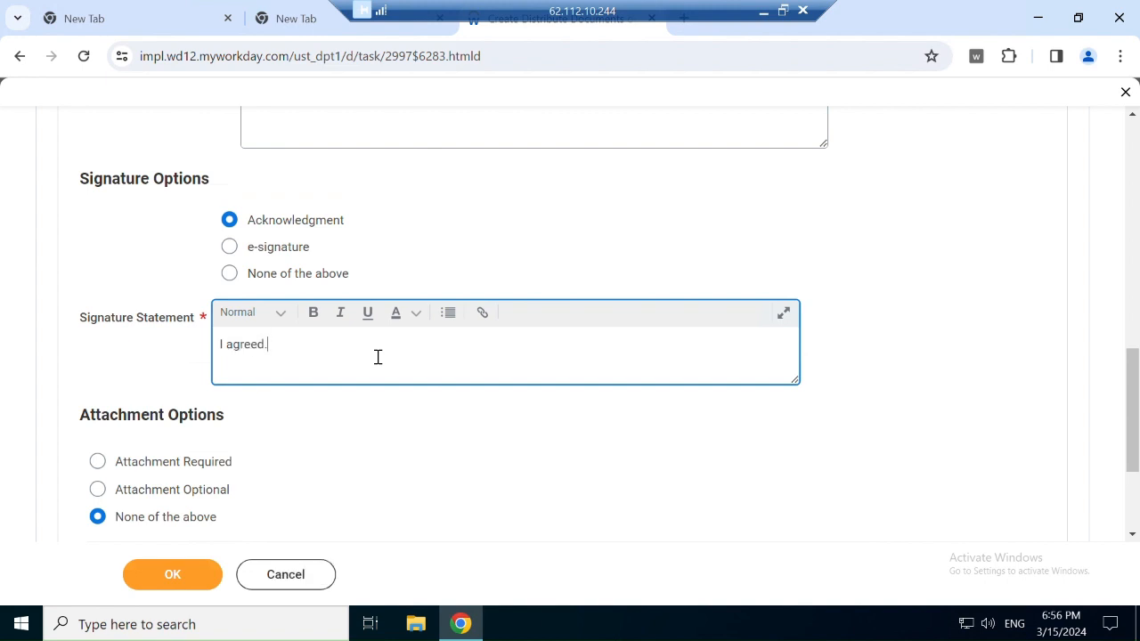
pyautogui.scroll(-3)
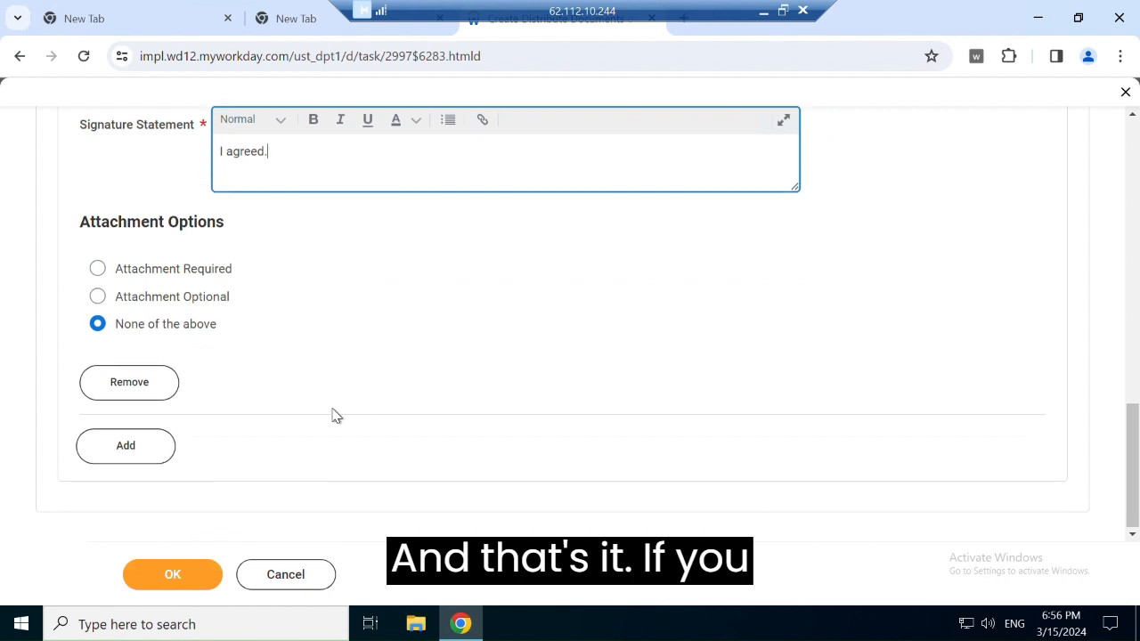
# Step: Set Attachment Required, review the form and submit the distribution details with OK
pyautogui.scroll(3)
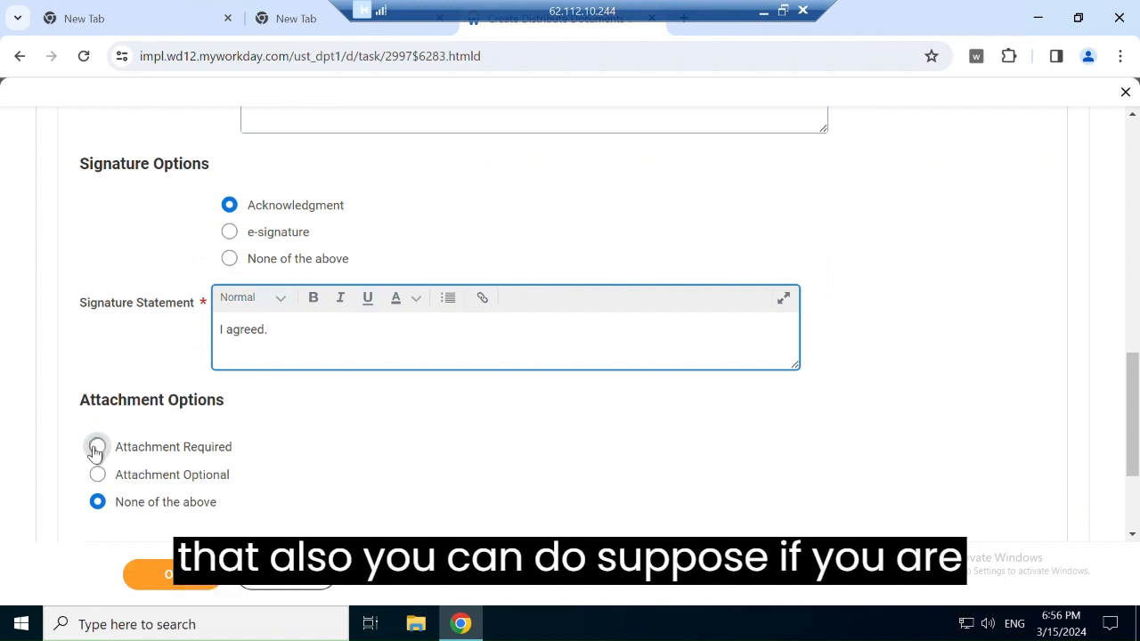
pyautogui.click(96, 445)
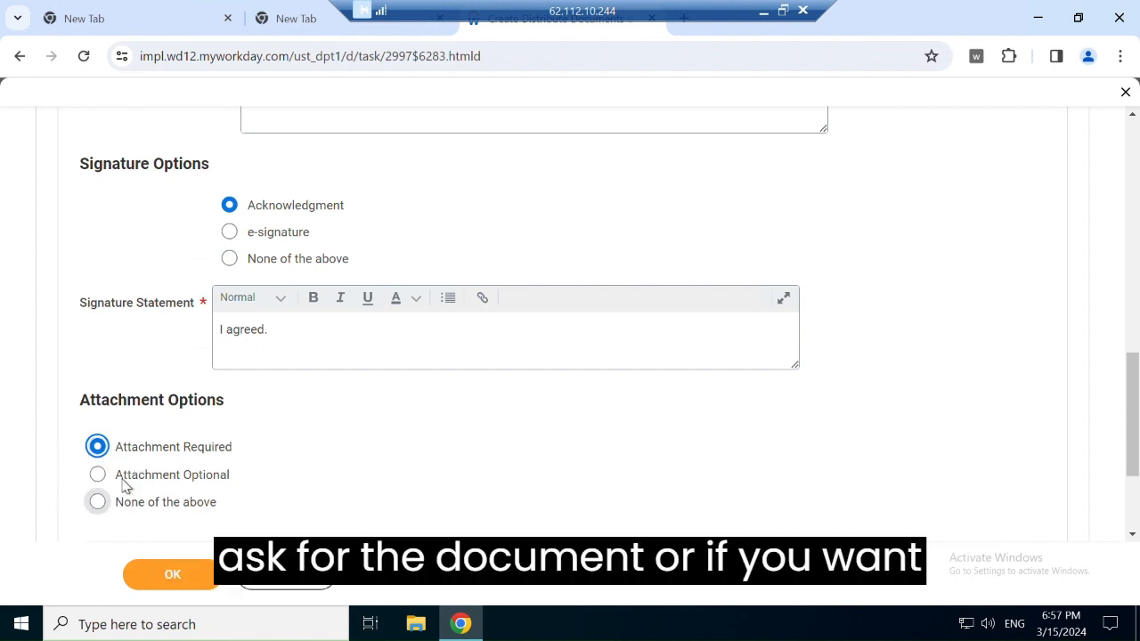
pyautogui.moveTo(632, 458)
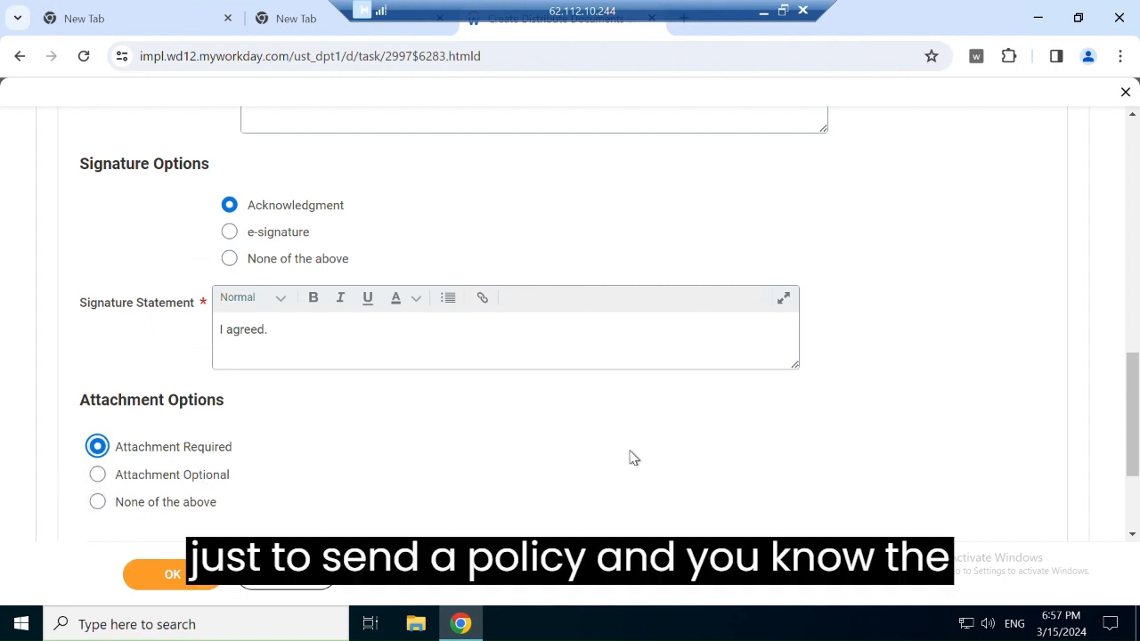
pyautogui.moveTo(289, 480)
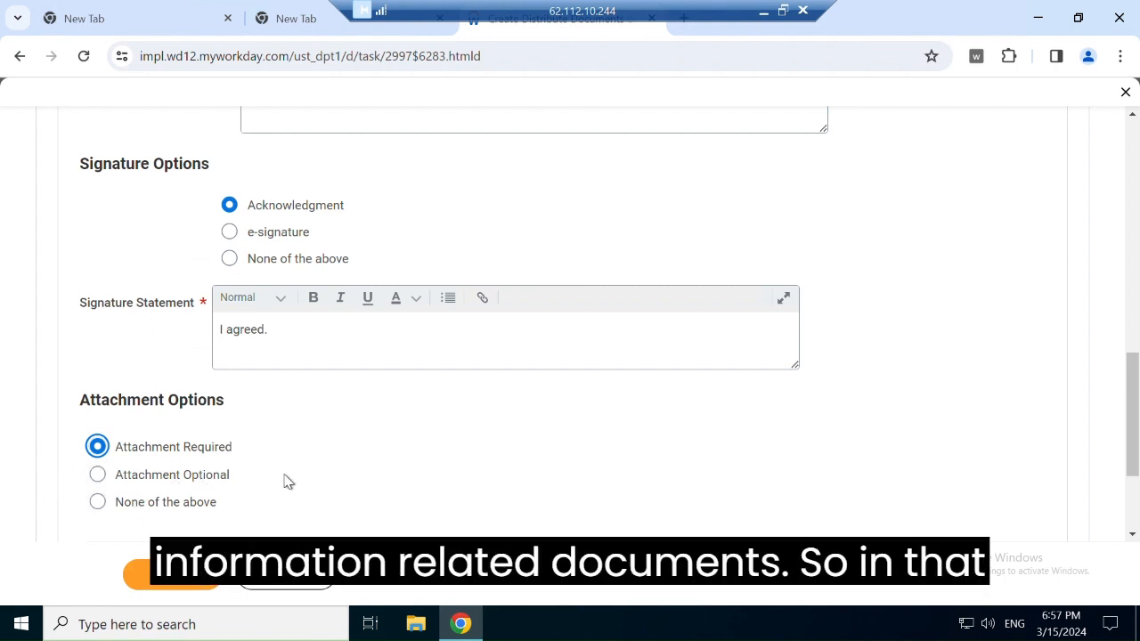
pyautogui.moveTo(481, 477)
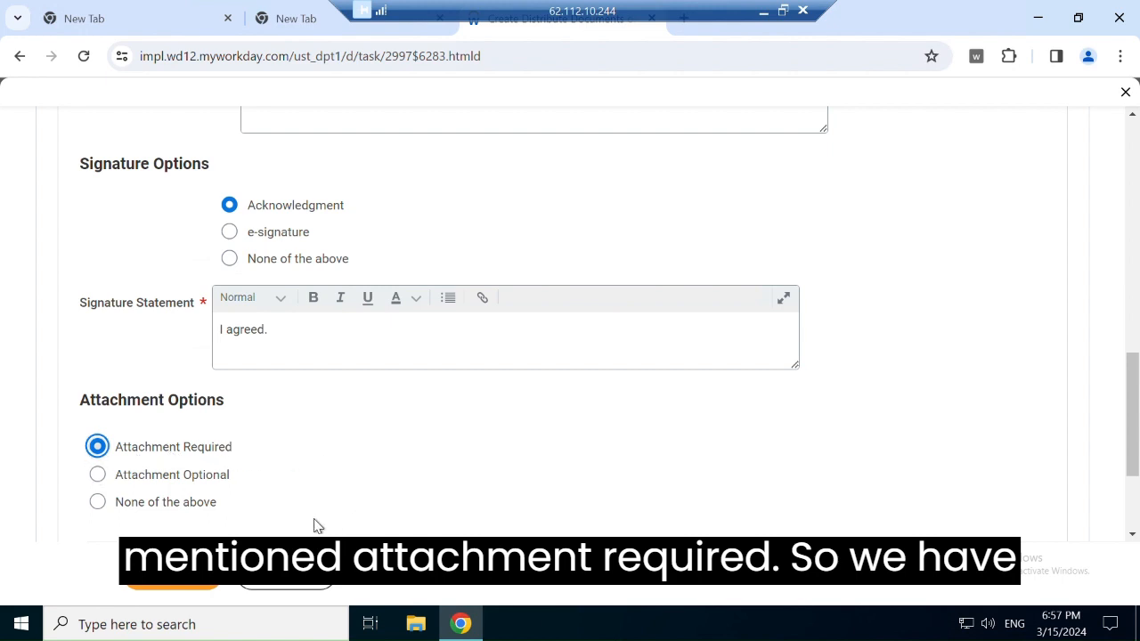
pyautogui.scroll(3)
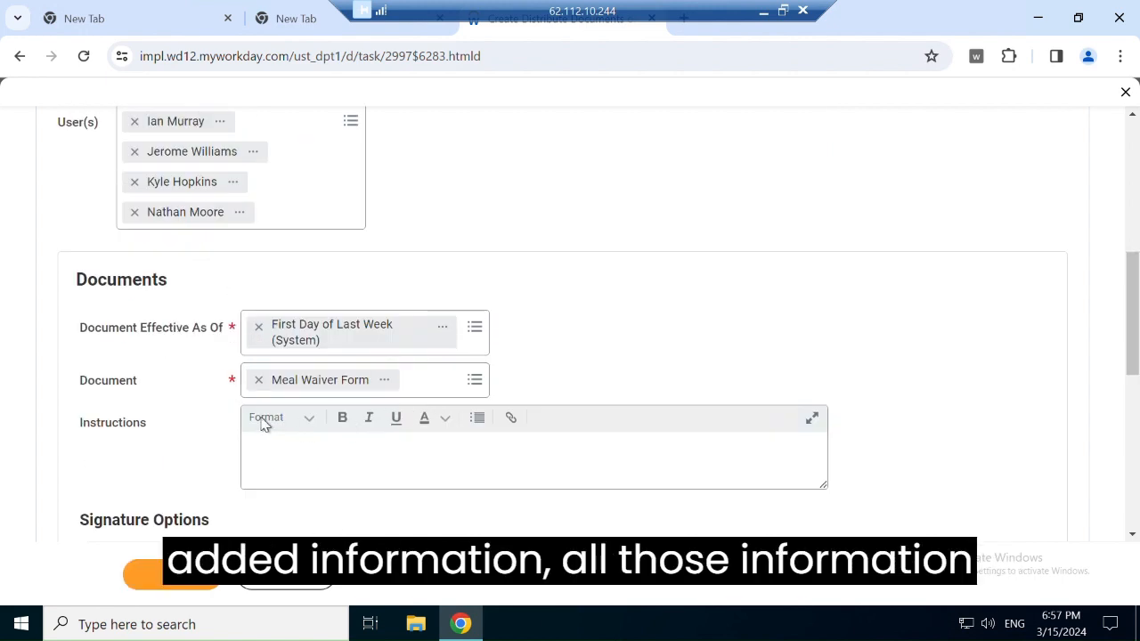
pyautogui.scroll(3)
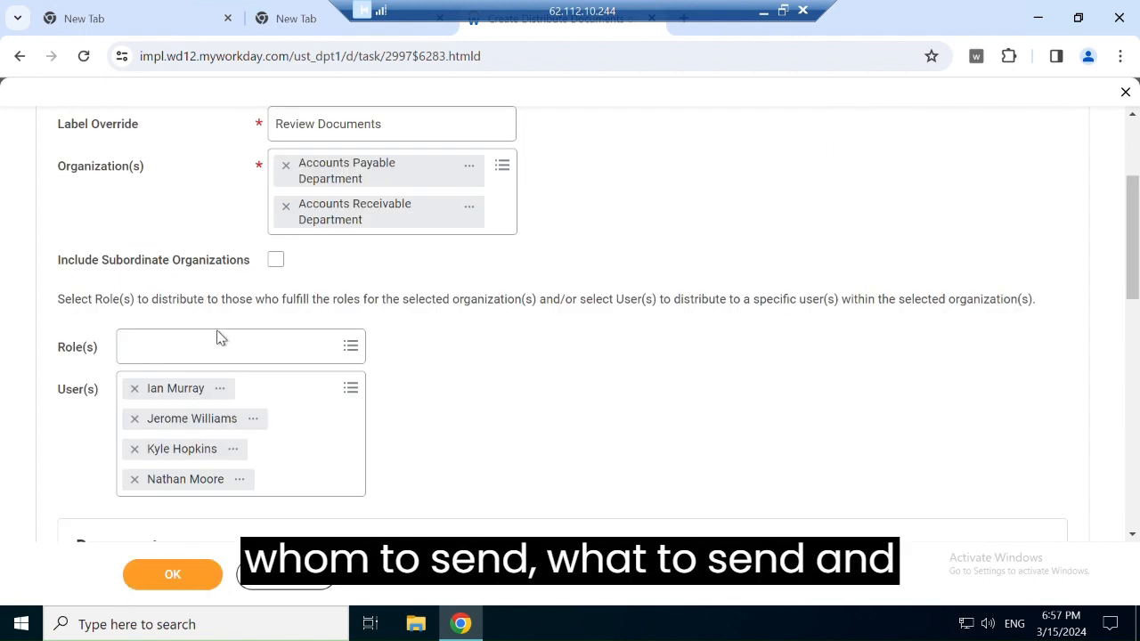
pyautogui.scroll(-3)
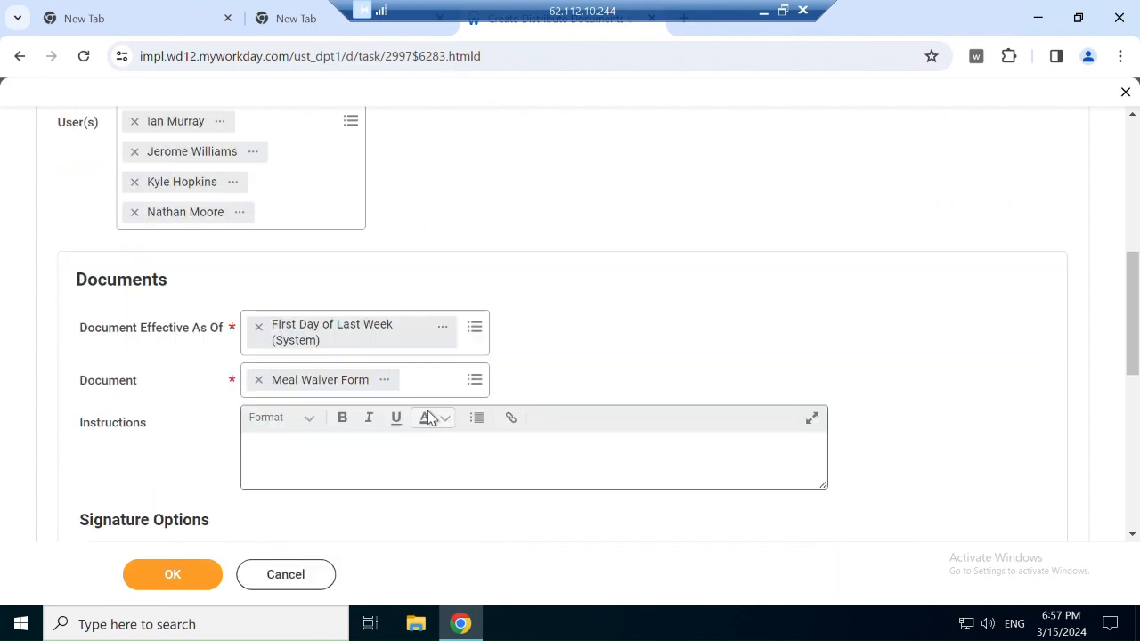
pyautogui.scroll(-3)
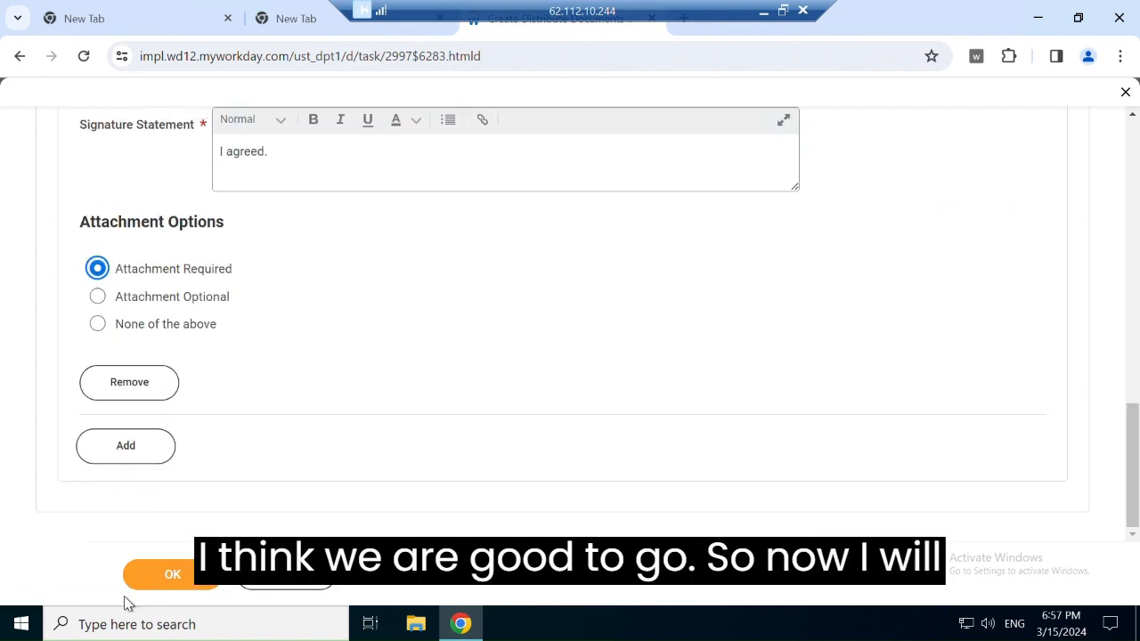
pyautogui.click(171, 574)
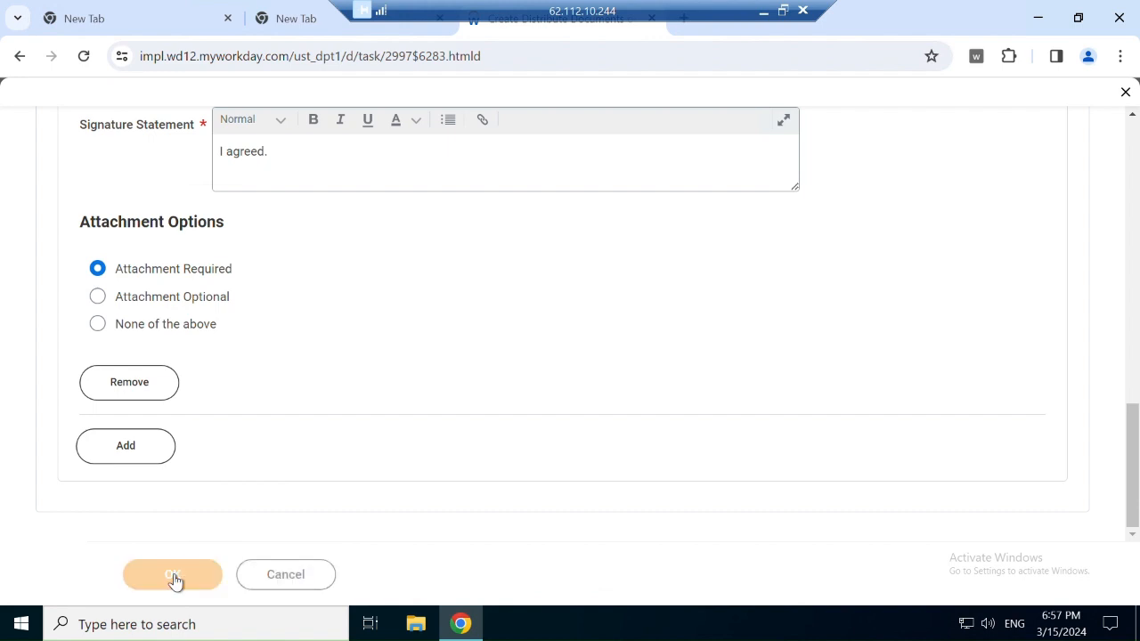
pyautogui.click(171, 574)
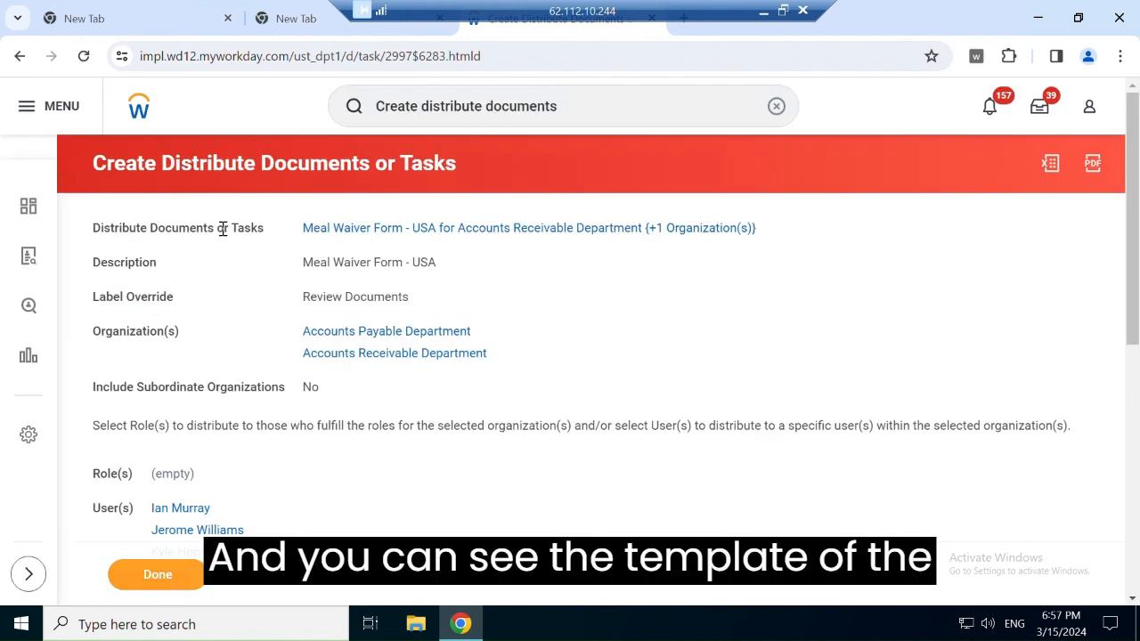
pyautogui.moveTo(335, 212)
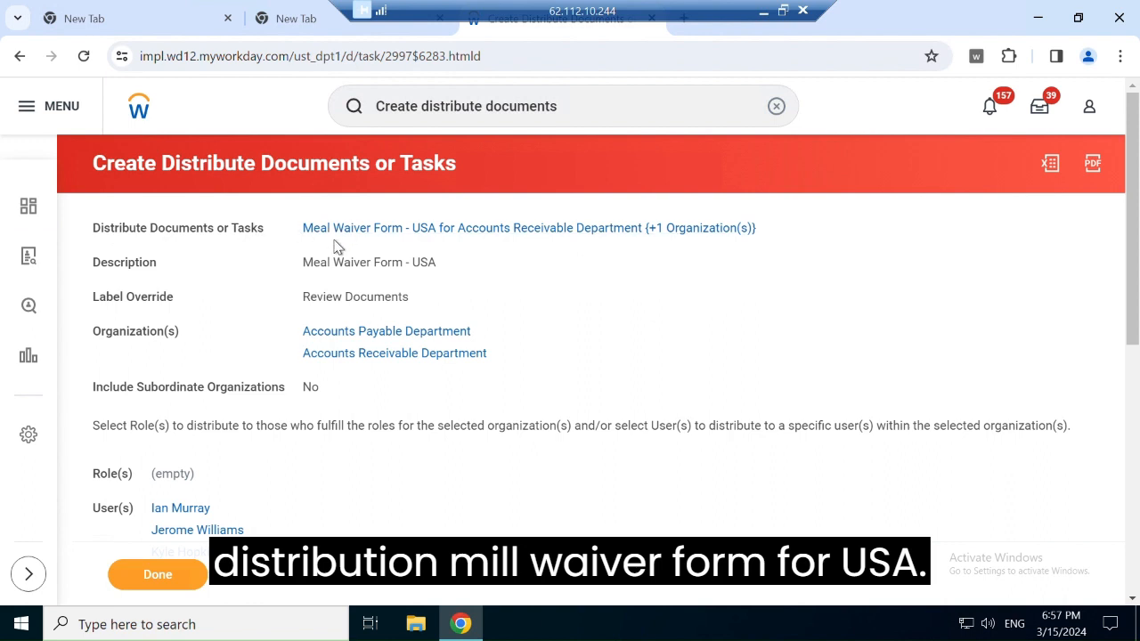
pyautogui.moveTo(650, 249)
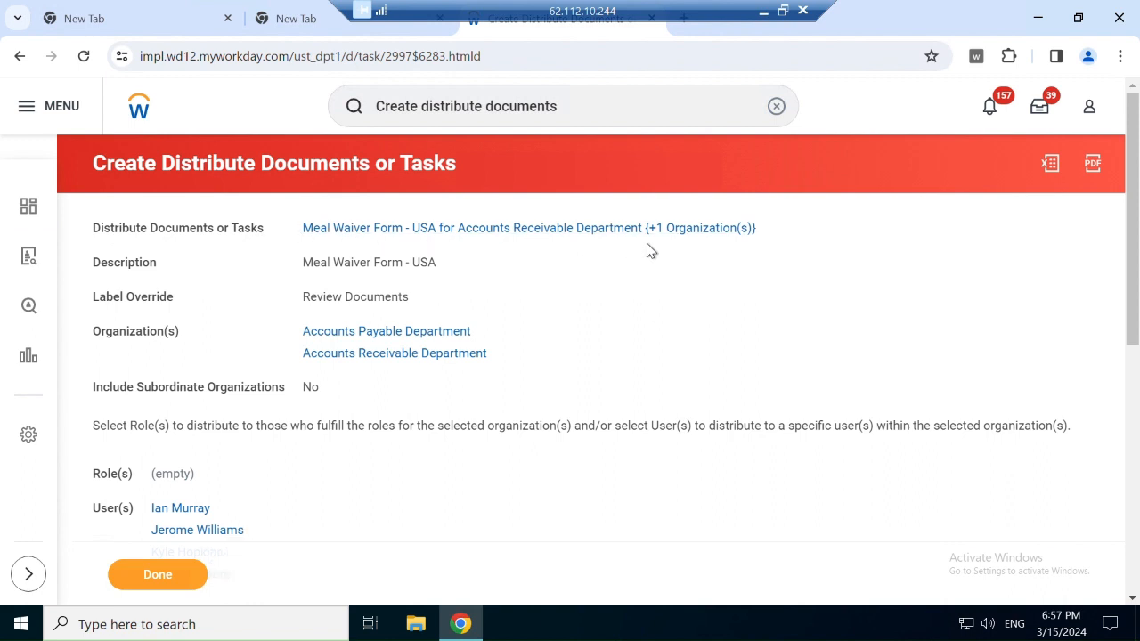
pyautogui.moveTo(306, 328)
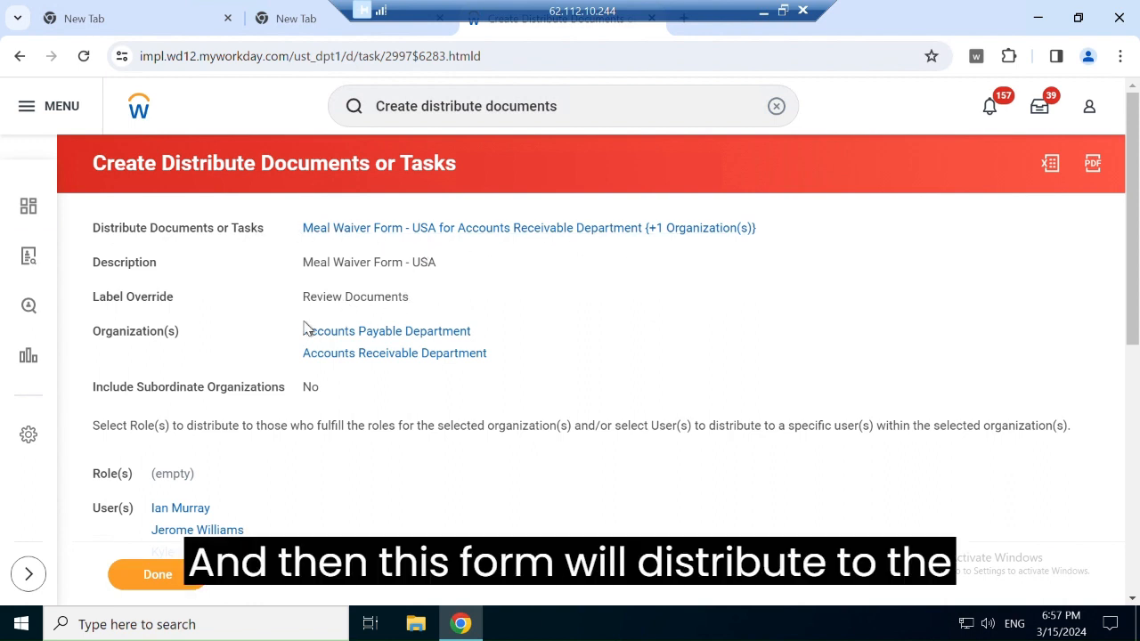
pyautogui.scroll(-3)
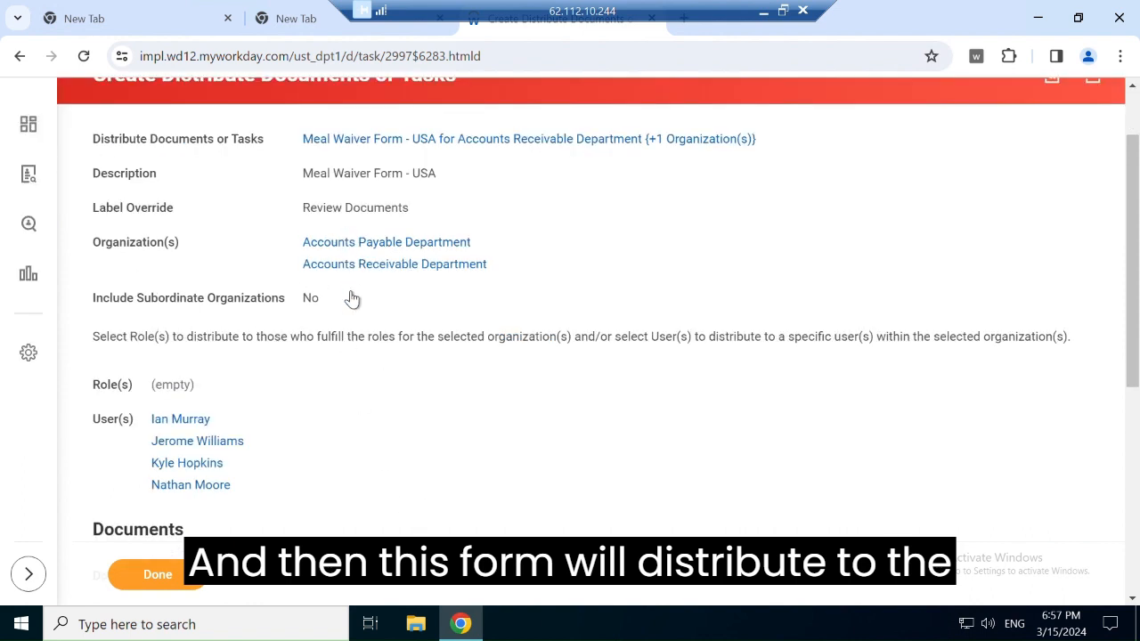
pyautogui.moveTo(363, 394)
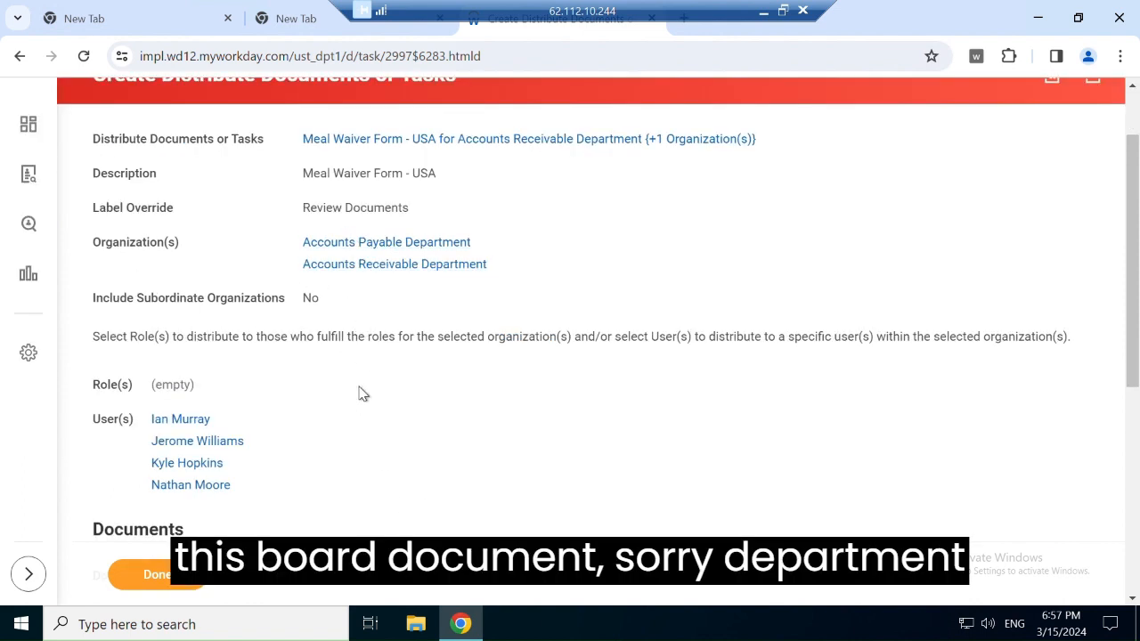
pyautogui.moveTo(393, 402)
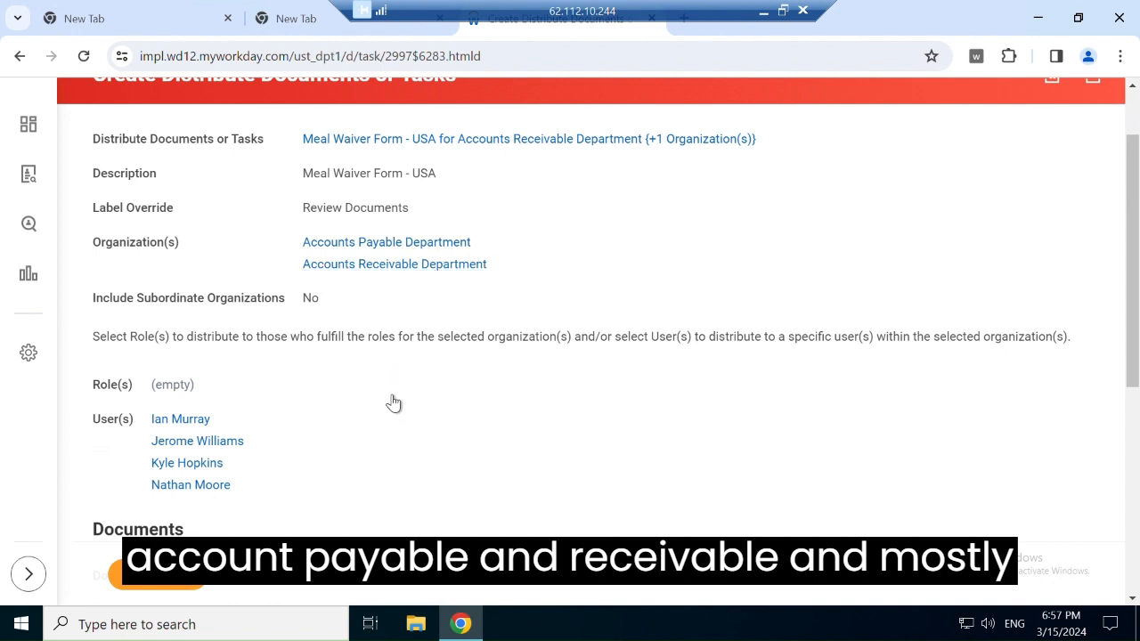
pyautogui.scroll(-3)
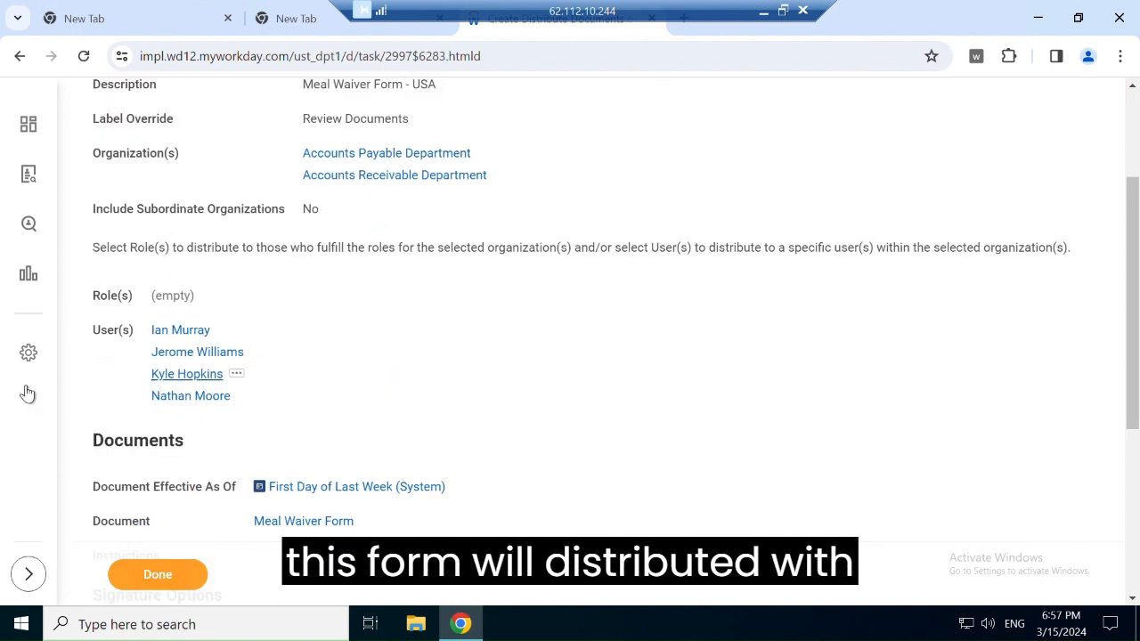
pyautogui.moveTo(175, 426)
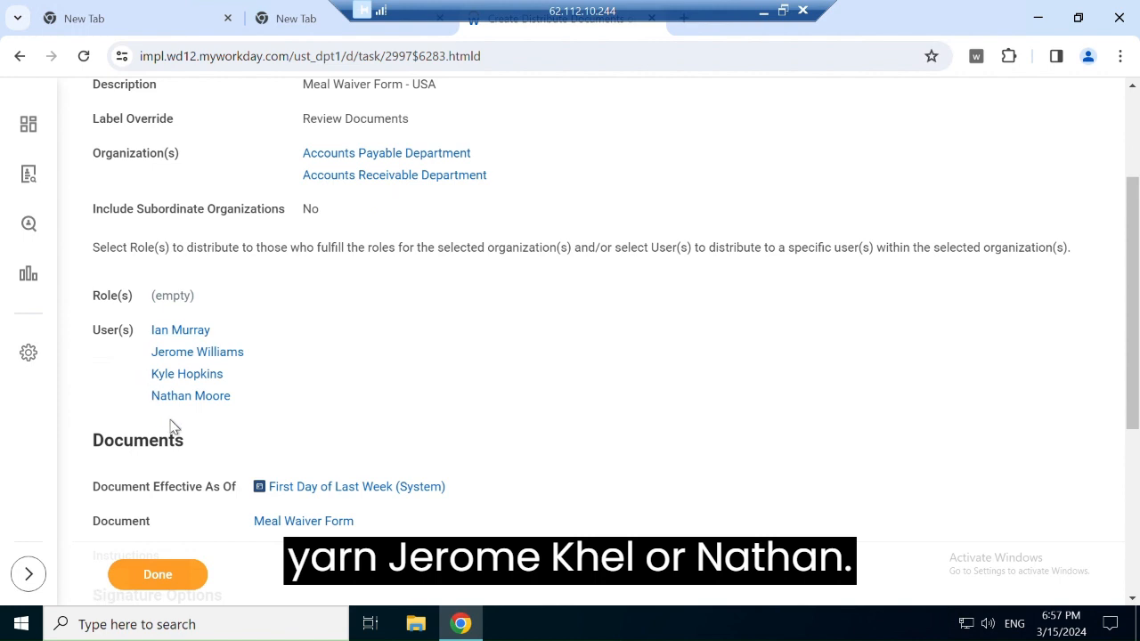
pyautogui.scroll(-3)
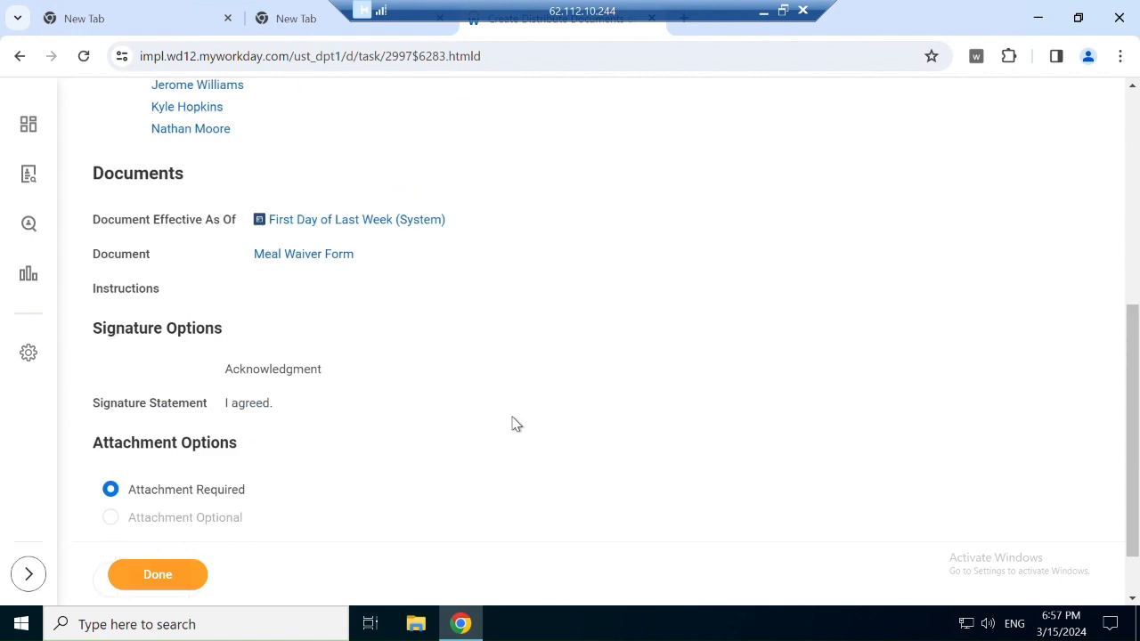
pyautogui.scroll(-3)
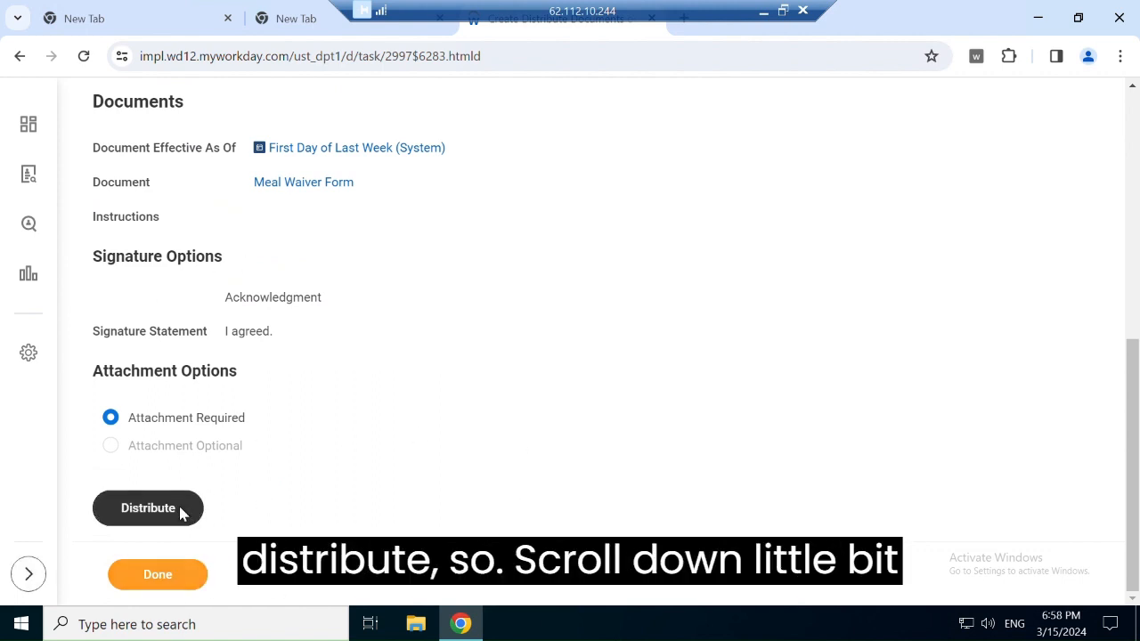
pyautogui.moveTo(232, 477)
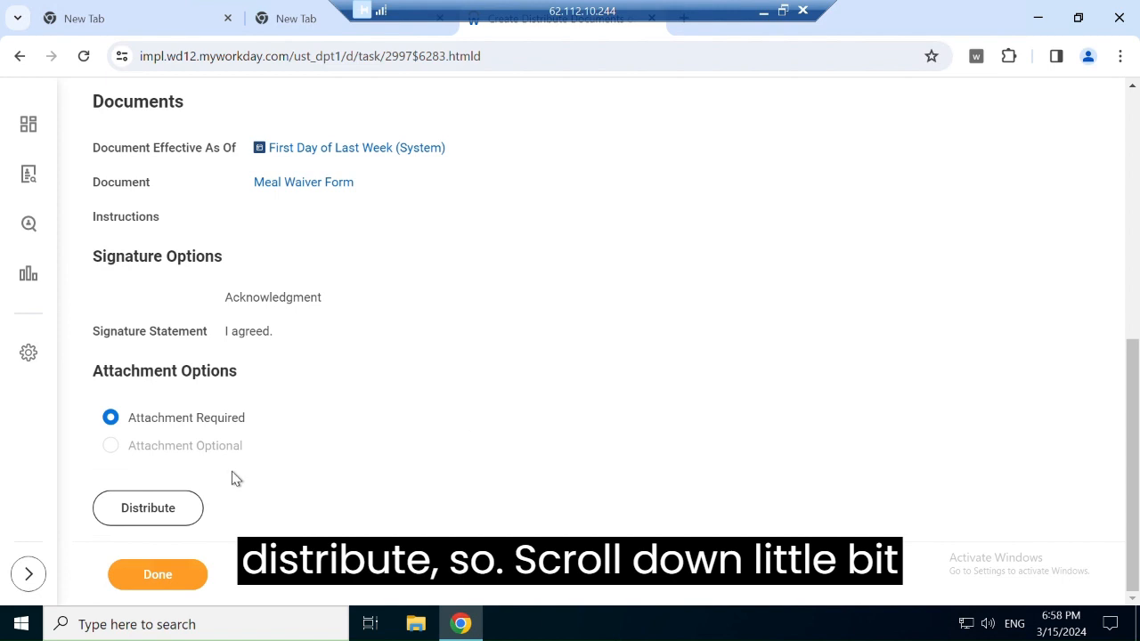
pyautogui.moveTo(148, 507)
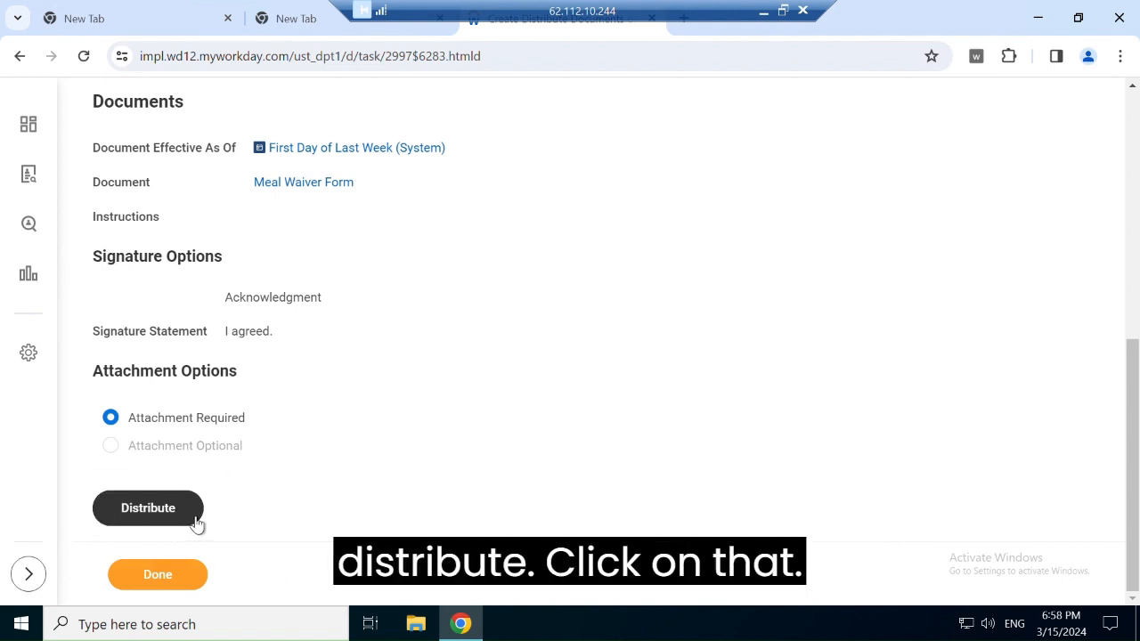
# Step: Distribute the form and refresh the background process until it shows Completed with 4 persons
pyautogui.click(146, 508)
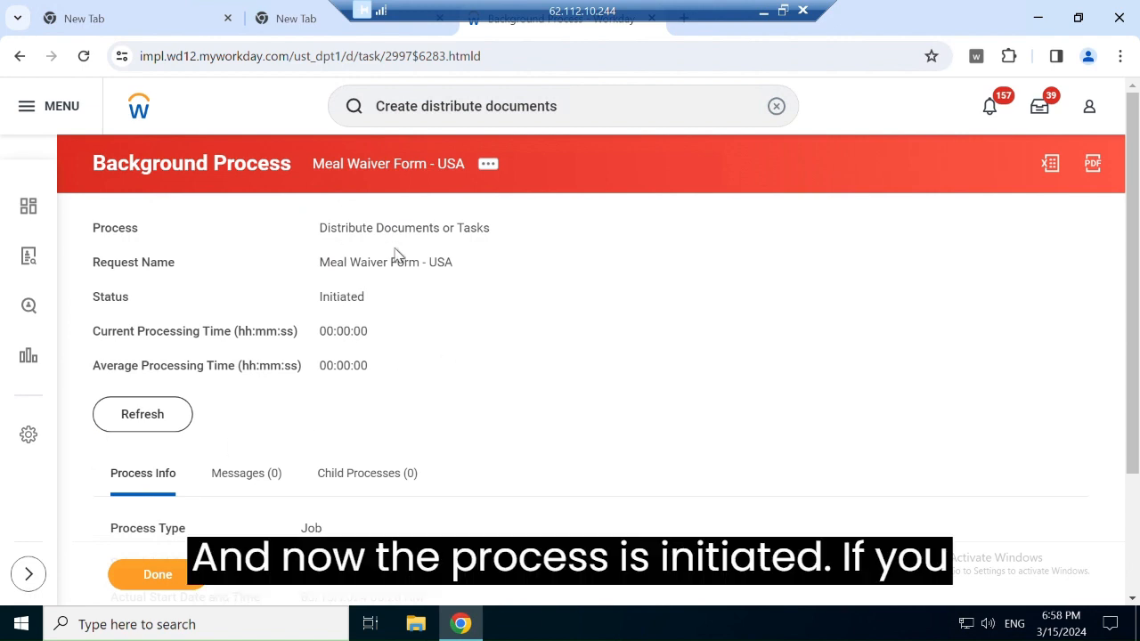
pyautogui.moveTo(342, 321)
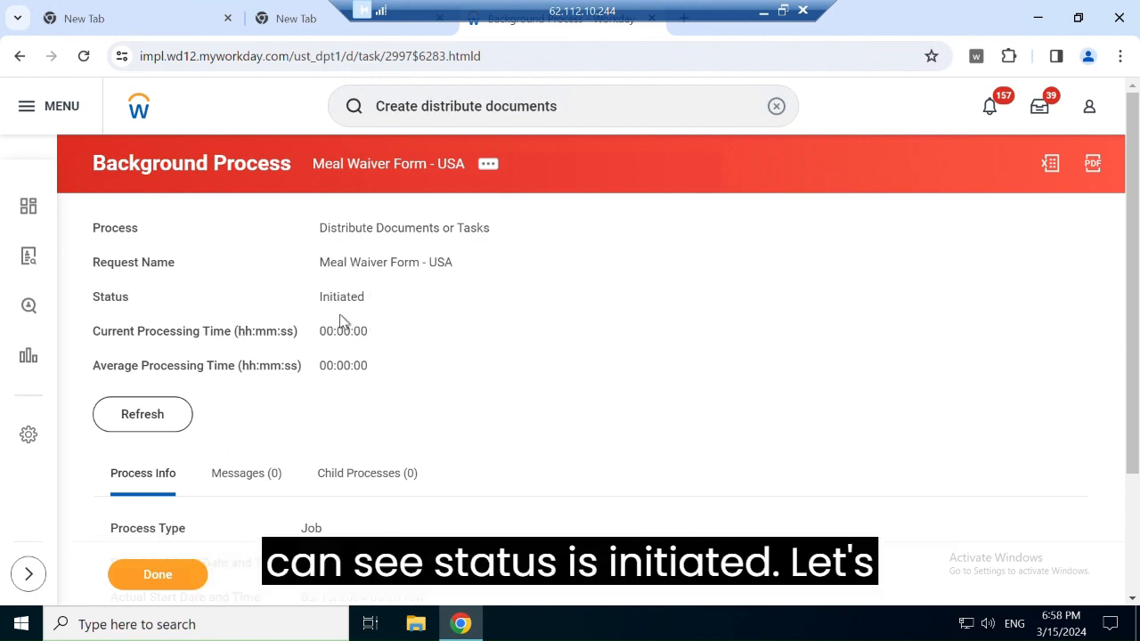
pyautogui.scroll(-3)
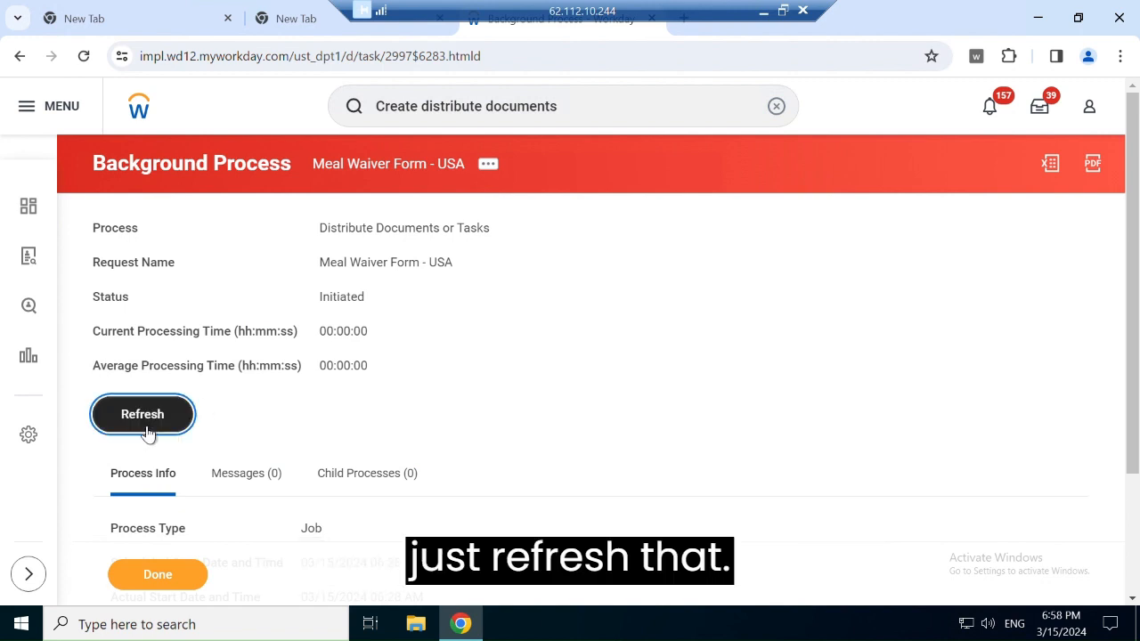
pyautogui.click(142, 414)
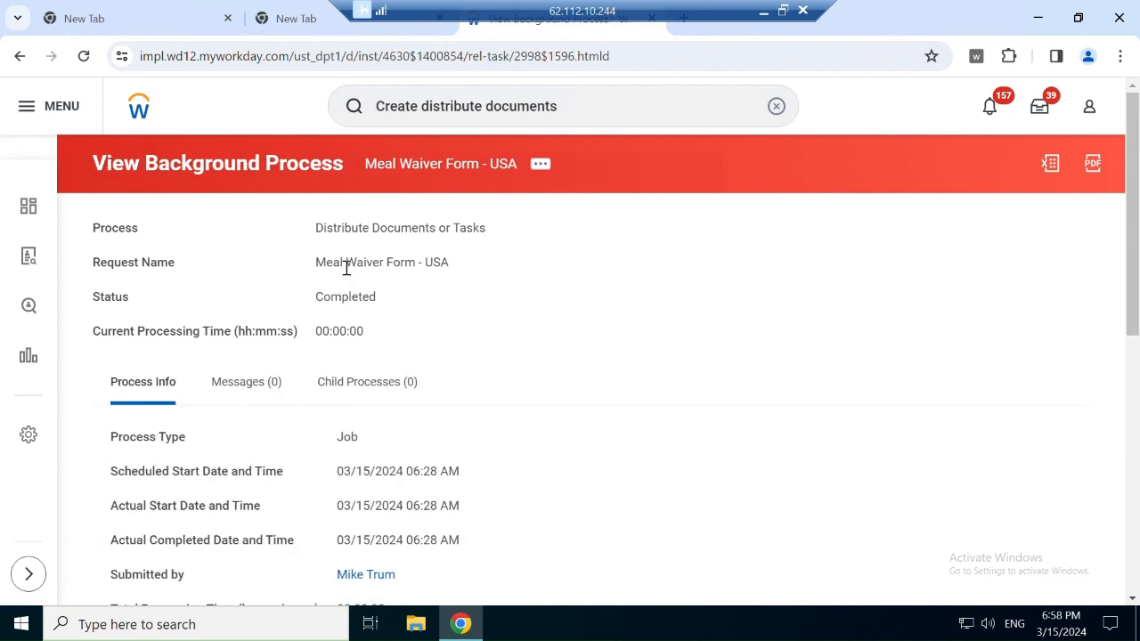
pyautogui.scroll(-3)
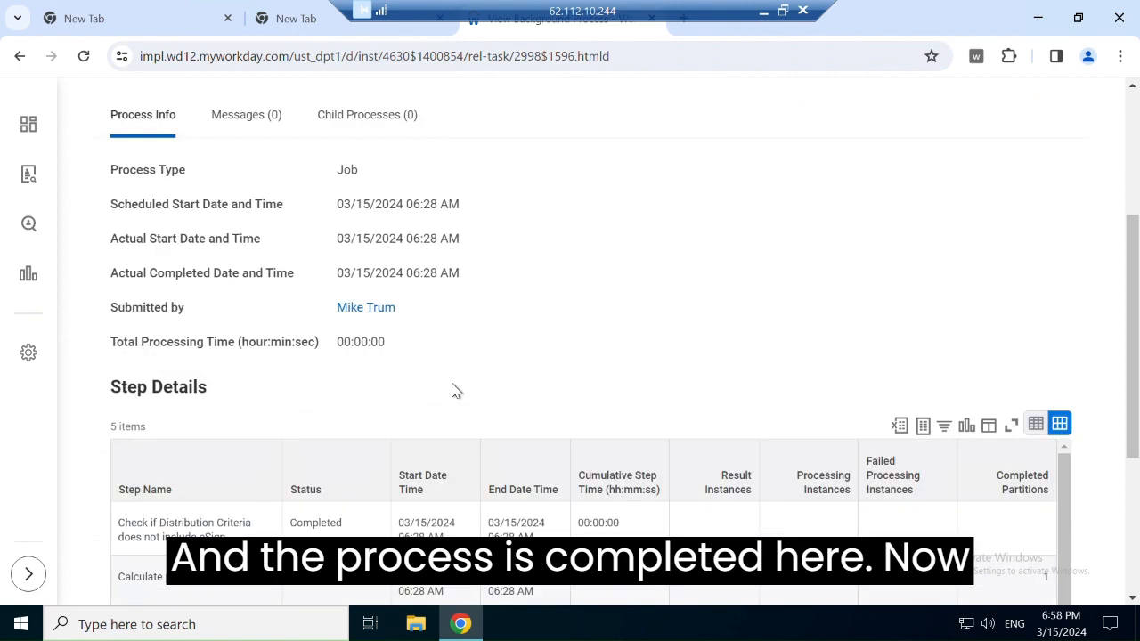
pyautogui.scroll(-3)
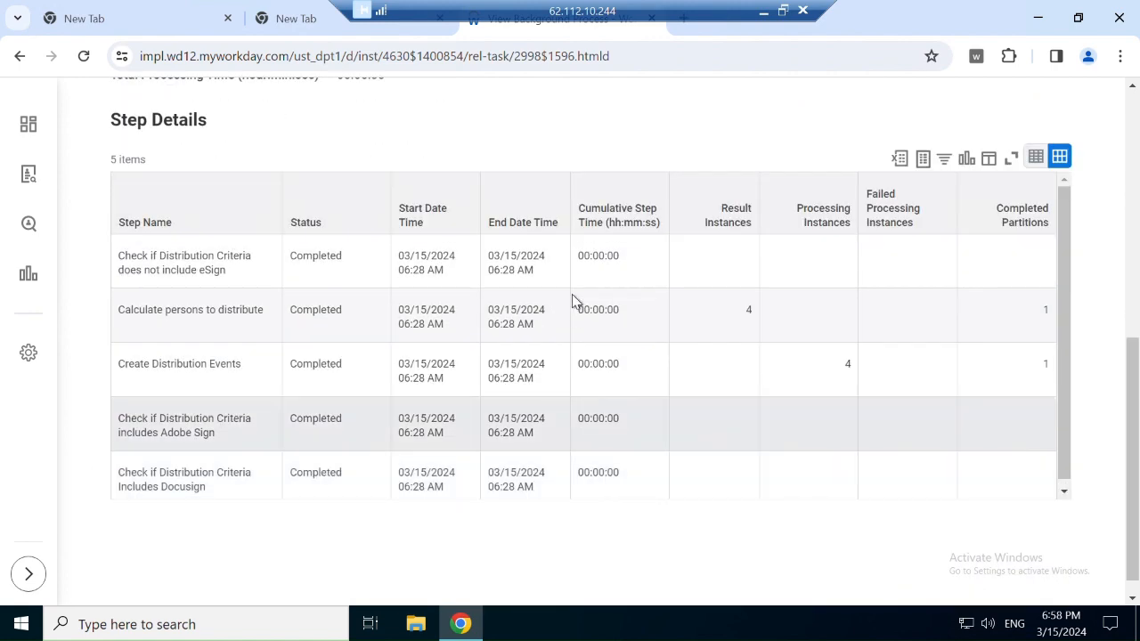
pyautogui.scroll(3)
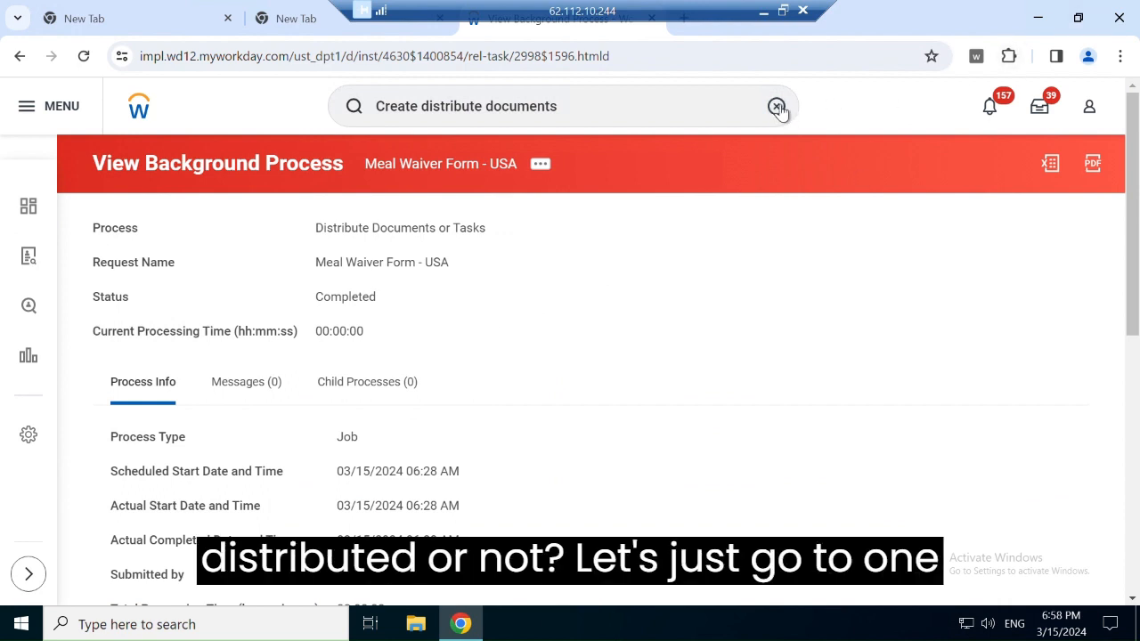
pyautogui.click(776, 107)
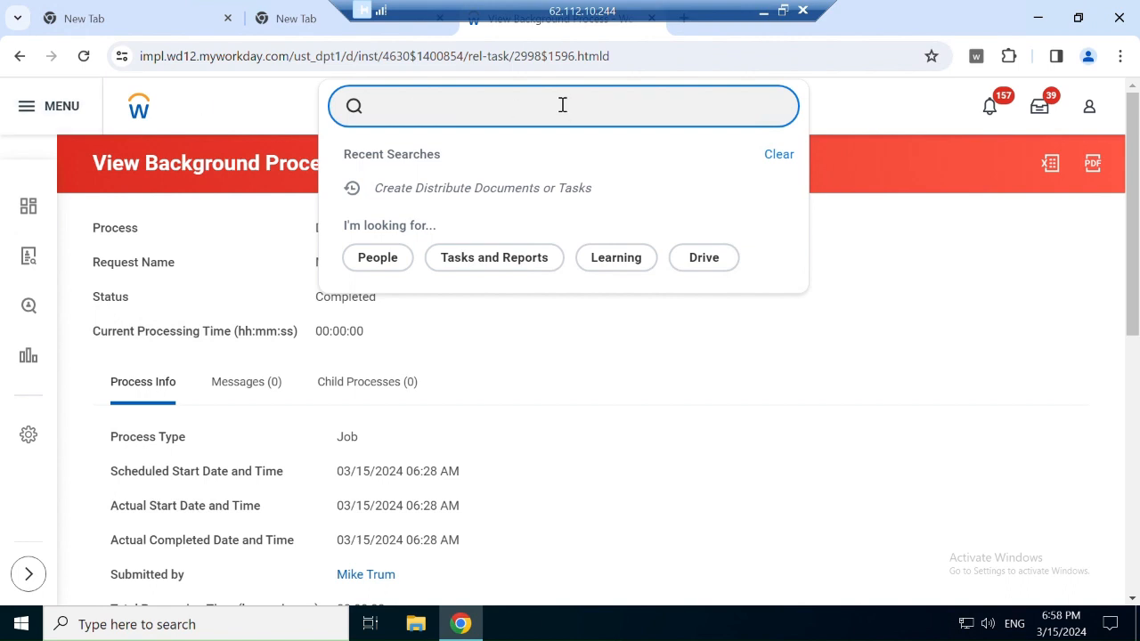
pyautogui.write('ian')
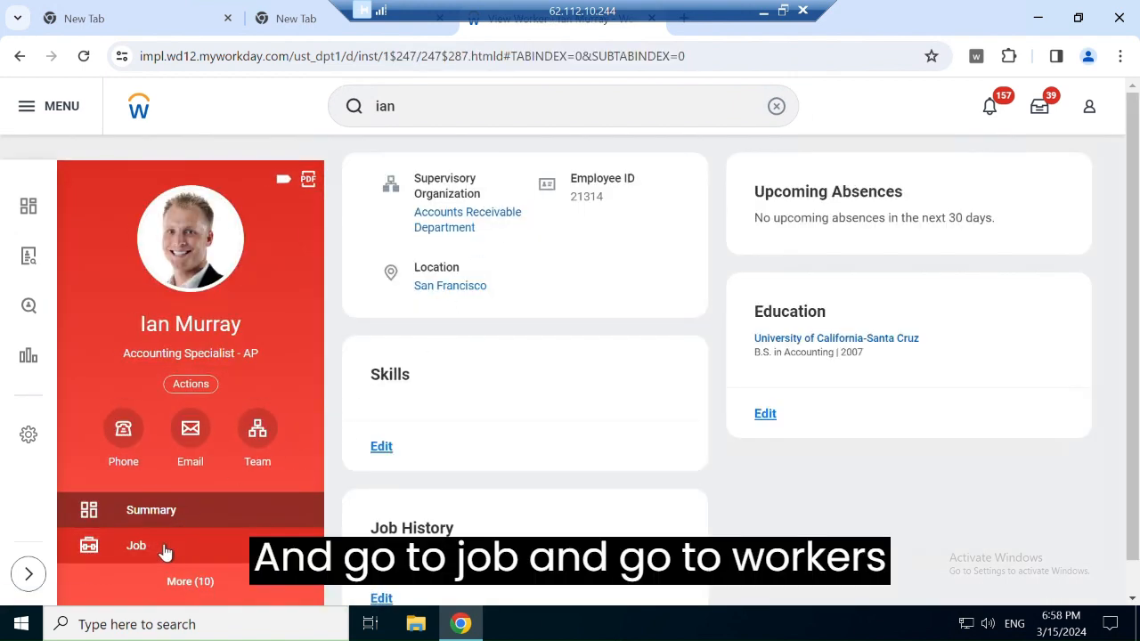
pyautogui.click(136, 545)
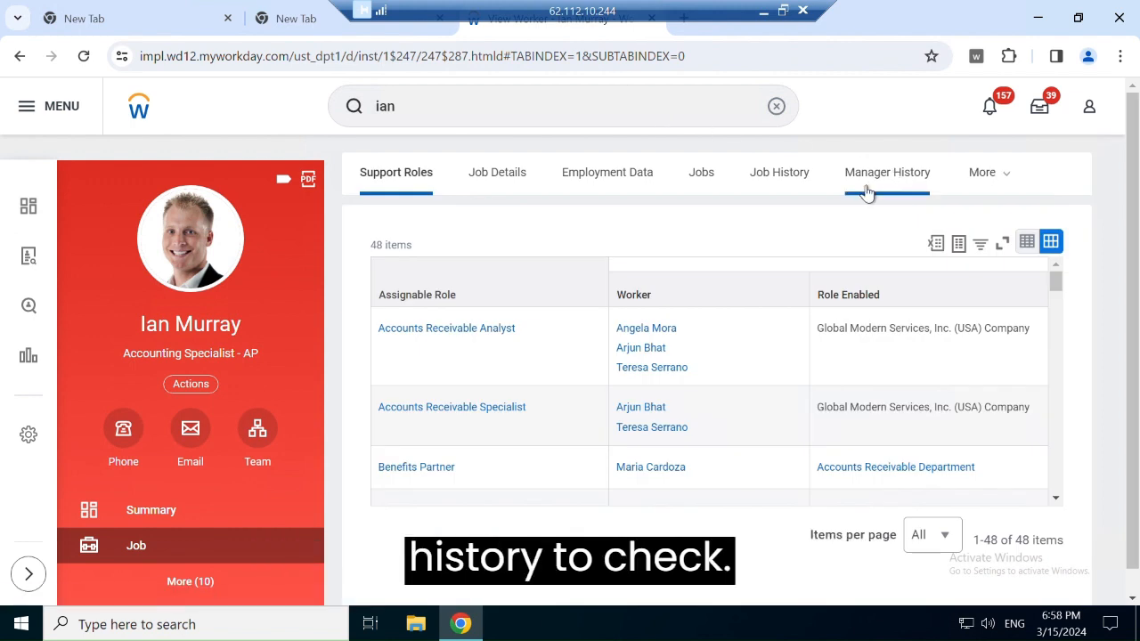
pyautogui.click(982, 171)
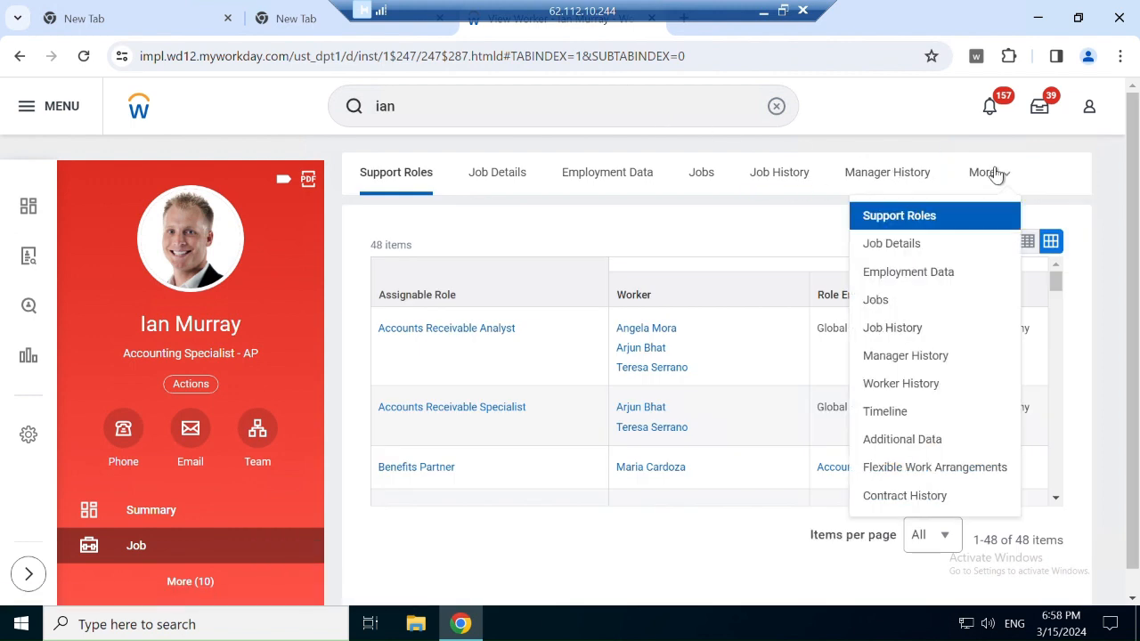
pyautogui.moveTo(894, 394)
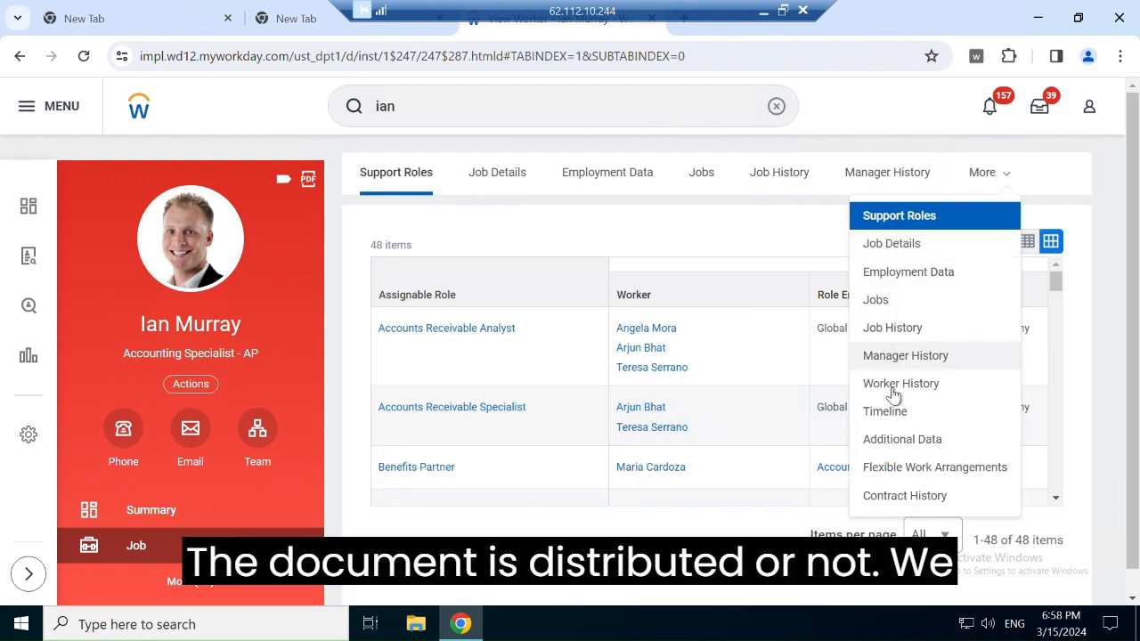
pyautogui.click(901, 382)
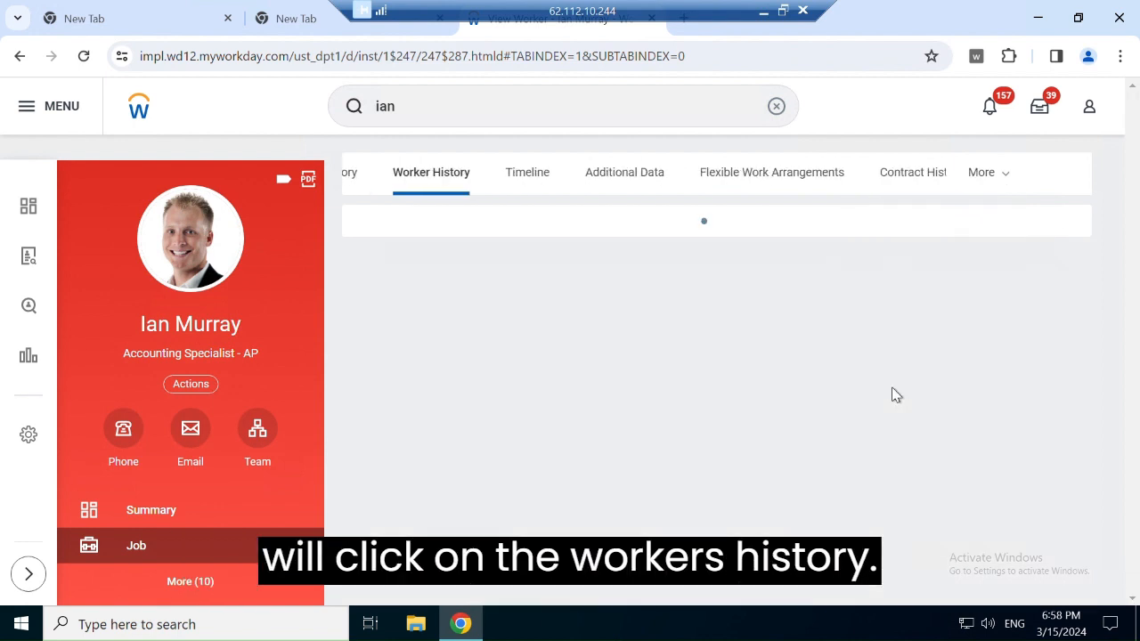
pyautogui.click(431, 171)
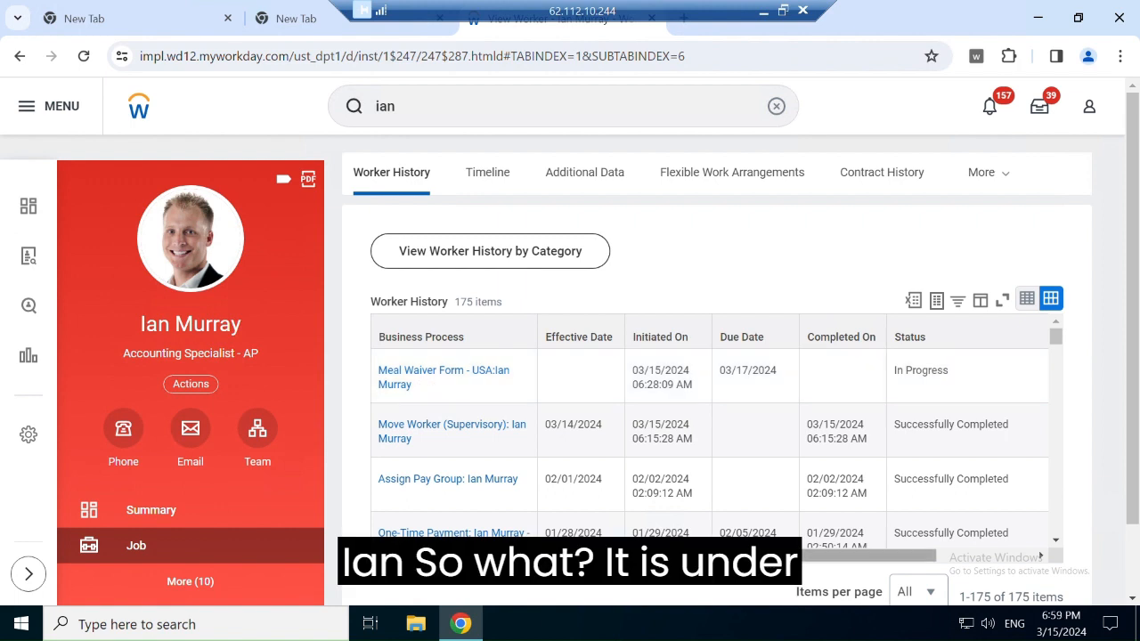
pyautogui.hscroll(3)
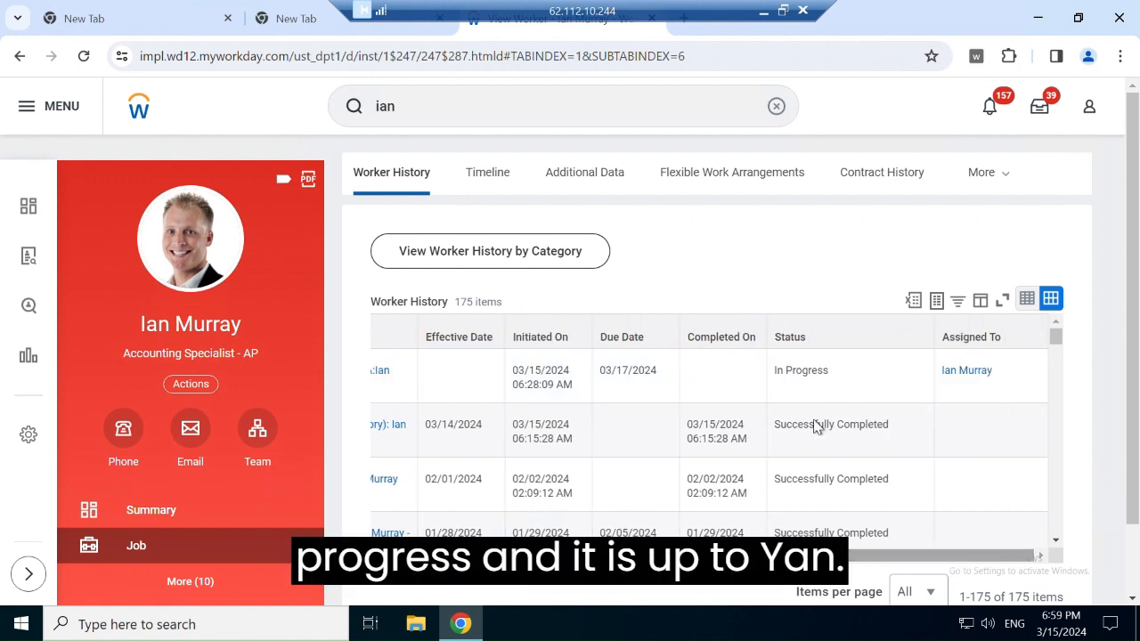
pyautogui.moveTo(862, 401)
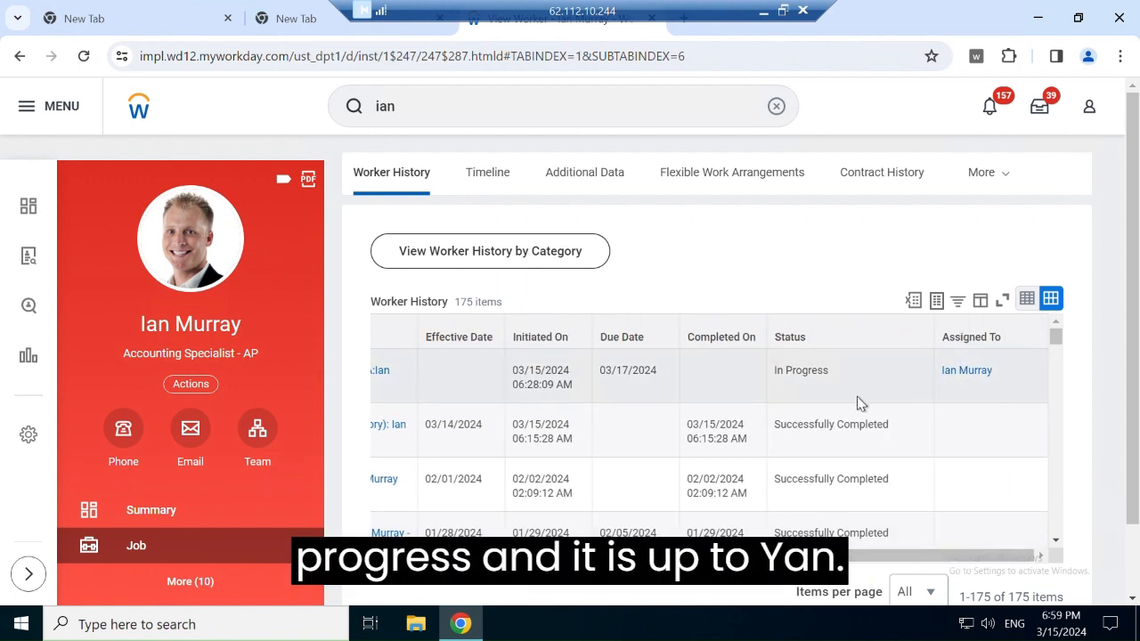
pyautogui.moveTo(552, 335)
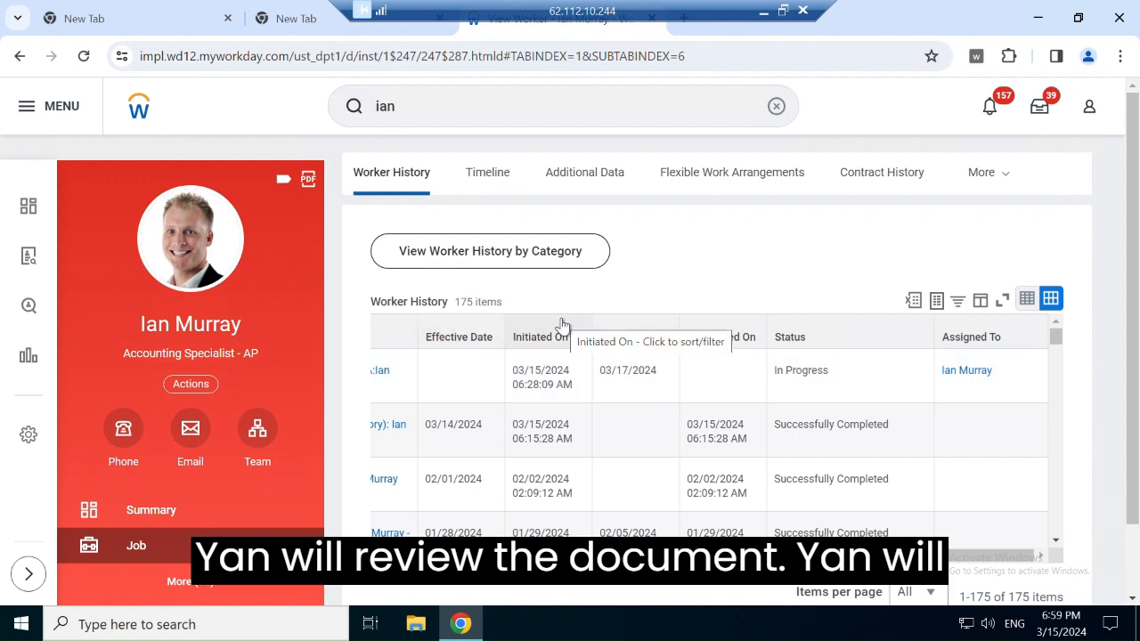